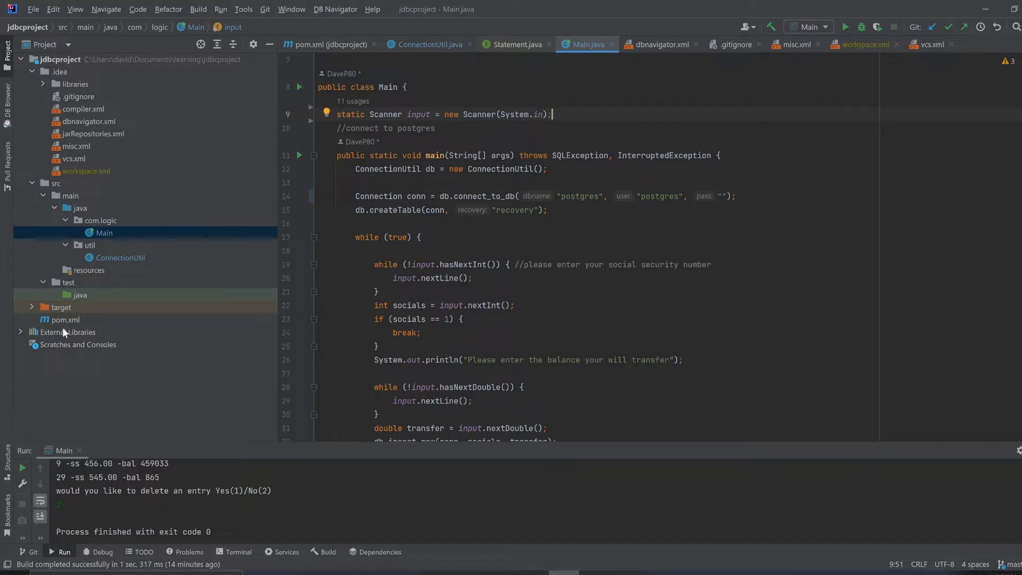
- Review the postgresql dependency in the Maven build file, then return to Main
click(64, 319)
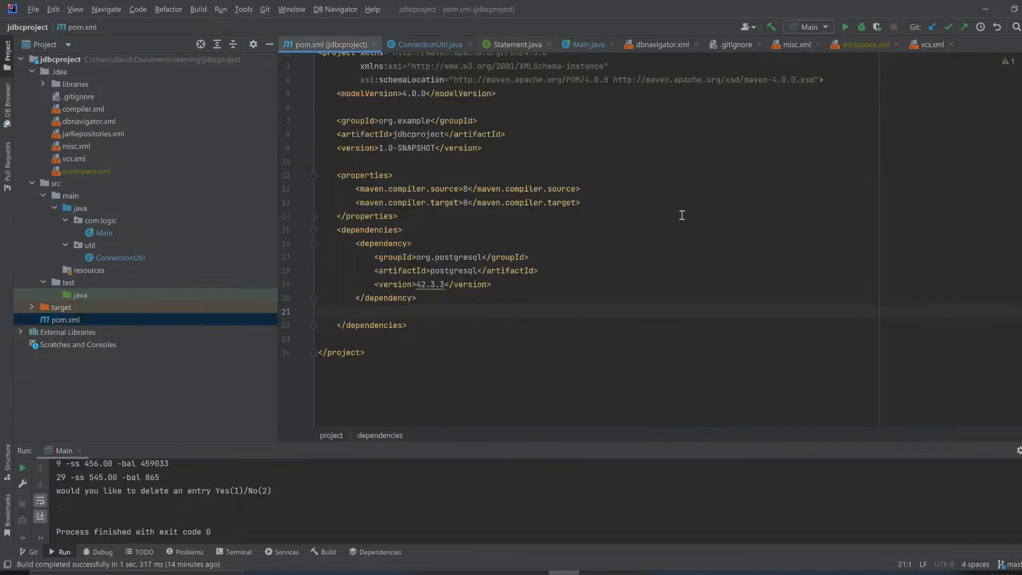
drag(392, 257, 417, 298)
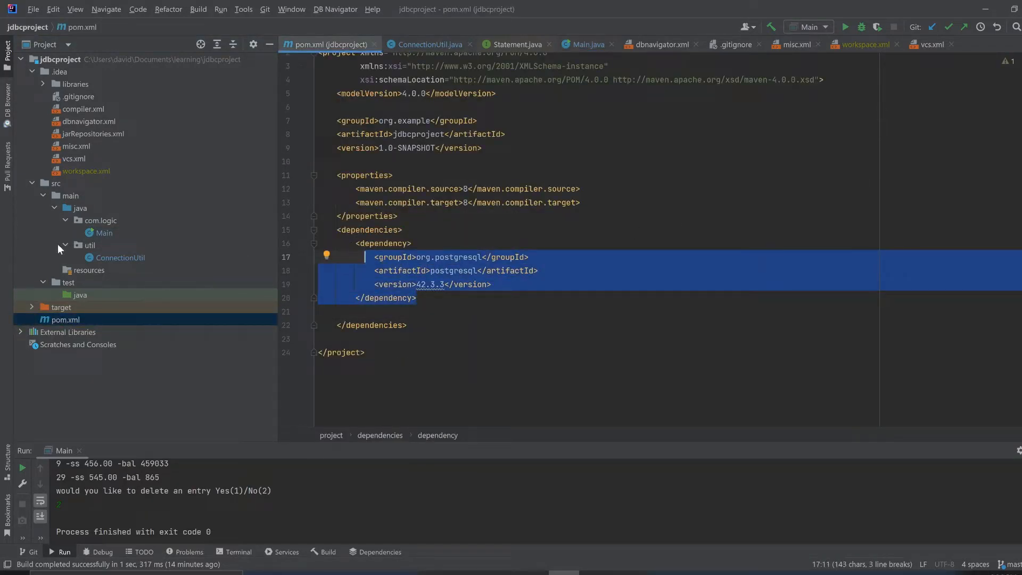
click(583, 44)
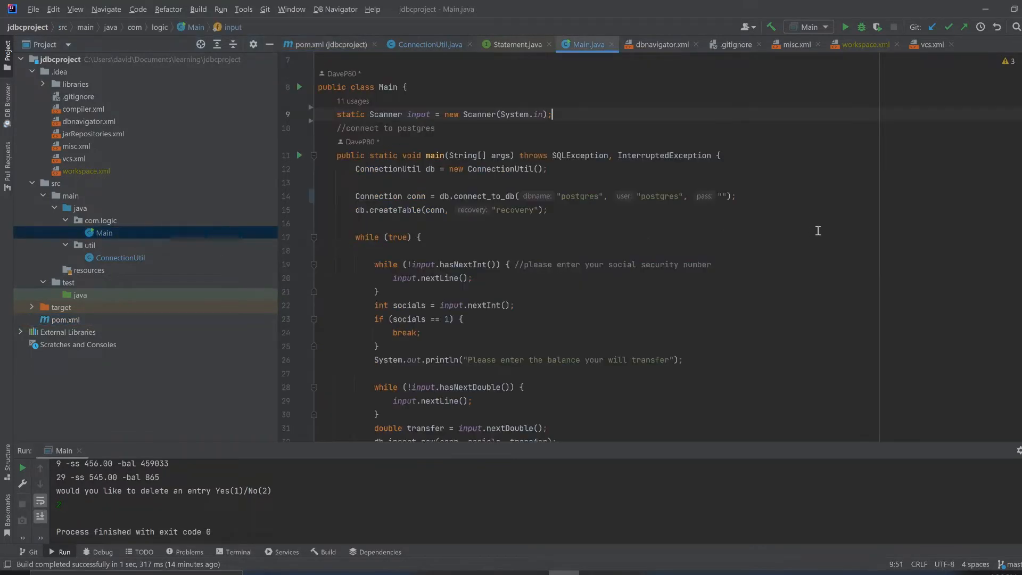
mouse_move(861, 237)
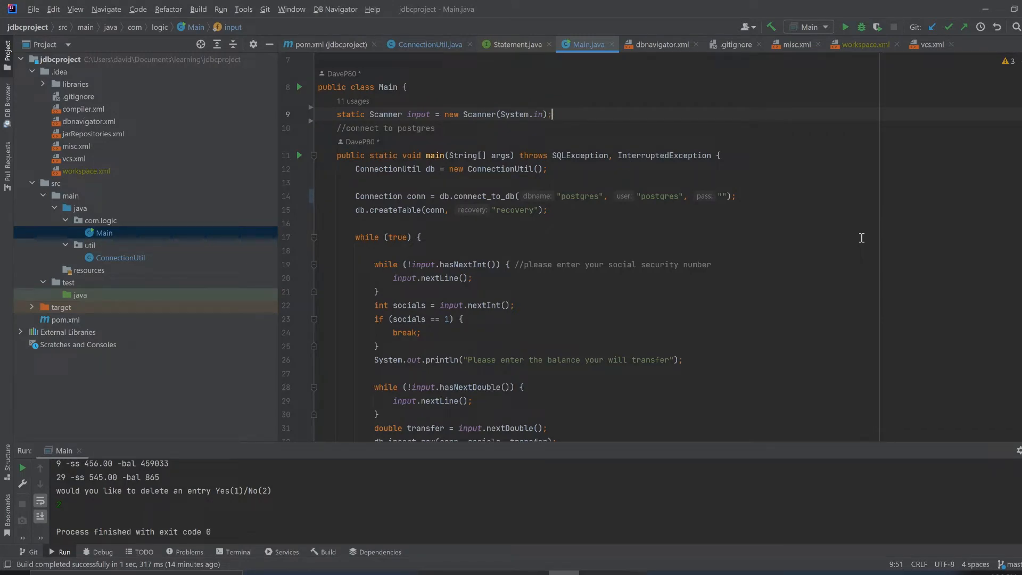
mouse_move(400, 210)
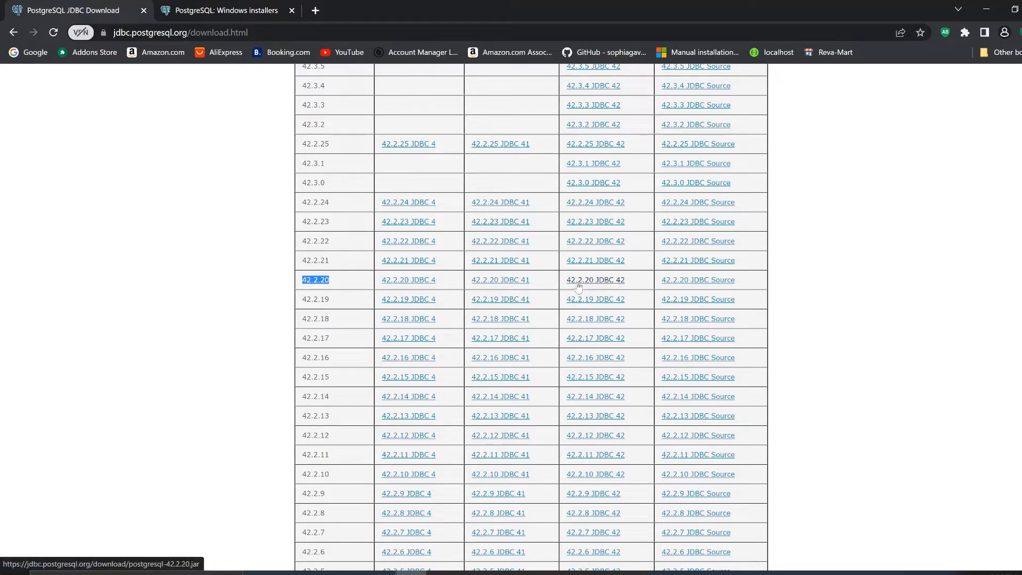
mouse_move(613, 281)
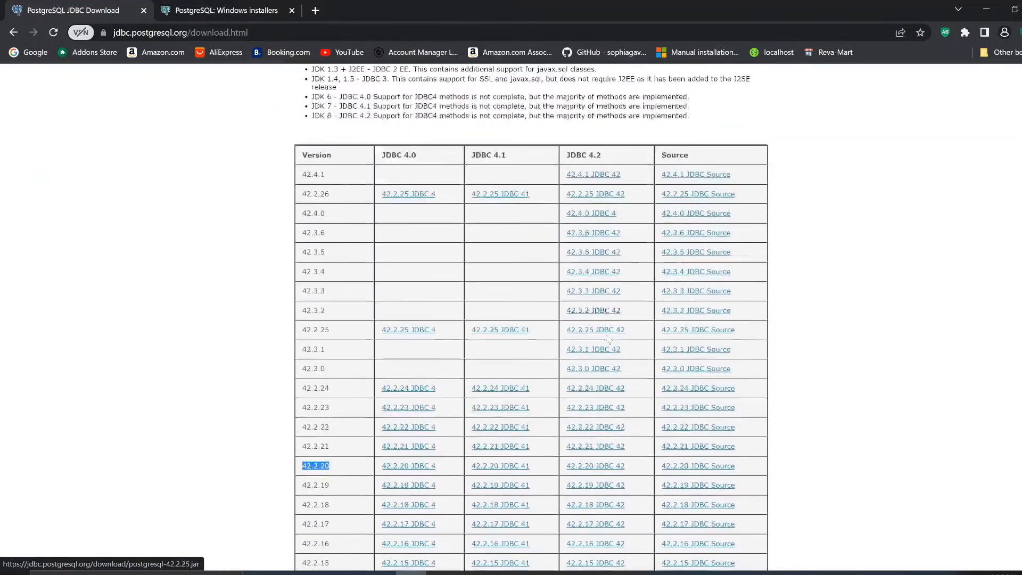
- Check the project libraries in Project Structure module settings, then close the dialog
scroll(down, 3)
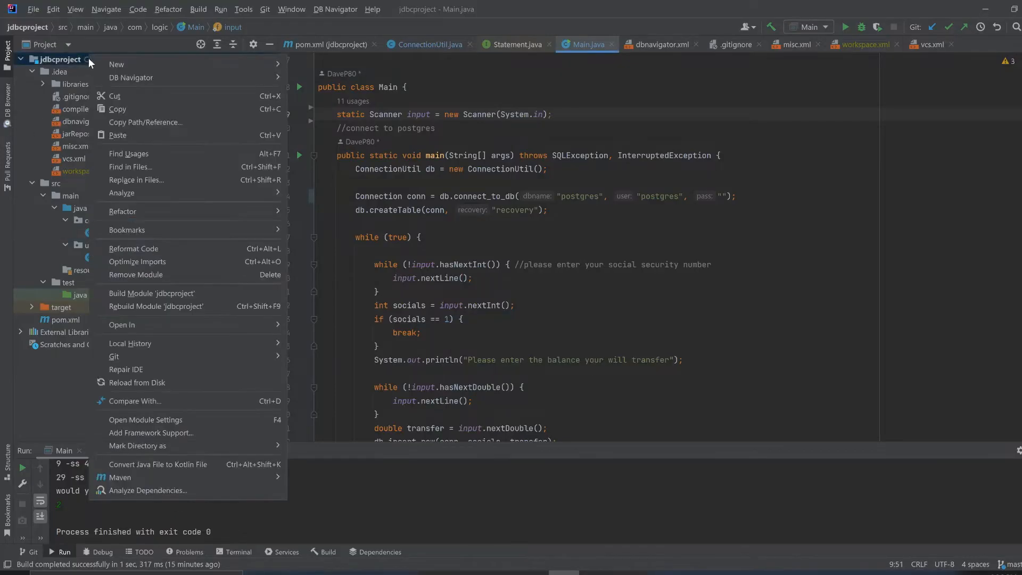
click(145, 420)
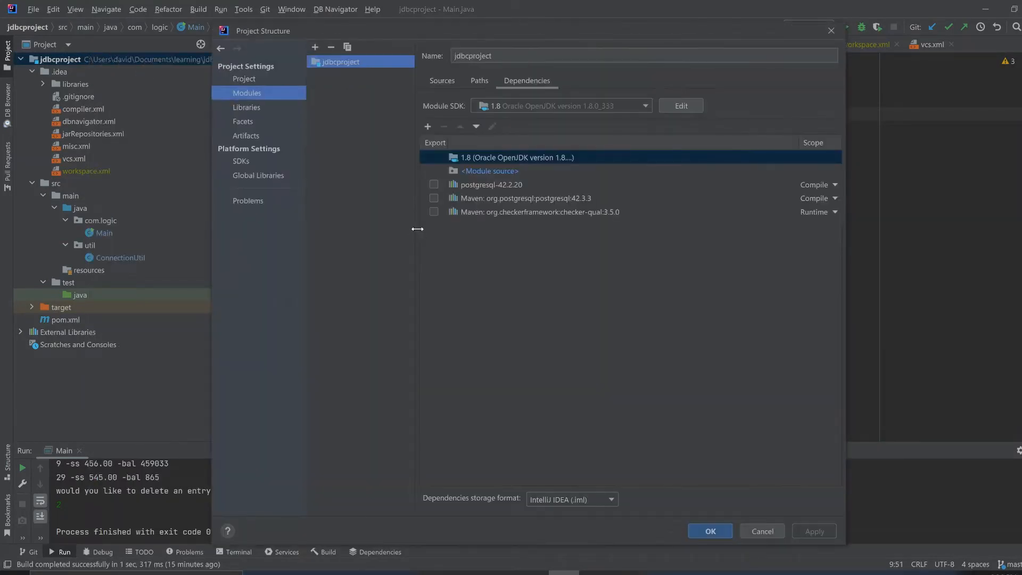
click(246, 107)
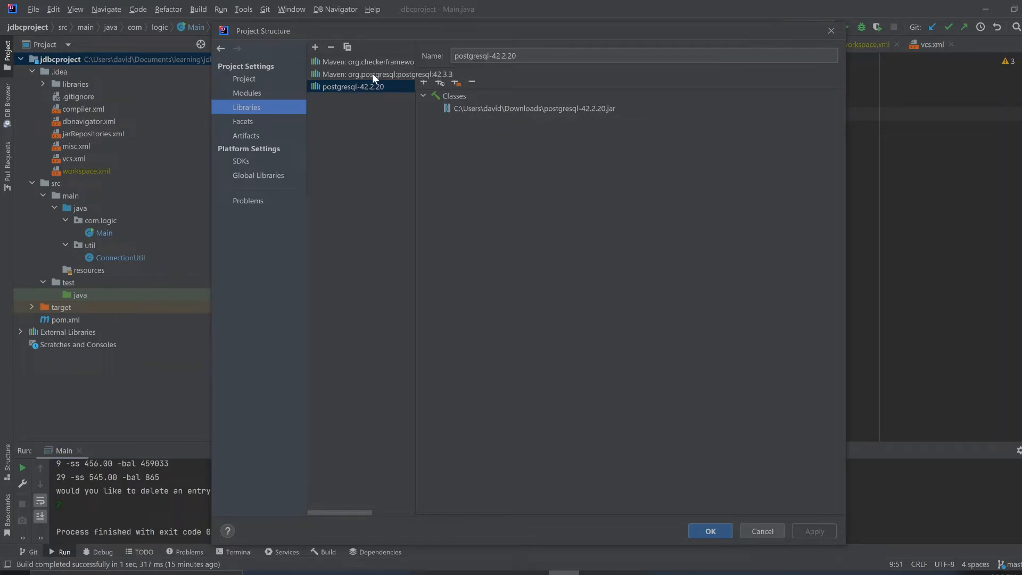
mouse_move(830, 31)
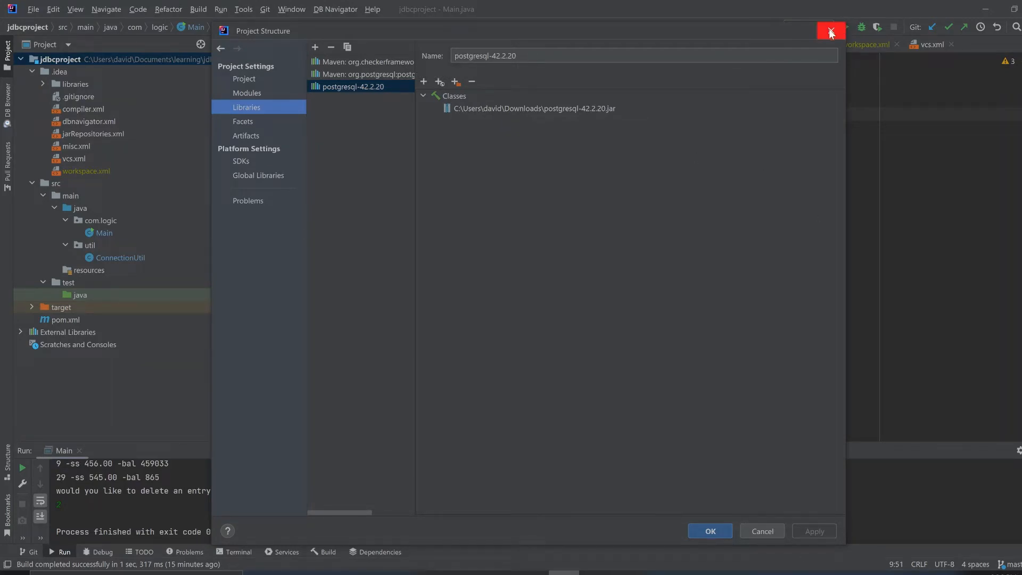
click(830, 33)
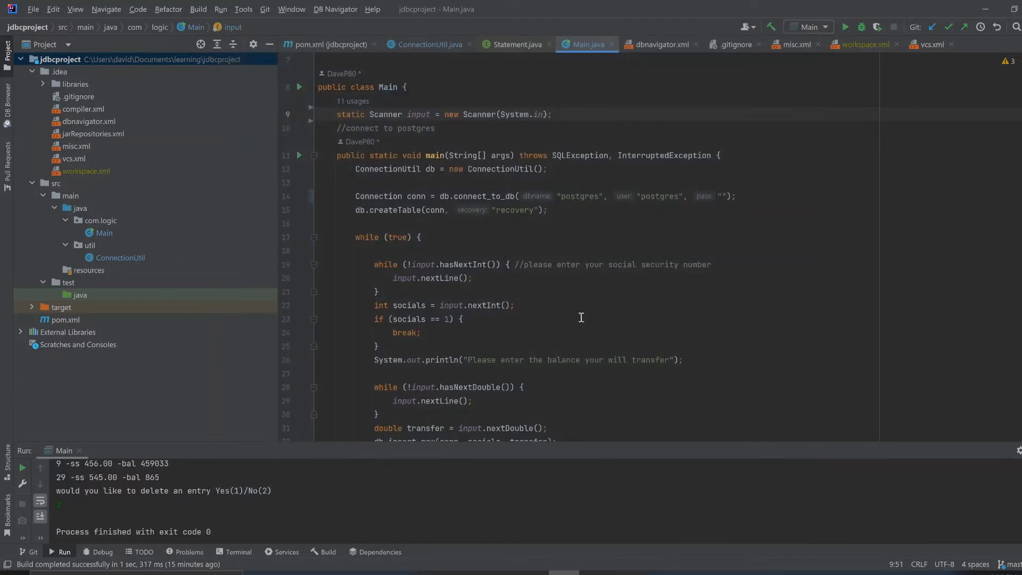
mouse_move(734, 234)
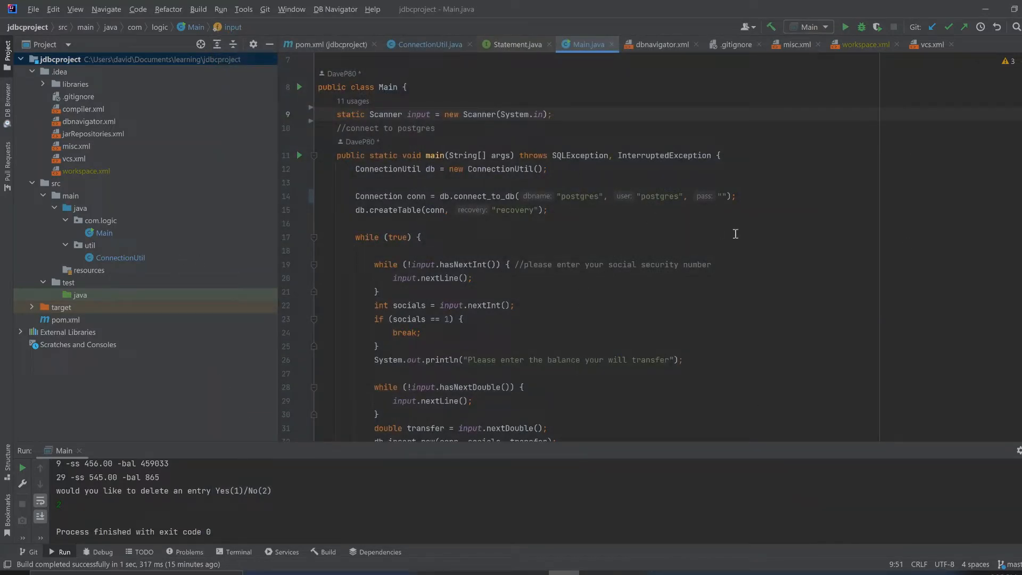
click(551, 114)
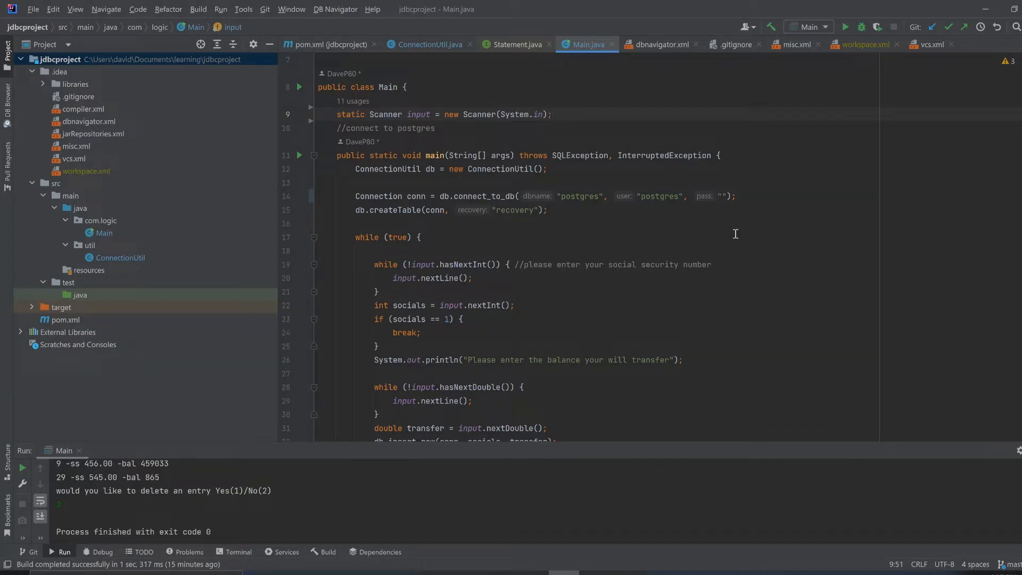
mouse_move(298, 497)
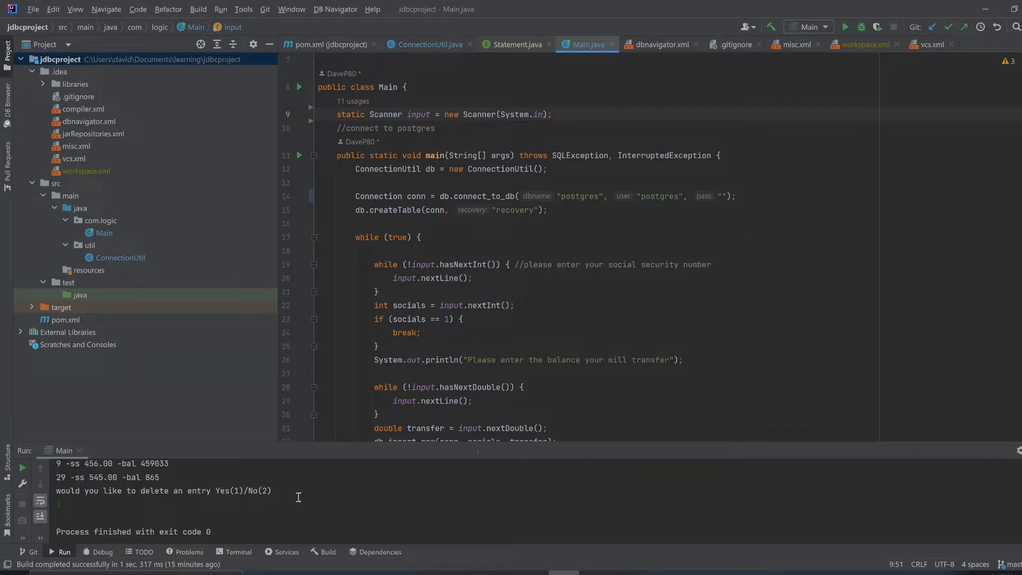
scroll(down, 3)
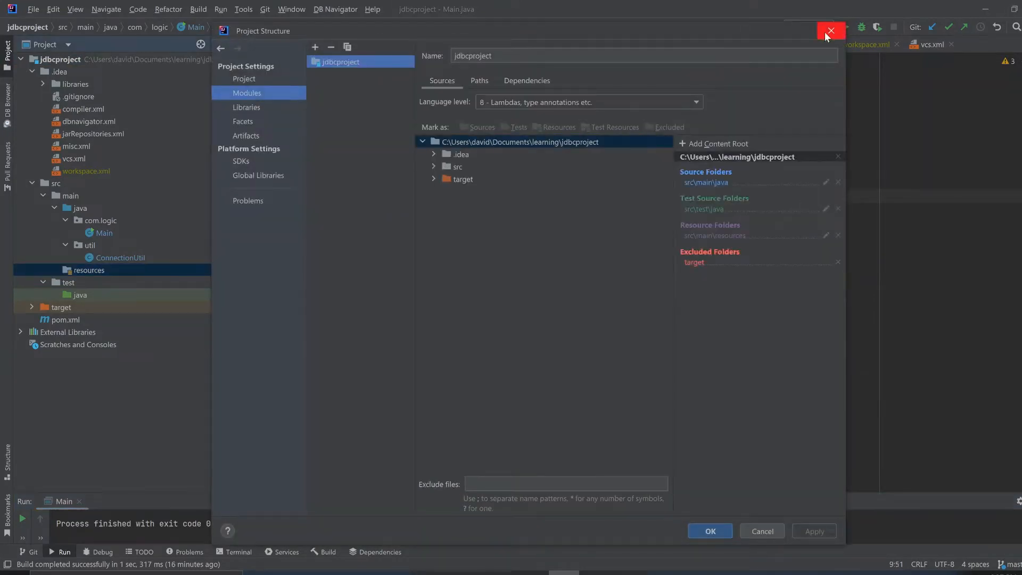
click(830, 31)
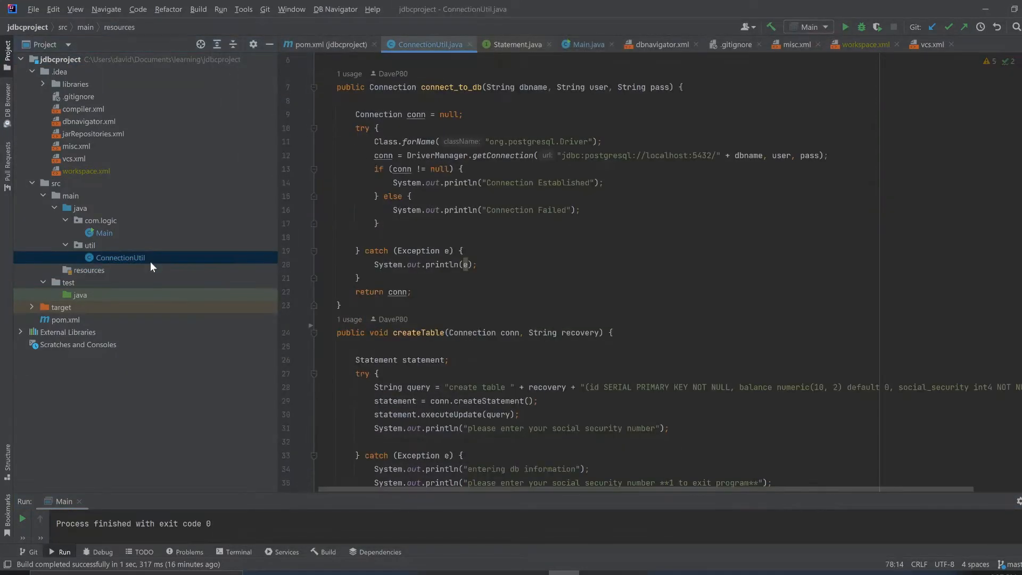
- Scroll through ConnectionUtil's methods down to the delete method name
scroll(down, 3)
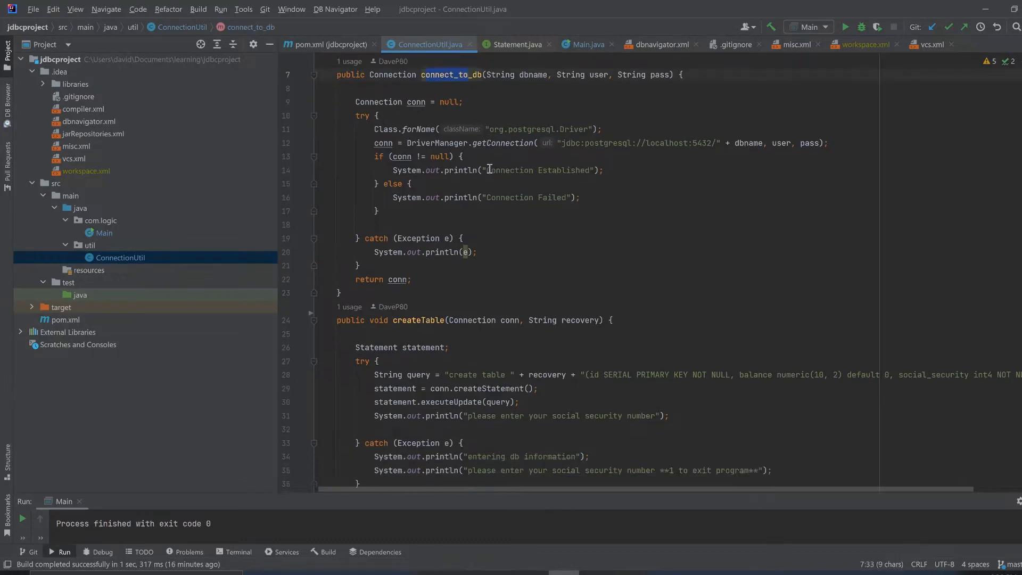
scroll(down, 3)
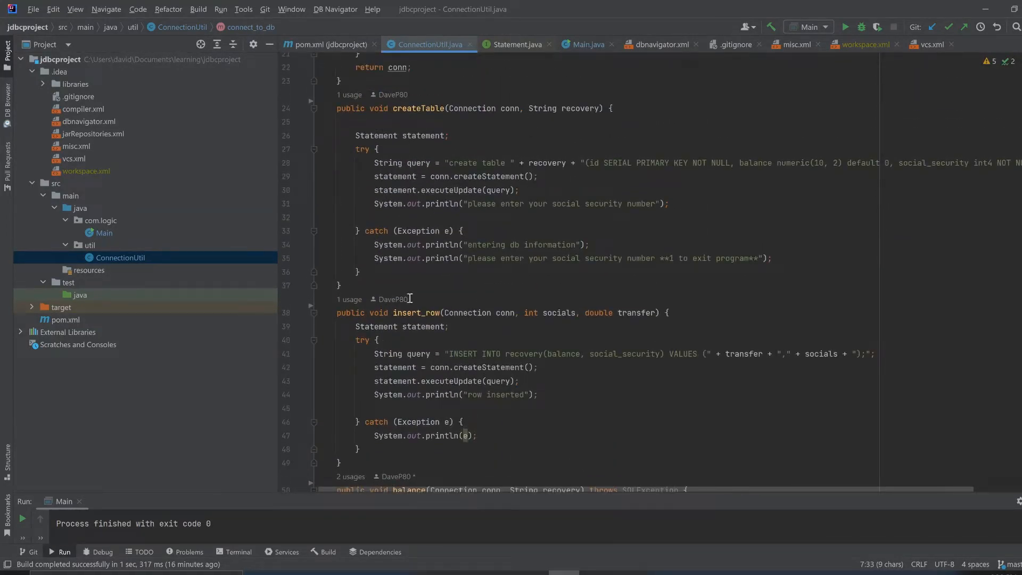
scroll(down, 3)
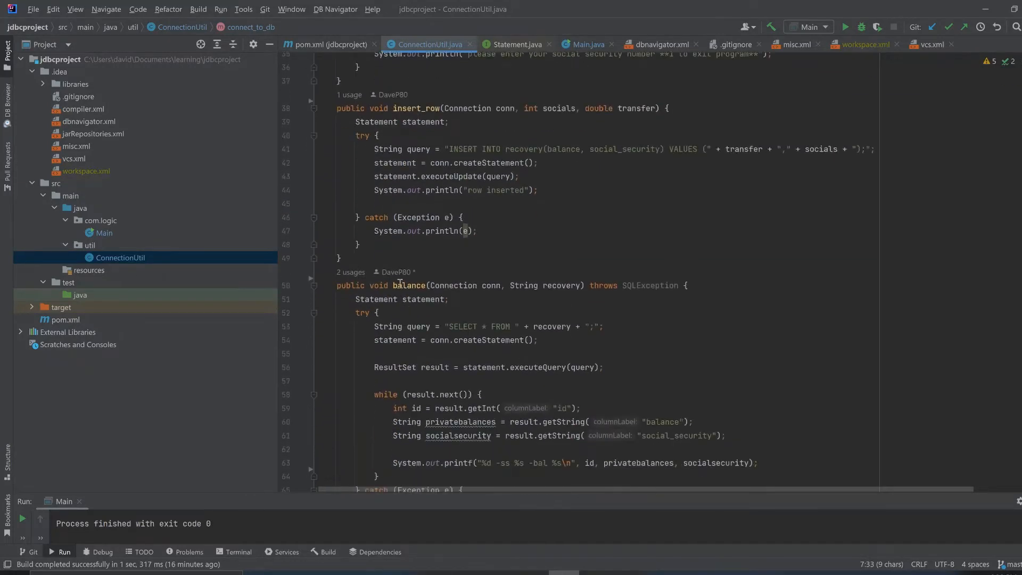
double_click(403, 285)
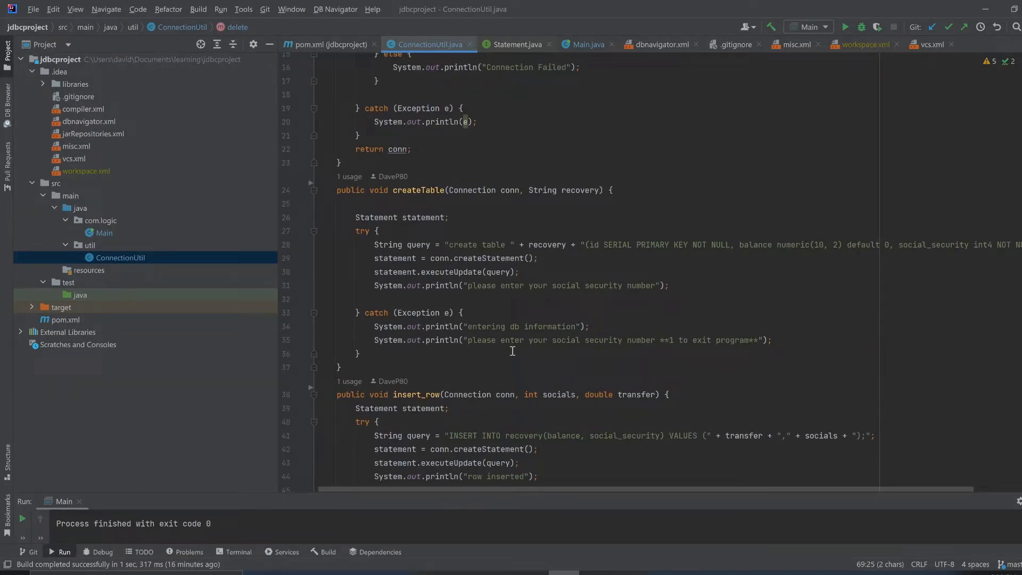
mouse_move(413, 203)
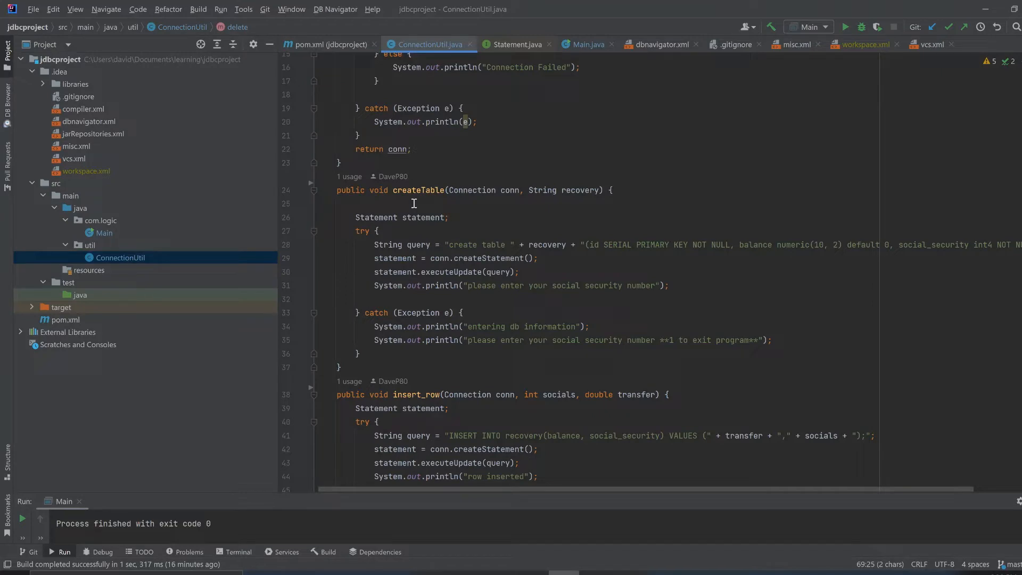
mouse_move(186, 131)
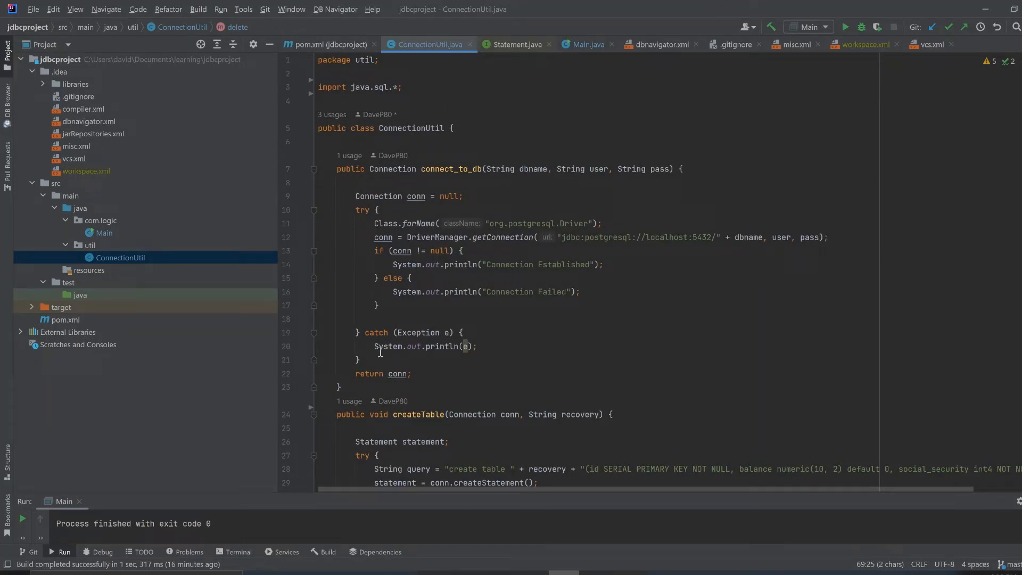
- Read through ConnectionUtil's insert, balance and delete methods, then switch to Main.java
scroll(down, 3)
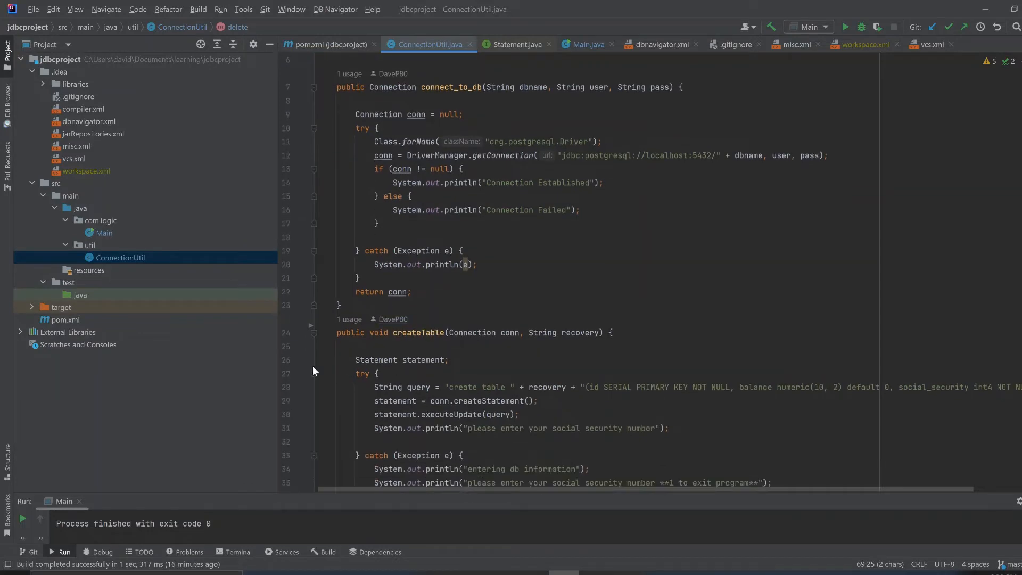
mouse_move(450, 133)
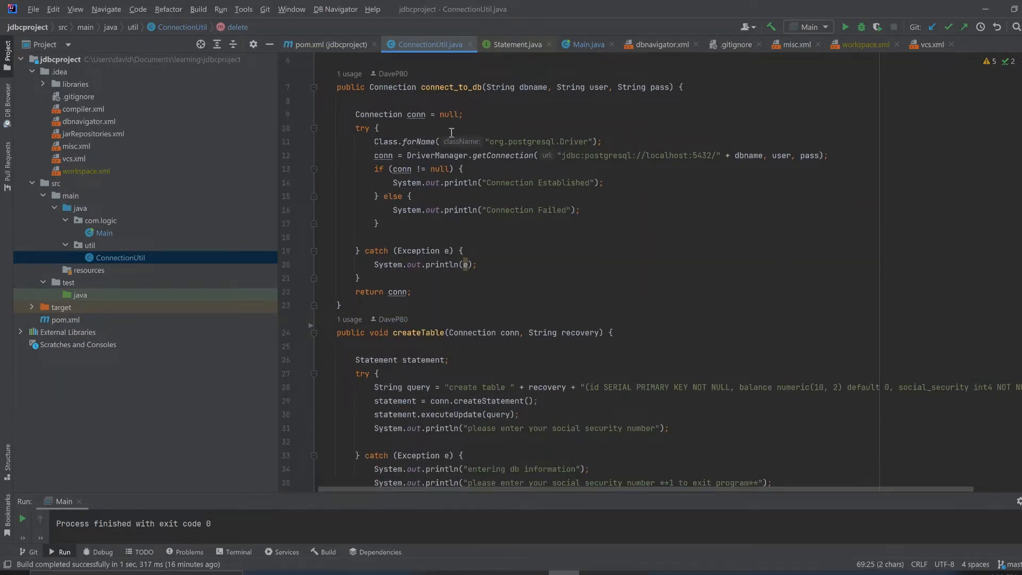
scroll(down, 3)
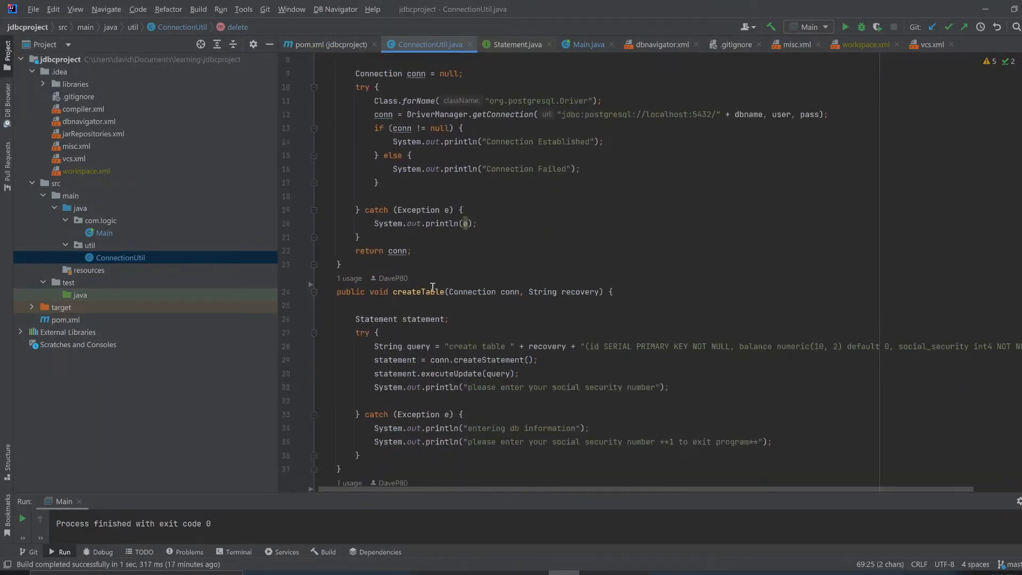
scroll(down, 3)
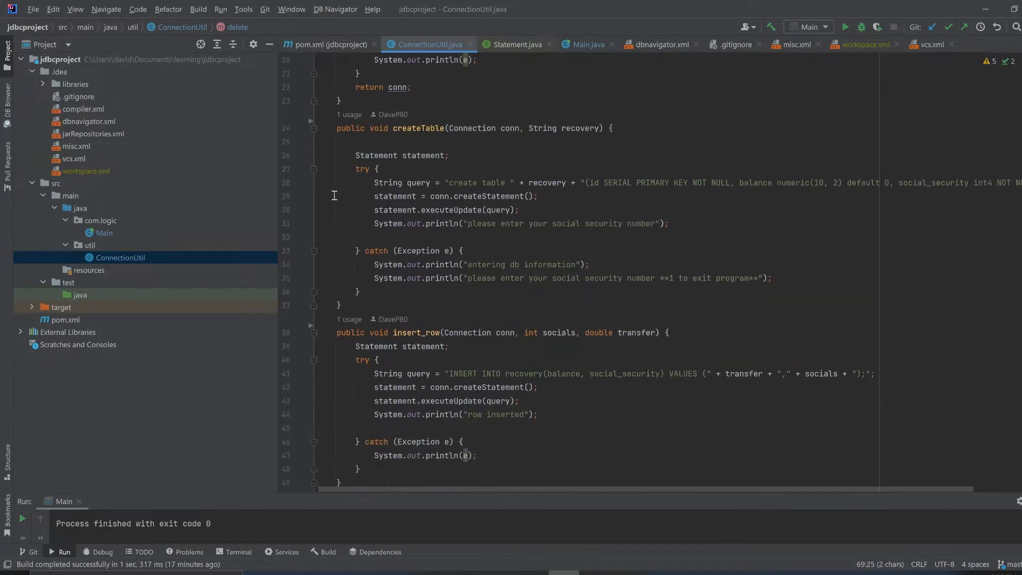
scroll(down, 3)
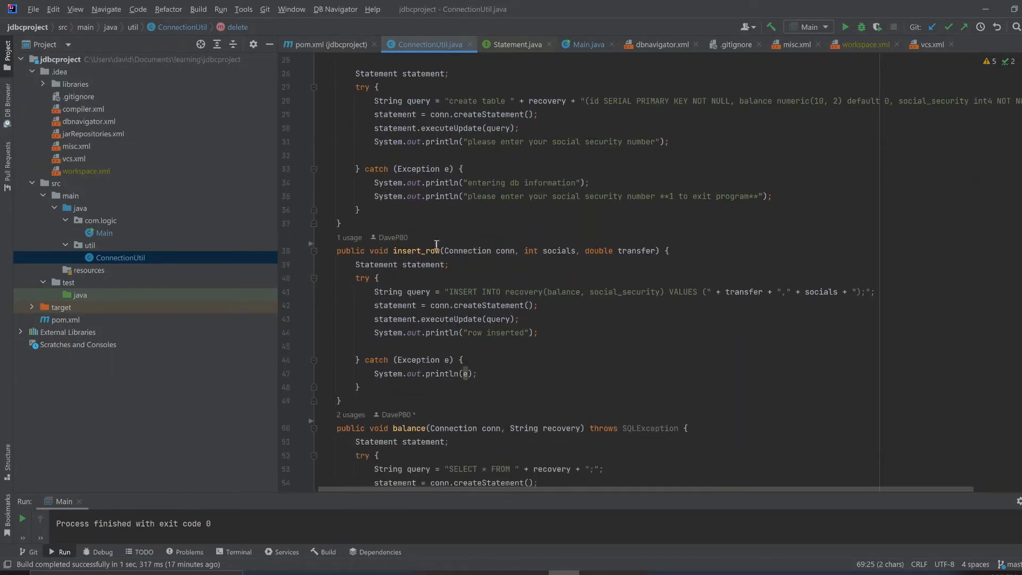
scroll(down, 3)
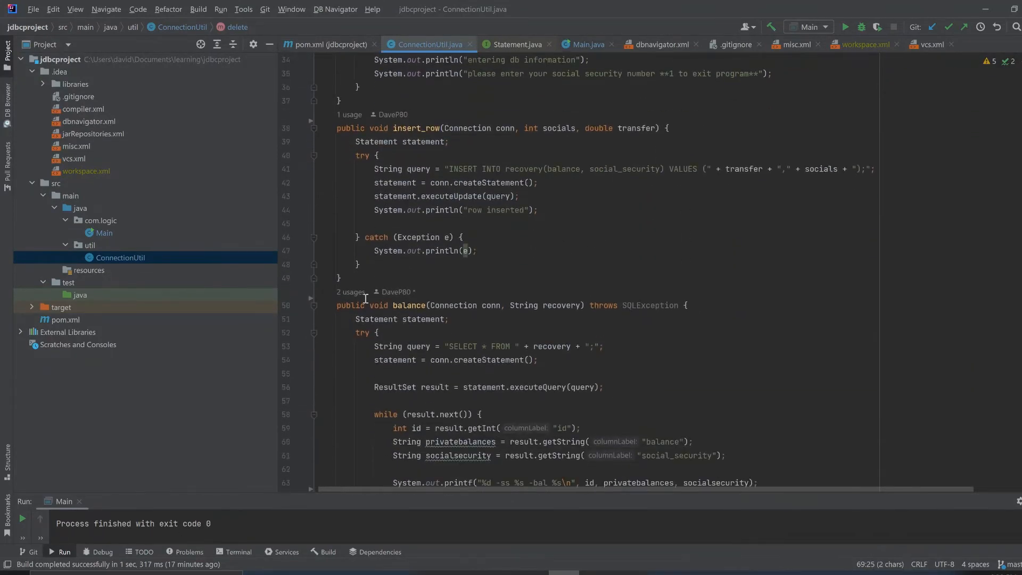
scroll(down, 3)
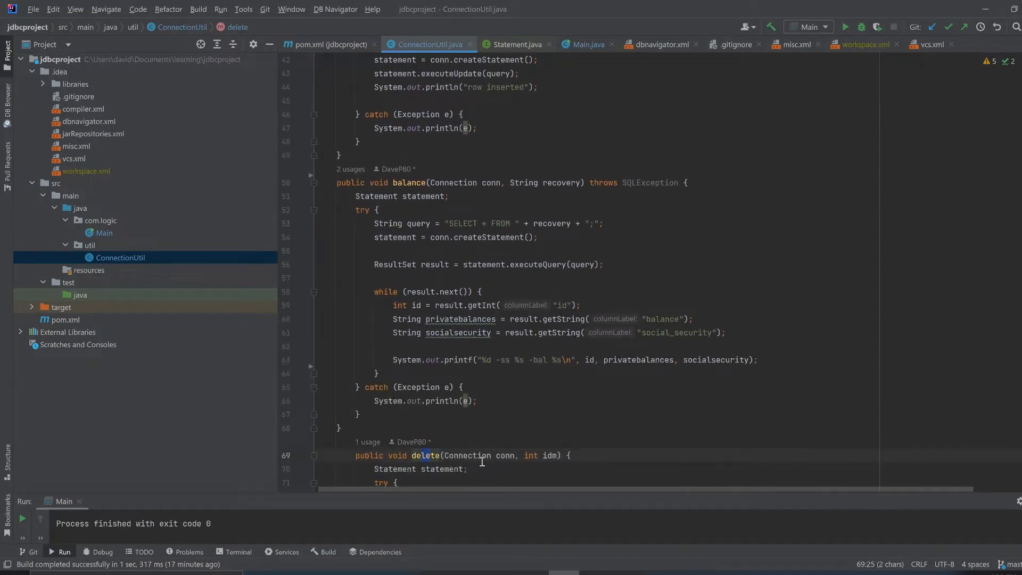
mouse_move(699, 131)
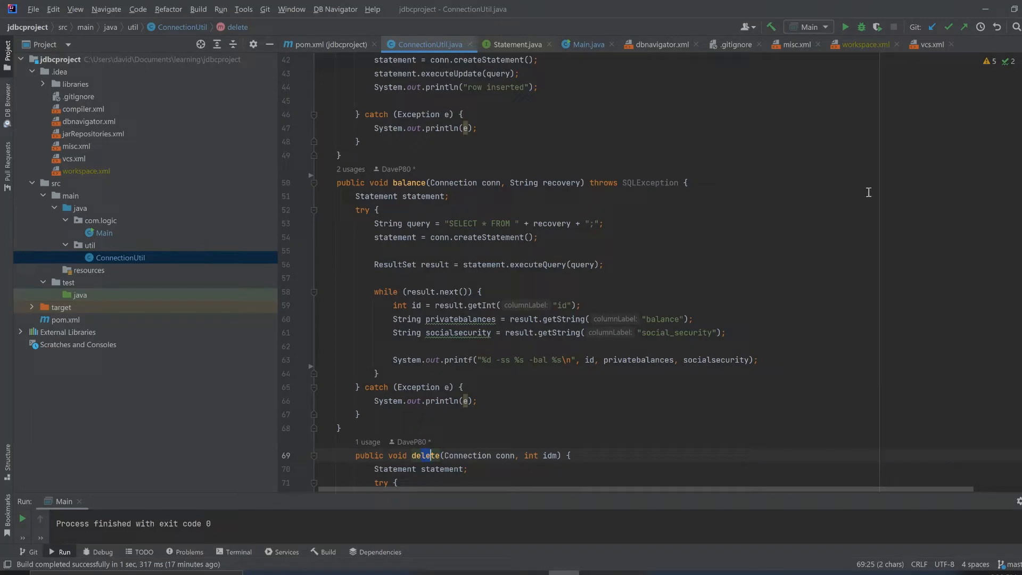
mouse_move(706, 194)
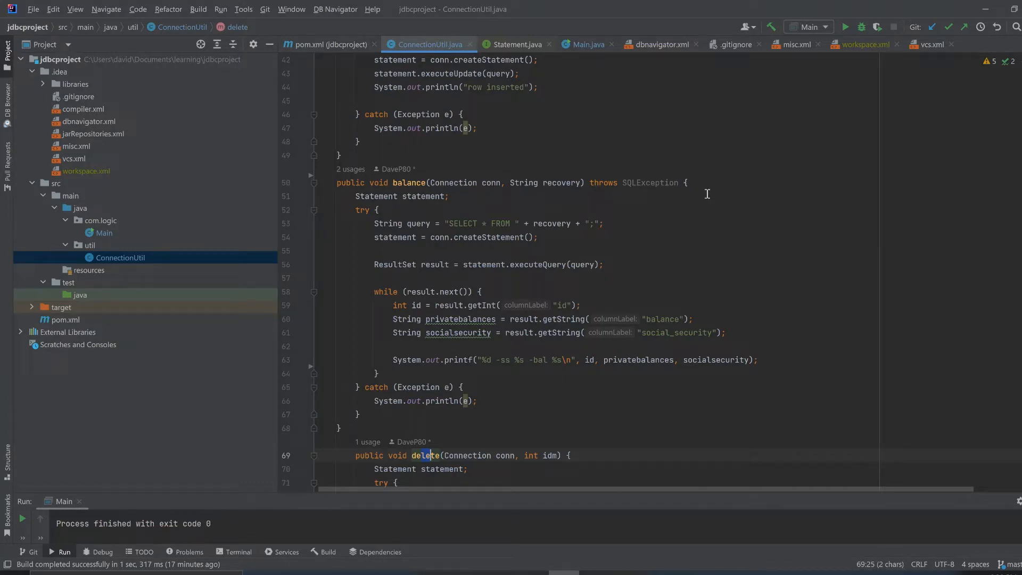
scroll(down, 3)
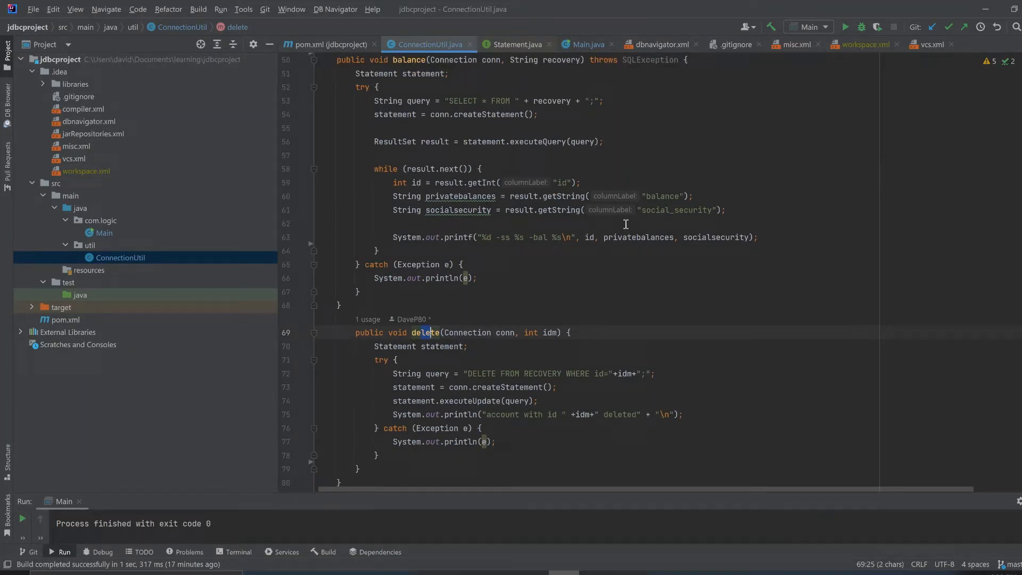
mouse_move(610, 273)
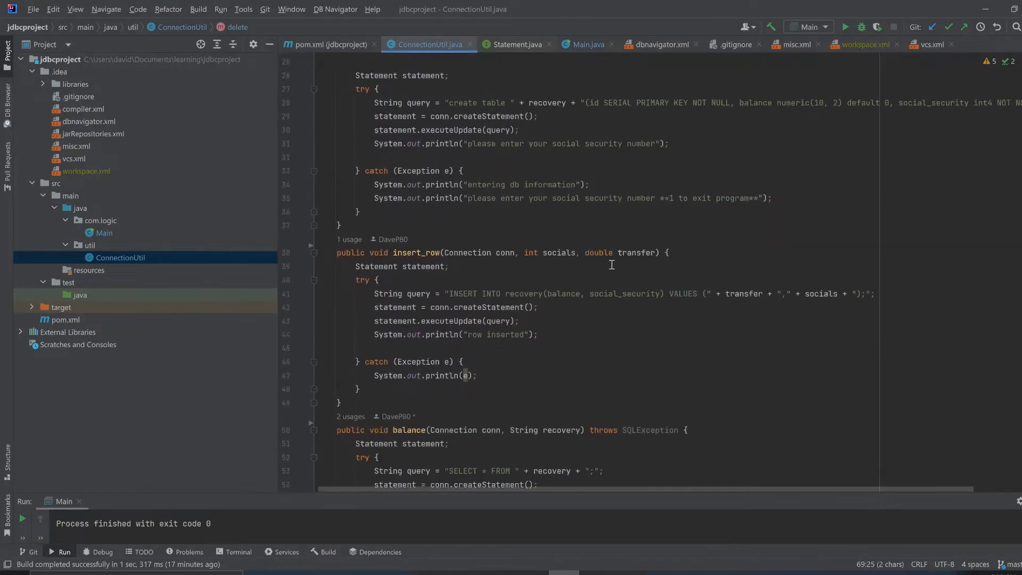
scroll(down, 3)
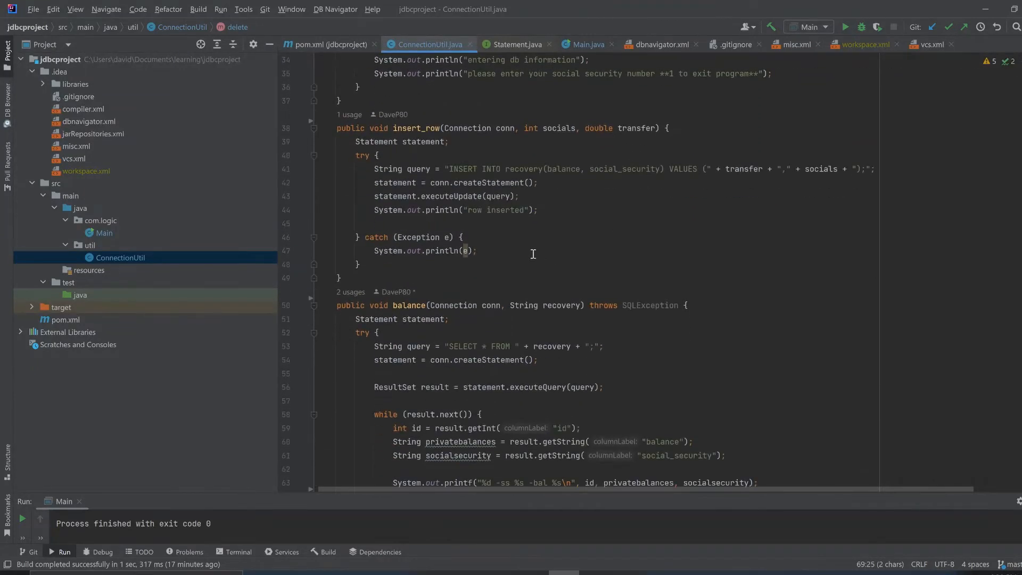
mouse_move(679, 226)
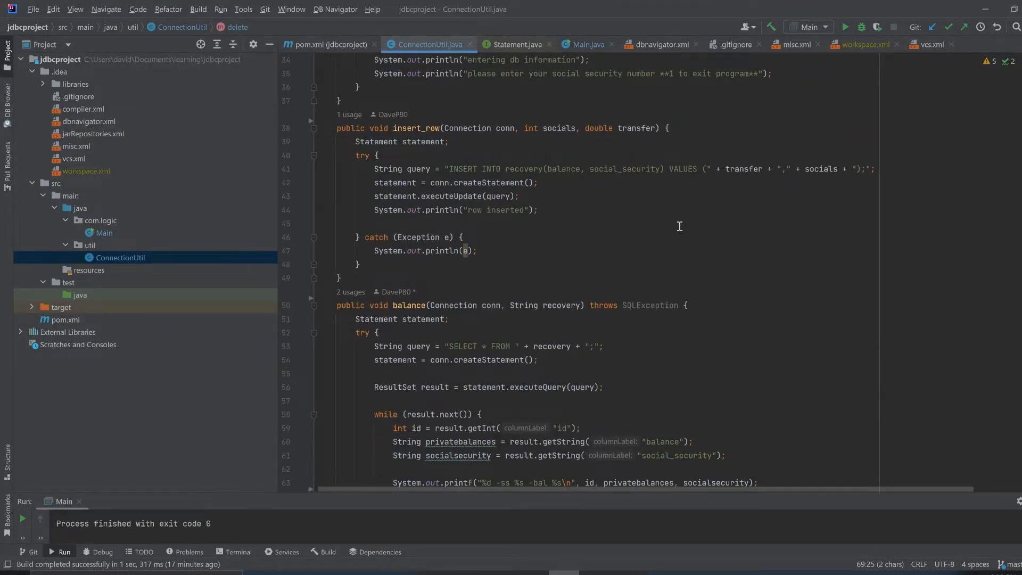
scroll(down, 3)
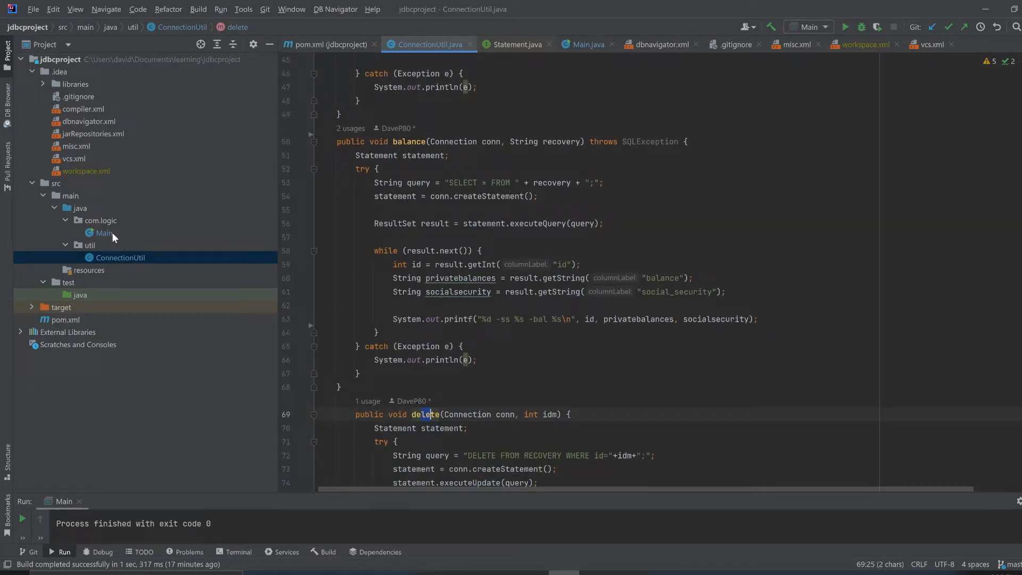
click(581, 44)
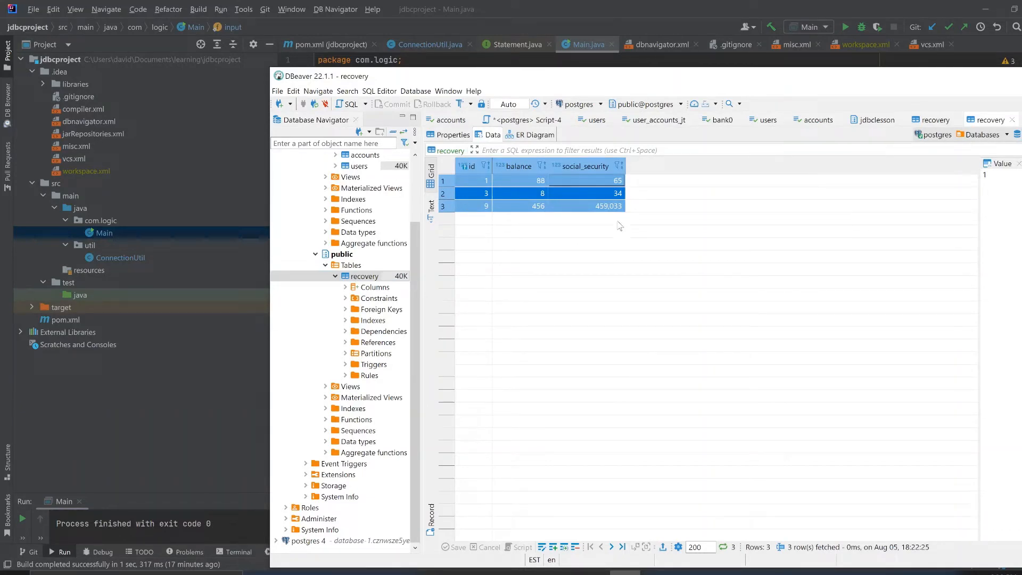
click(584, 165)
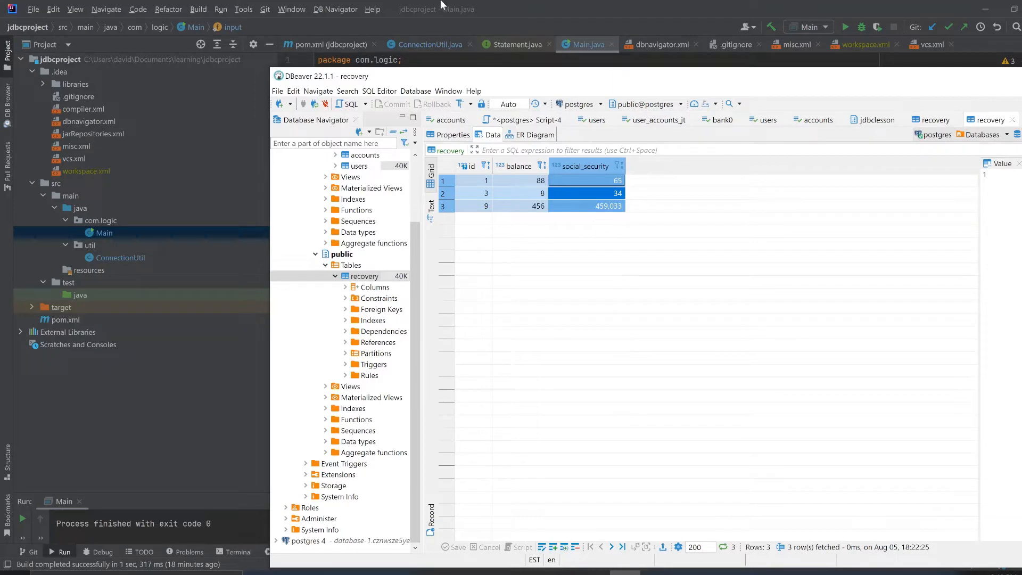
mouse_move(584, 166)
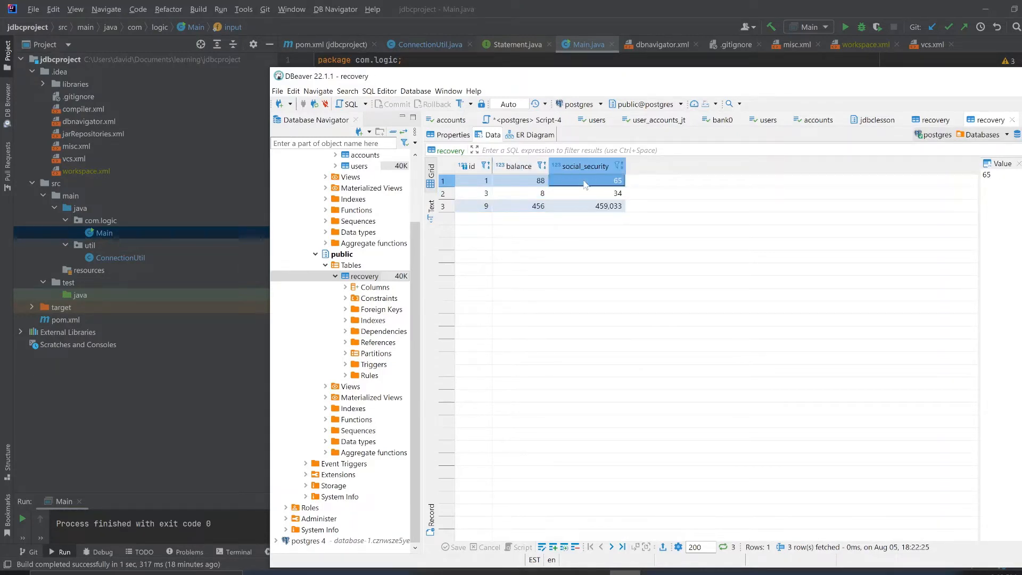
mouse_move(531, 187)
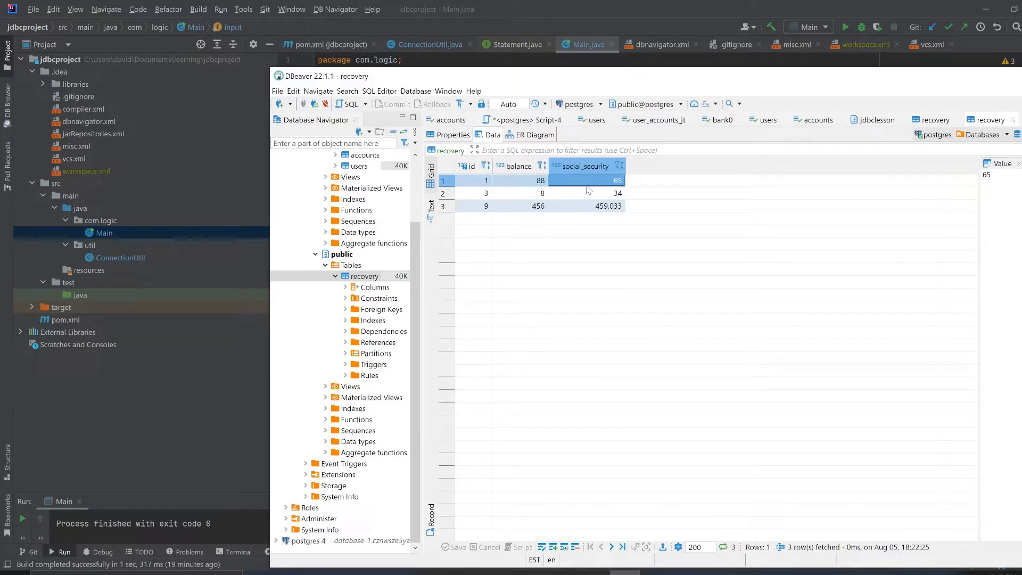
click(541, 181)
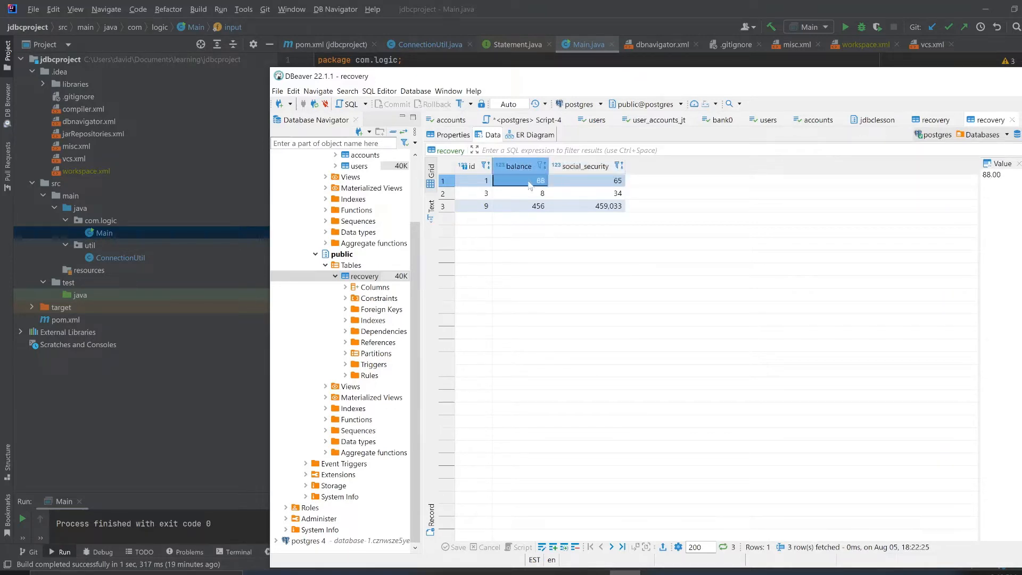
click(587, 181)
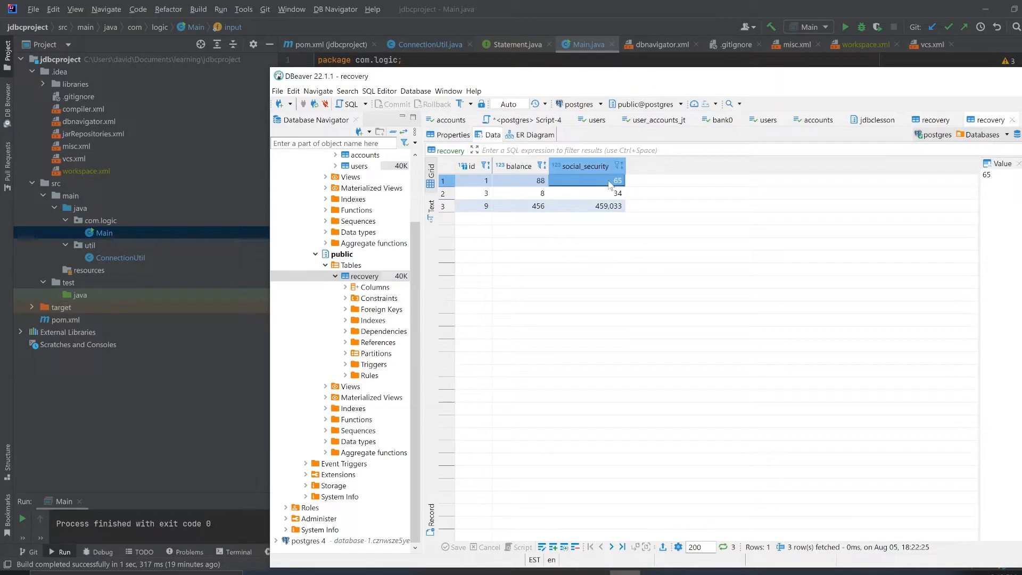
mouse_move(528, 193)
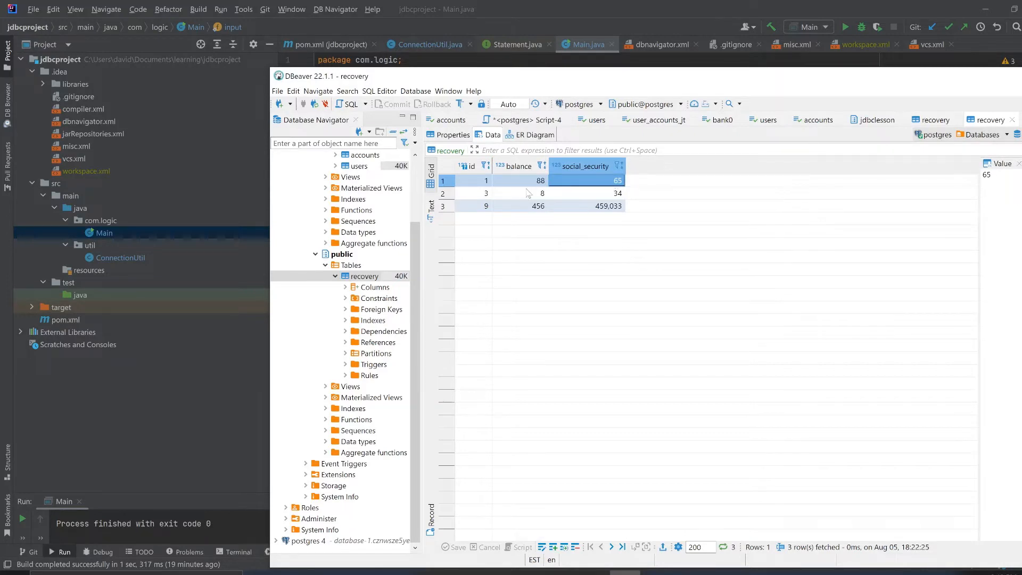
click(518, 181)
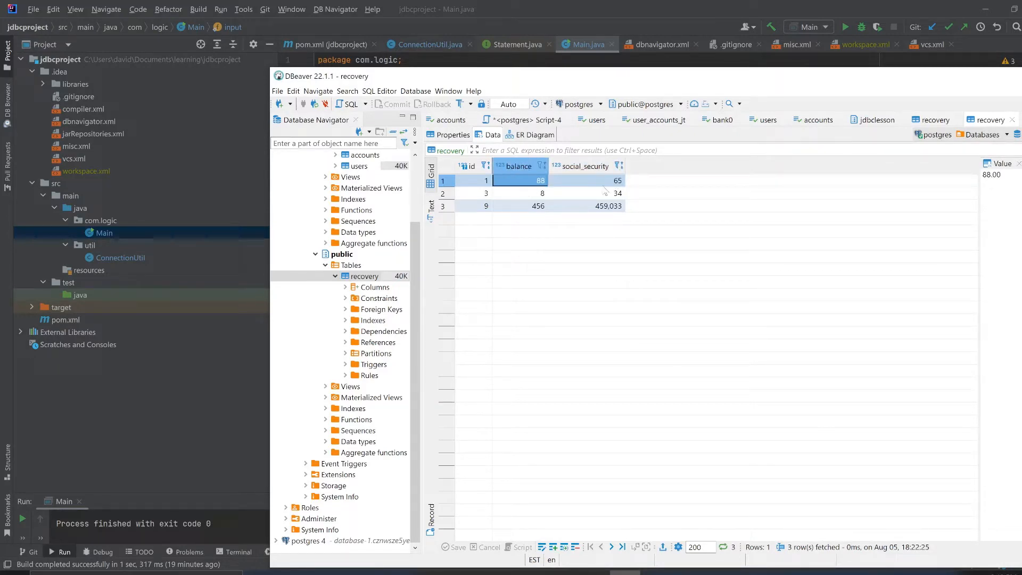
click(469, 181)
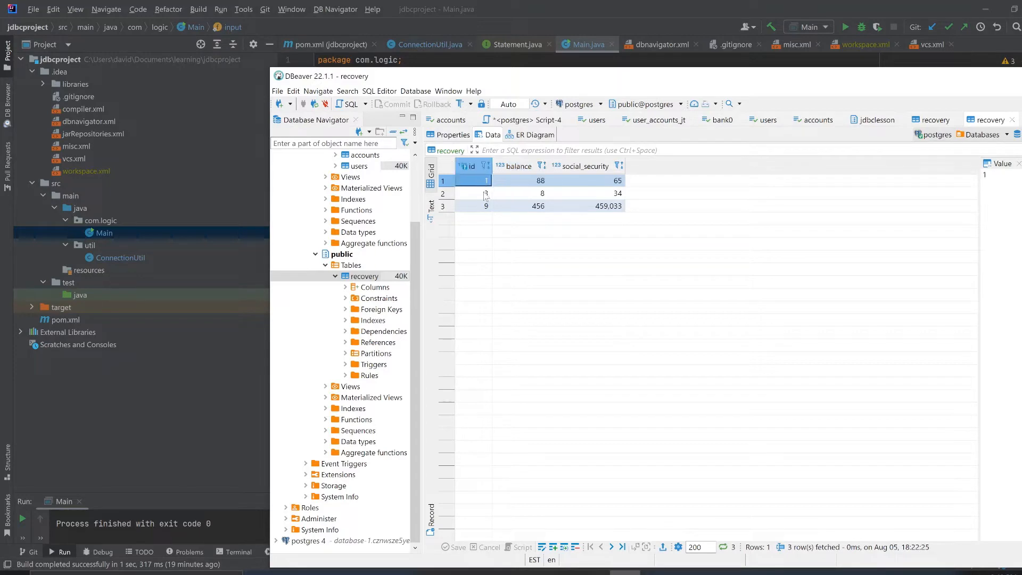
click(485, 192)
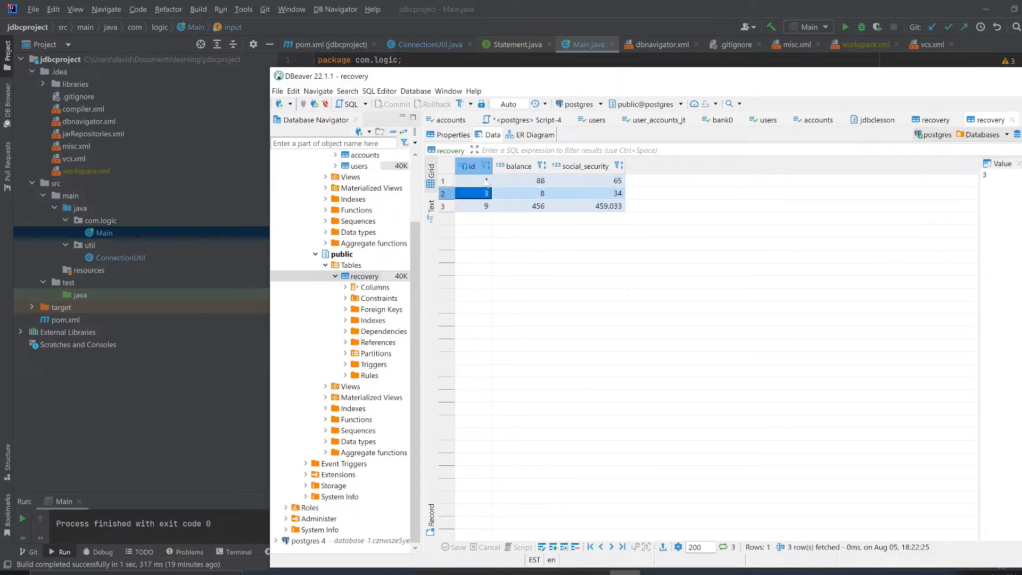
click(472, 180)
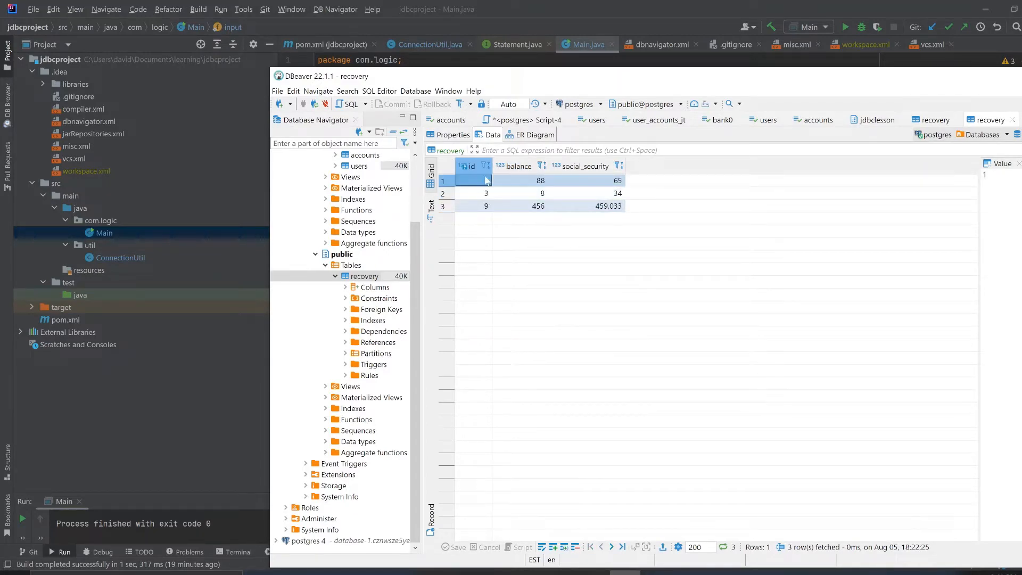
click(584, 180)
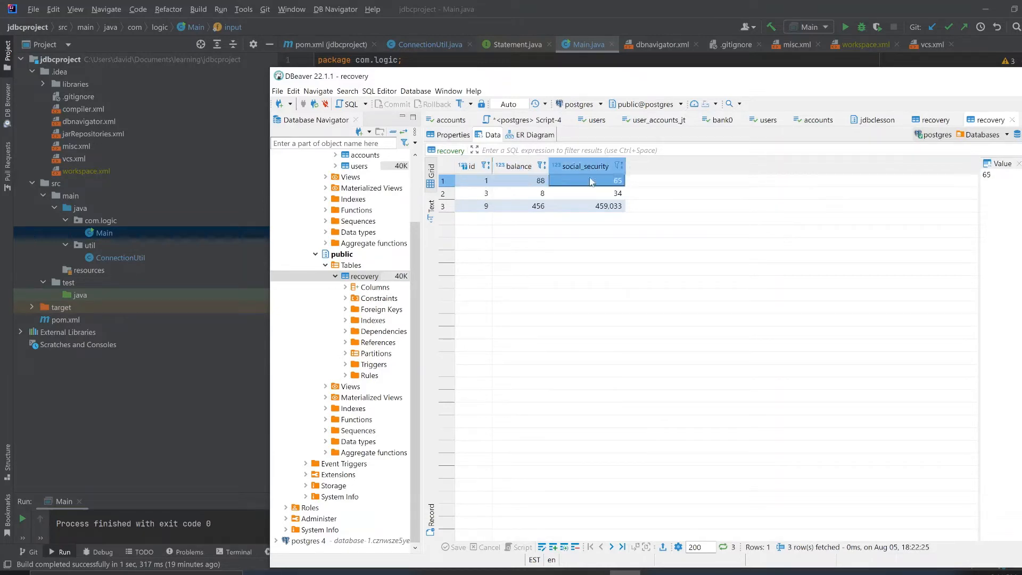
click(518, 180)
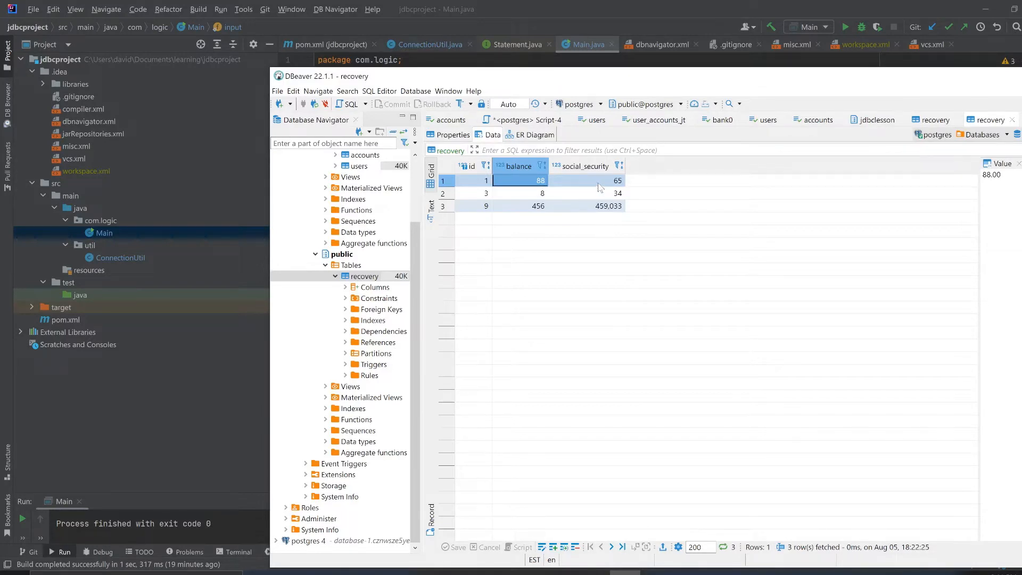
click(586, 193)
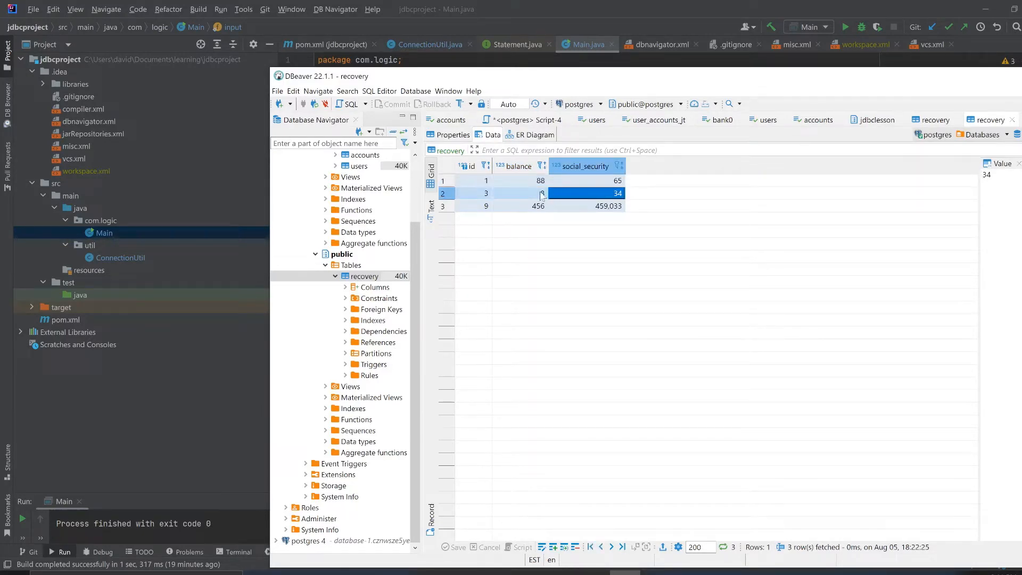
click(518, 192)
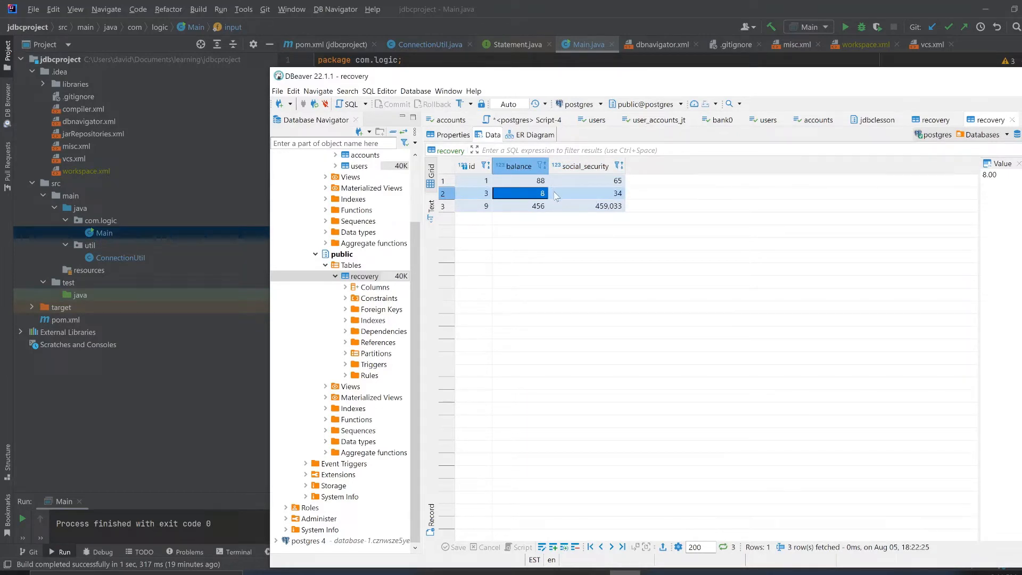
mouse_move(580, 211)
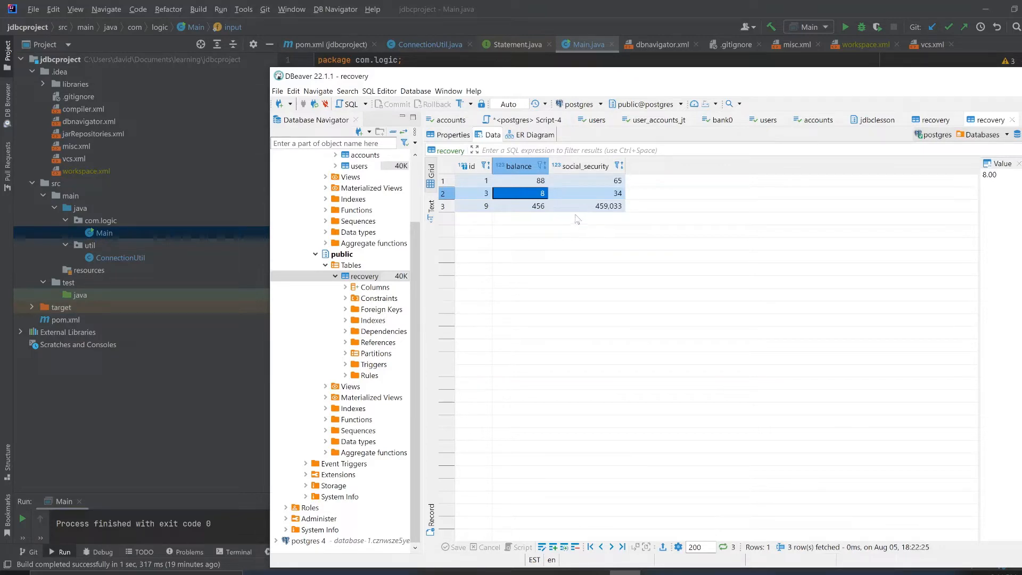
mouse_move(738, 6)
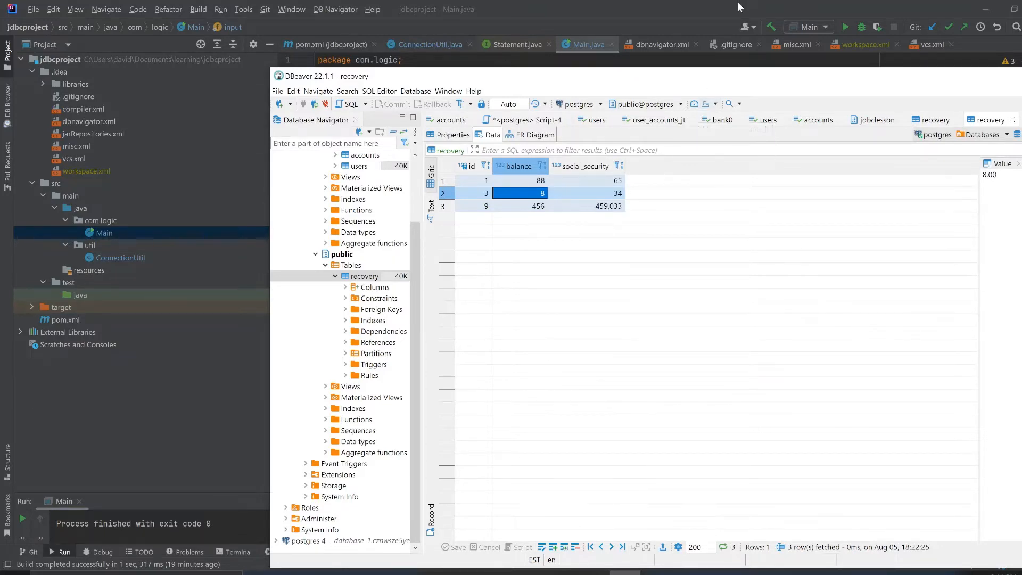
mouse_move(592, 213)
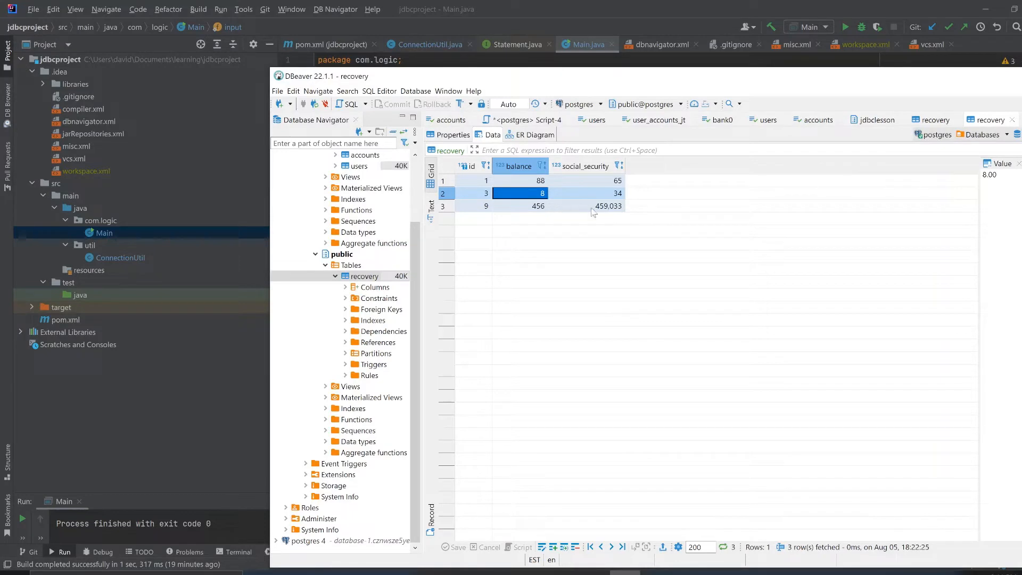
click(520, 206)
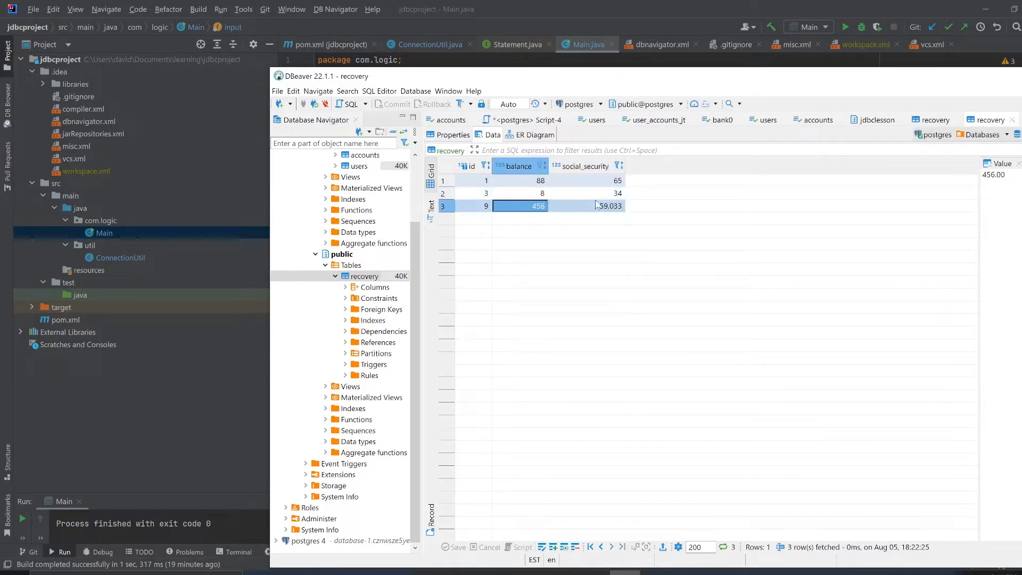
click(587, 206)
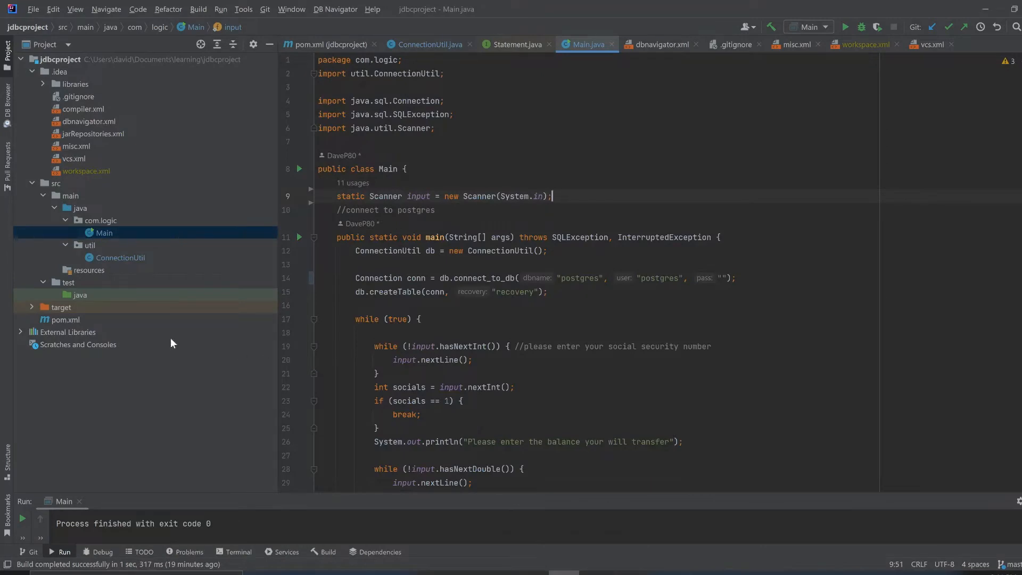
- Scroll the Run console and clear the previous run's output
scroll(down, 3)
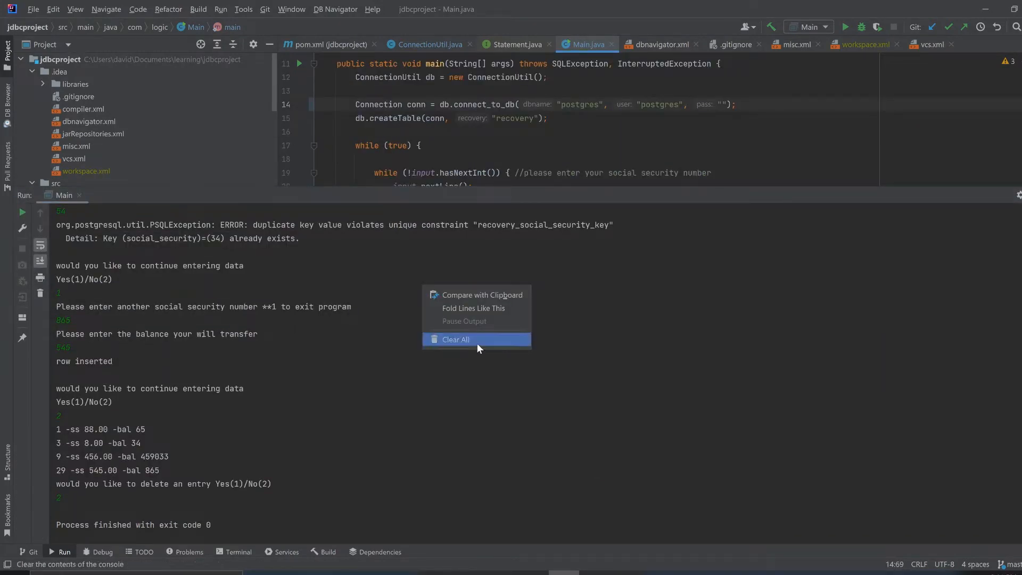
click(455, 339)
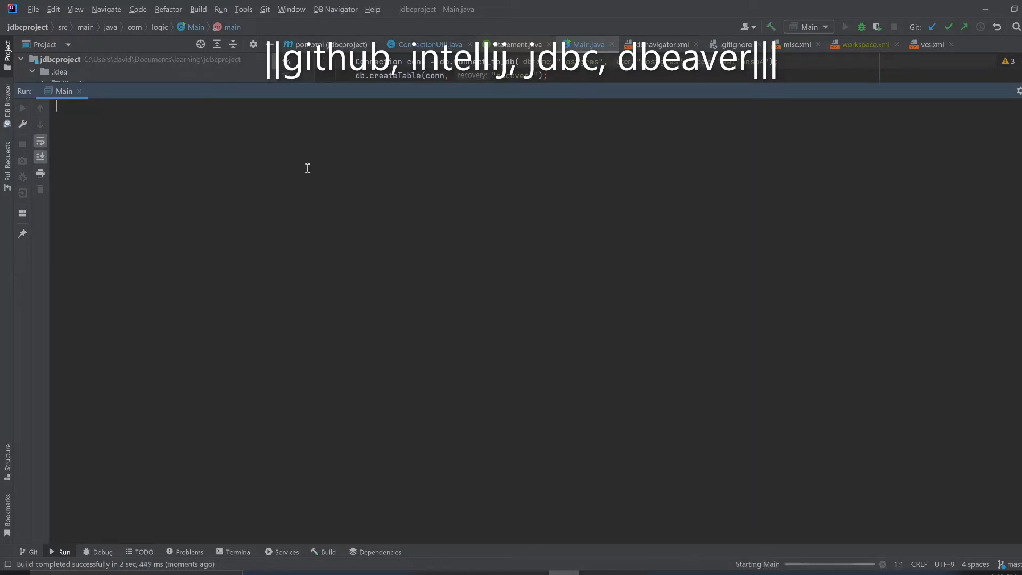
- Enter social security number 047838 and balance 70 in the console to insert a row
click(845, 27)
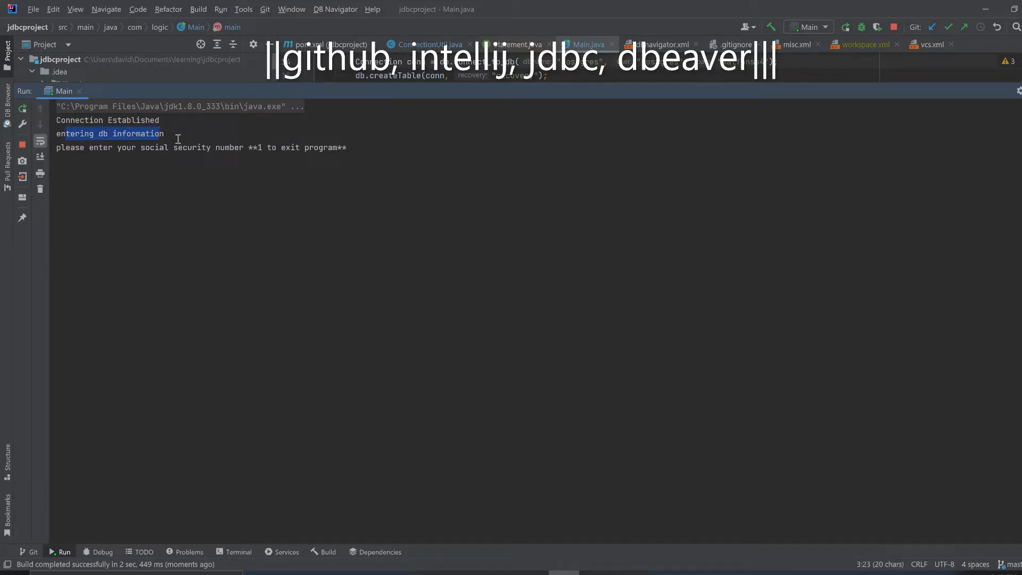
mouse_move(792, 270)
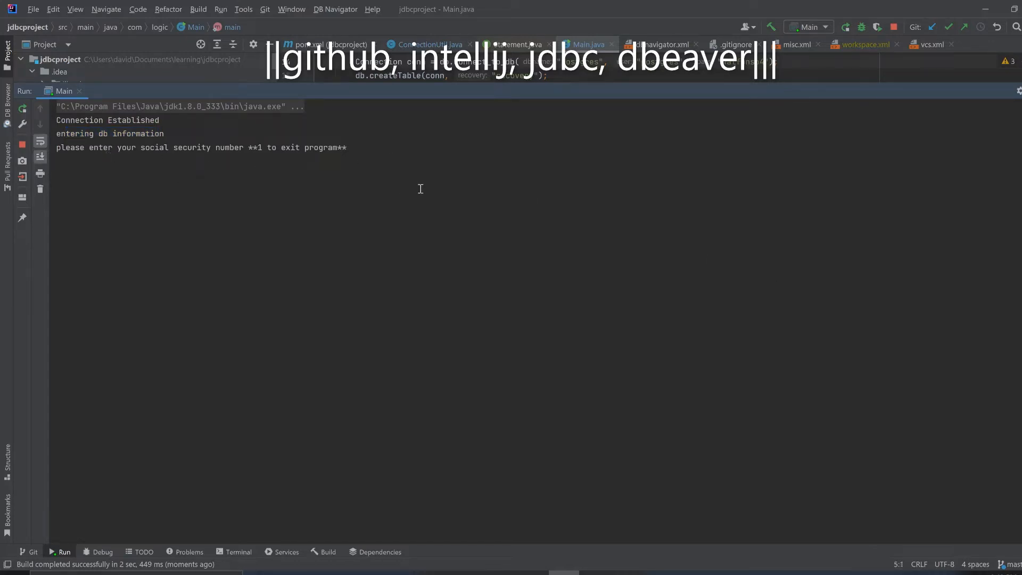
mouse_move(242, 162)
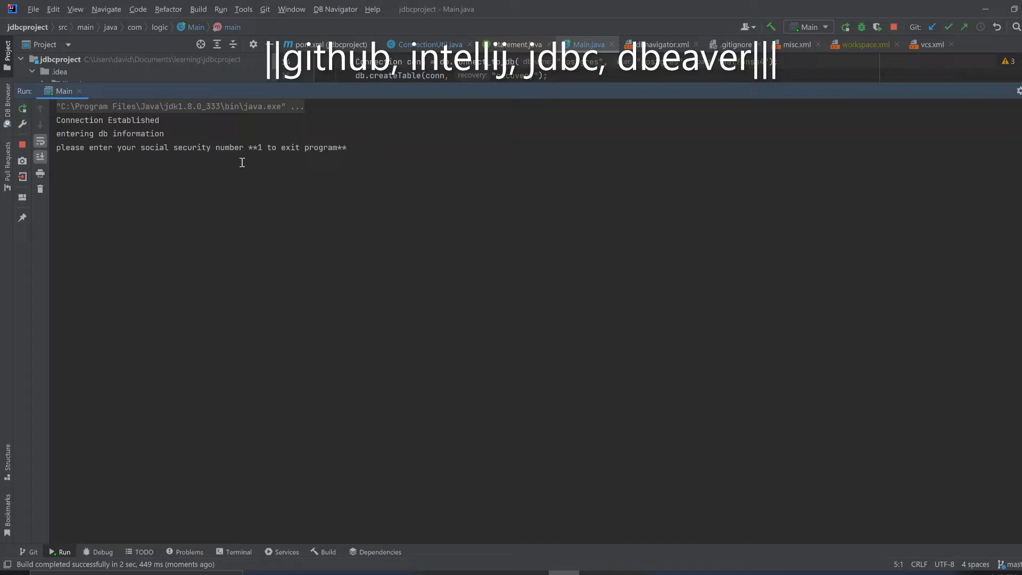
drag(247, 147, 340, 147)
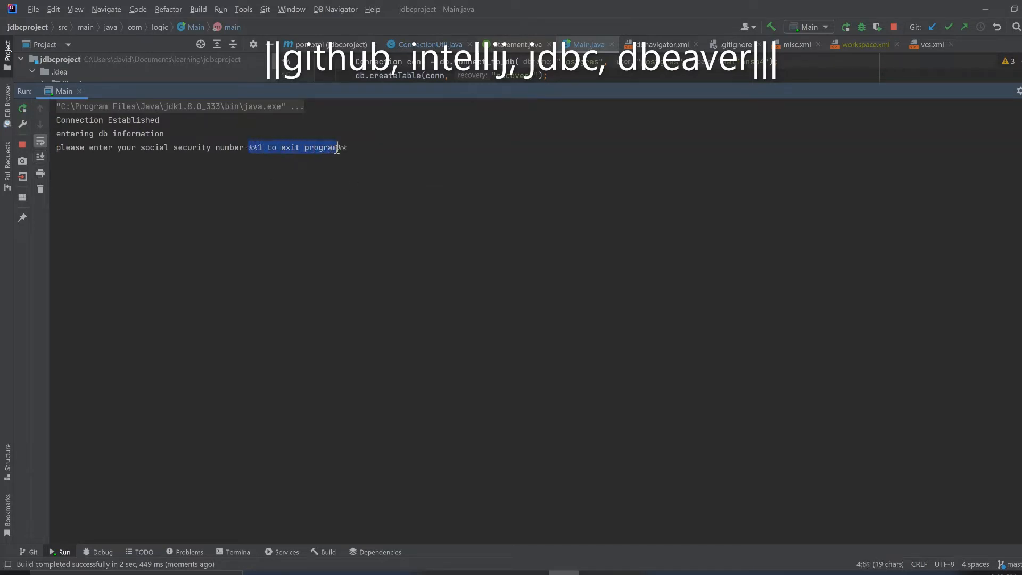
click(261, 147)
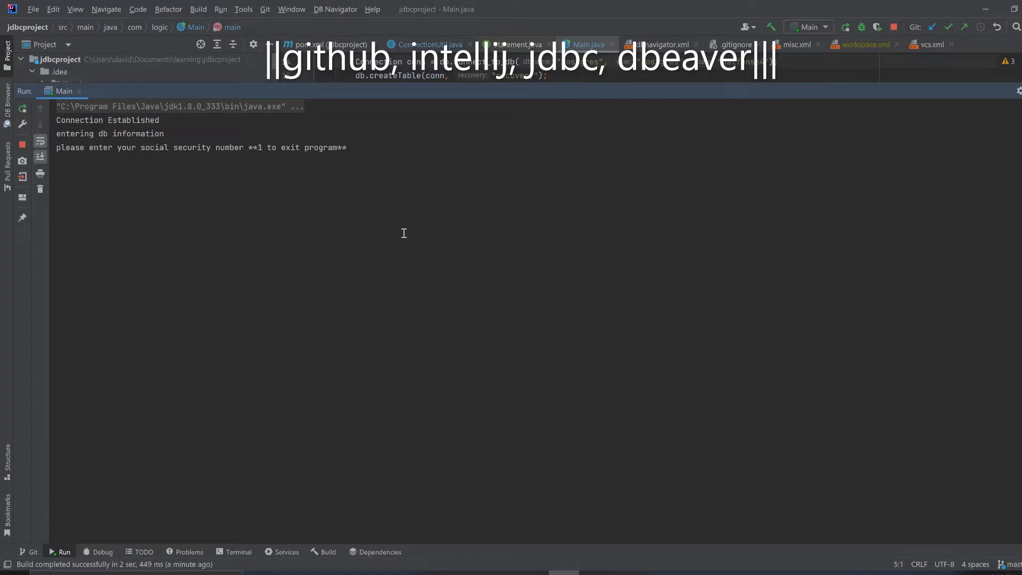
mouse_move(809, 228)
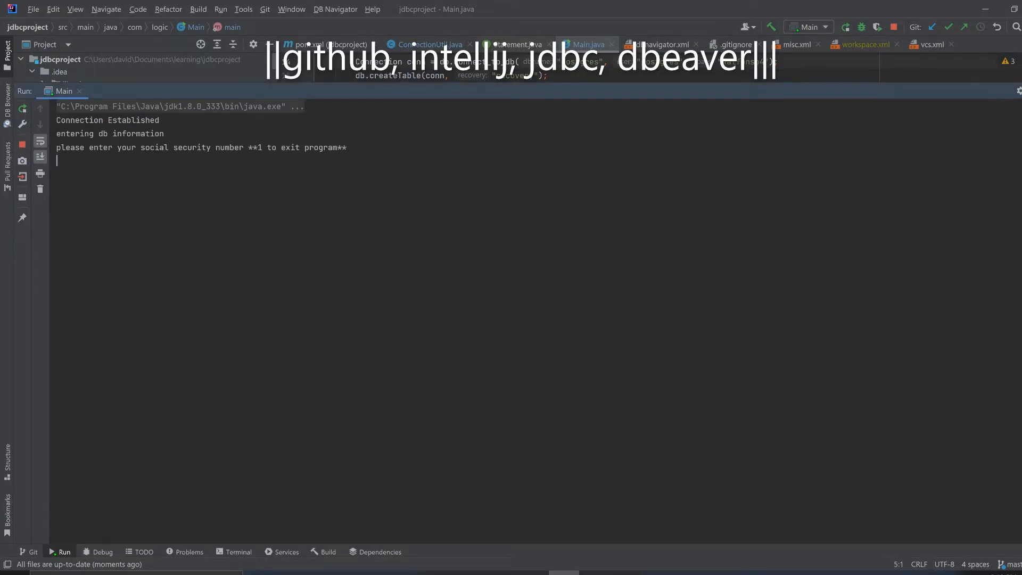
text(047838)
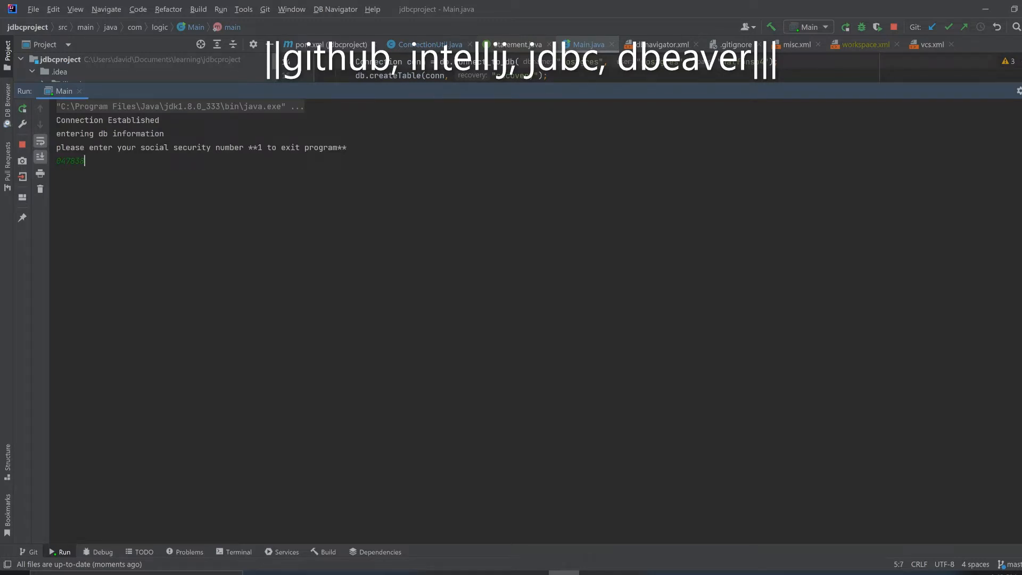
key(enter)
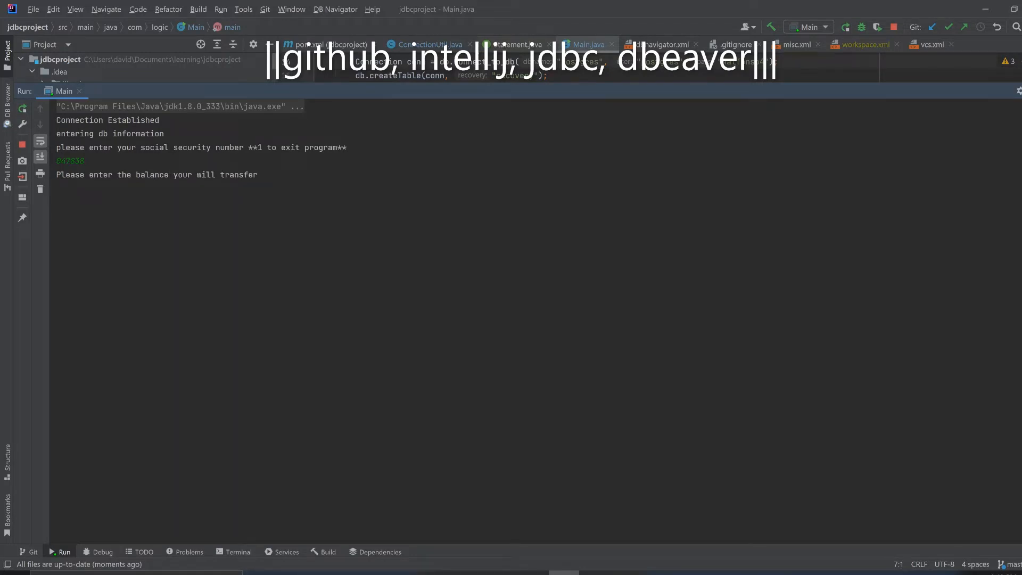
text(70)
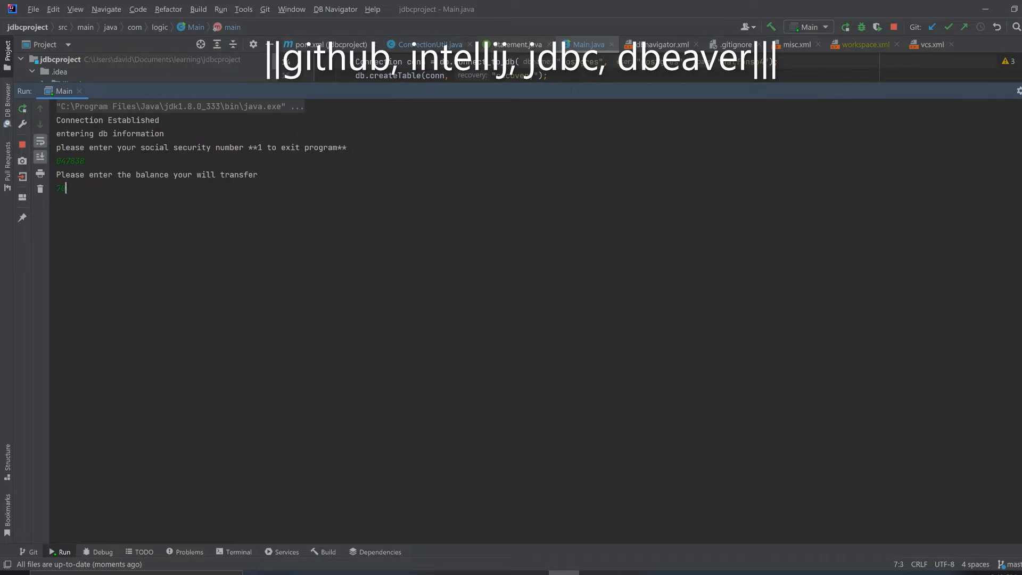
key(enter)
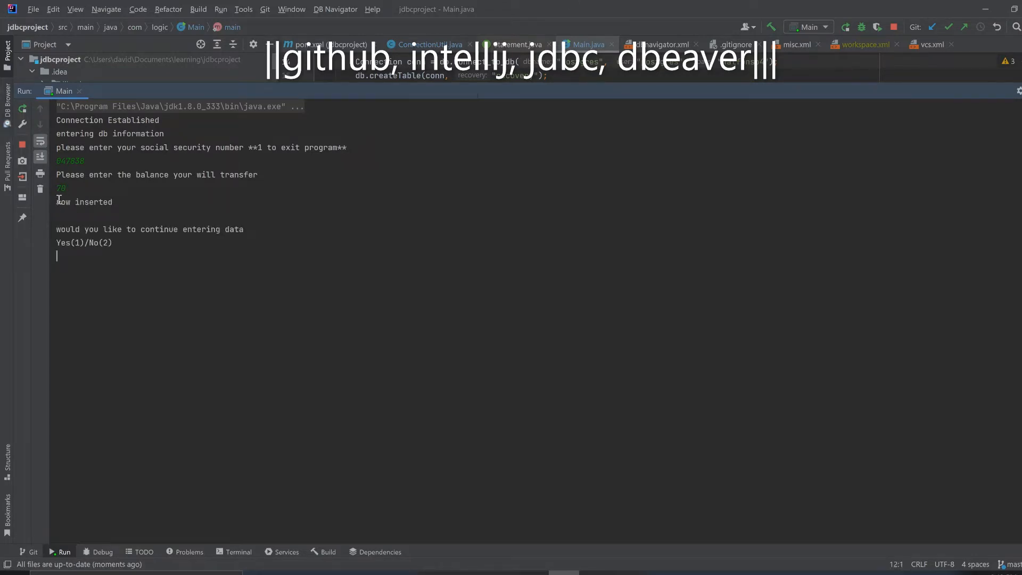
double_click(84, 201)
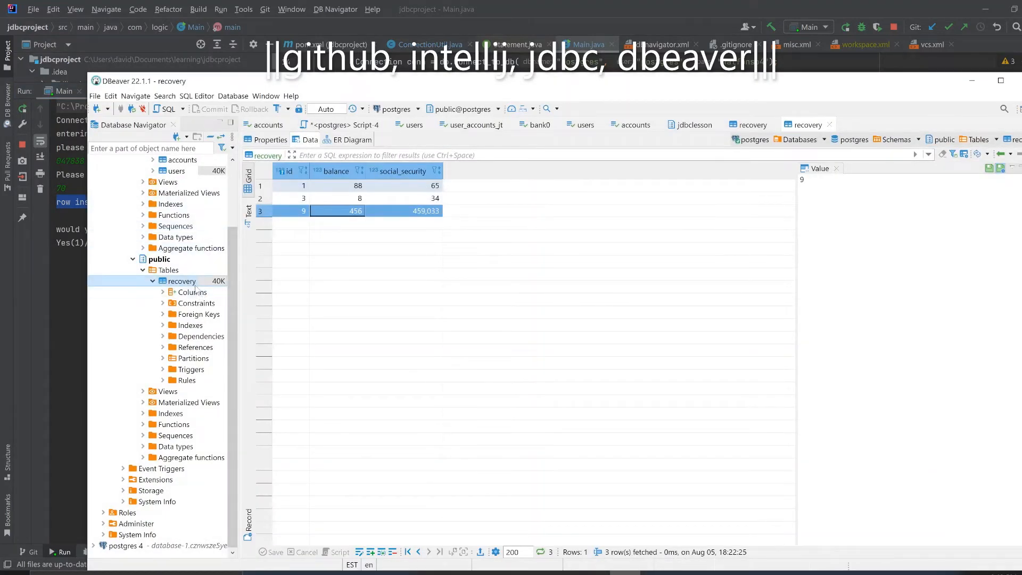
- Refresh the recovery table in DBeaver's Database Navigator
right_click(182, 281)
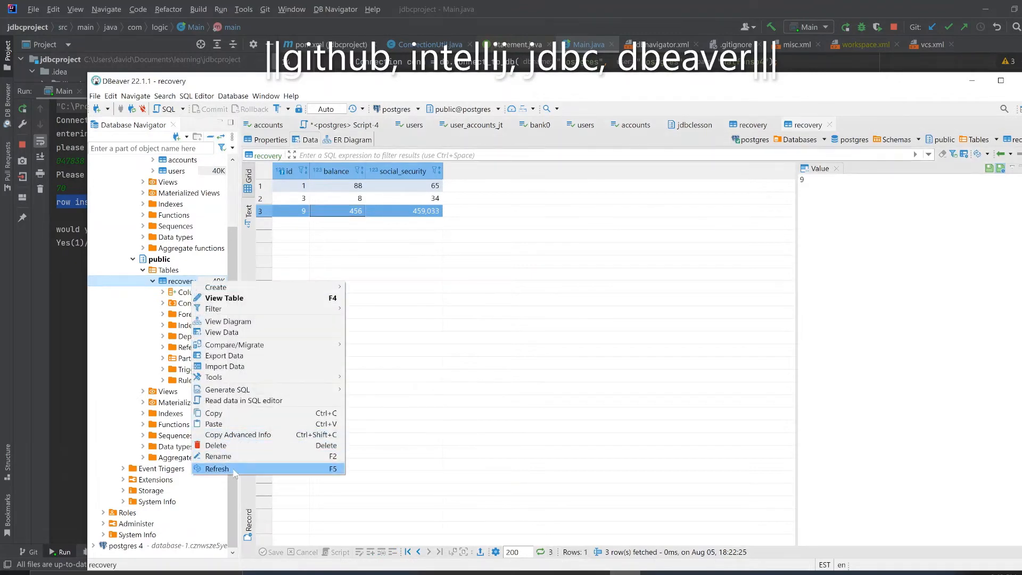
click(217, 468)
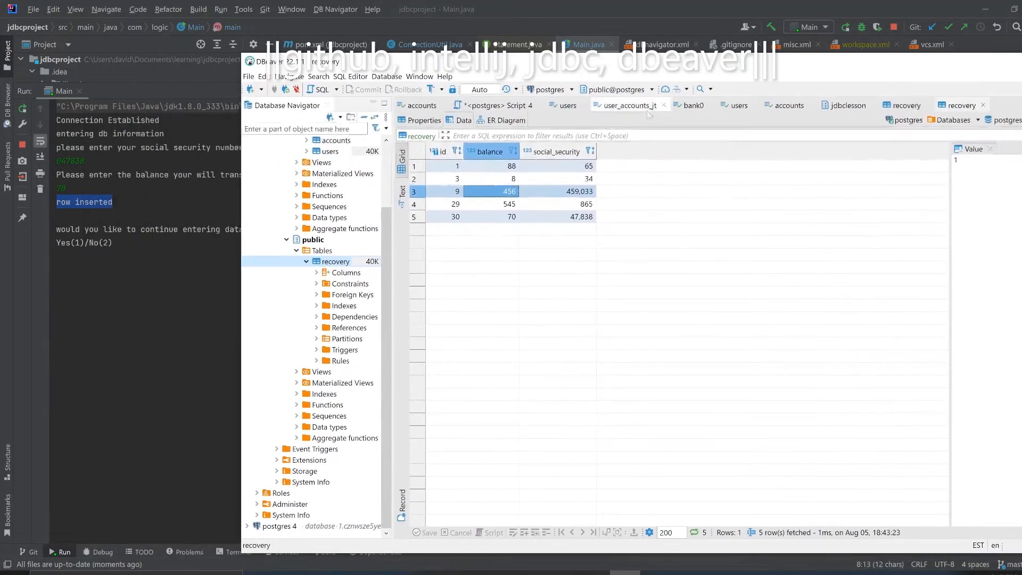
click(557, 217)
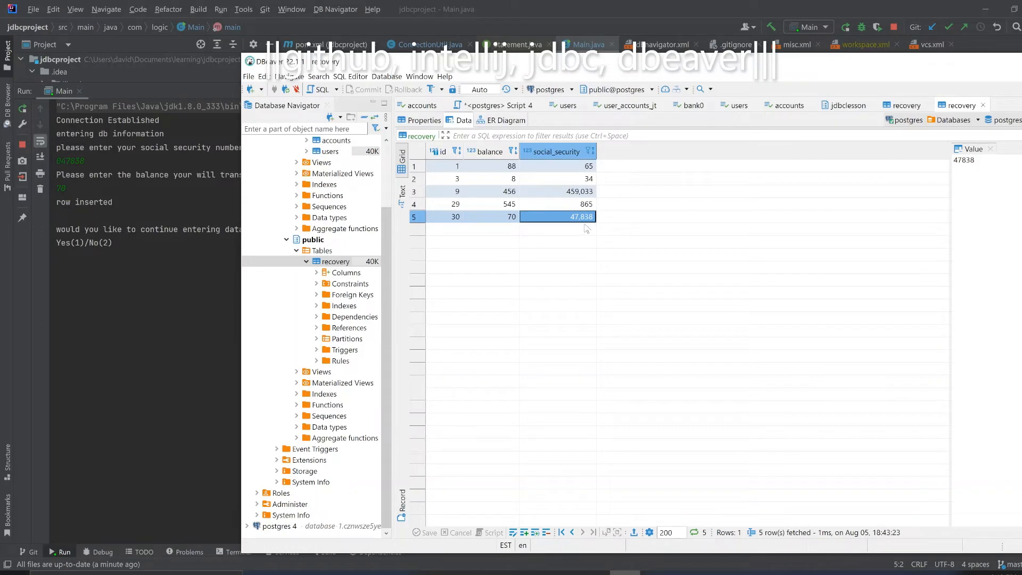
mouse_move(590, 226)
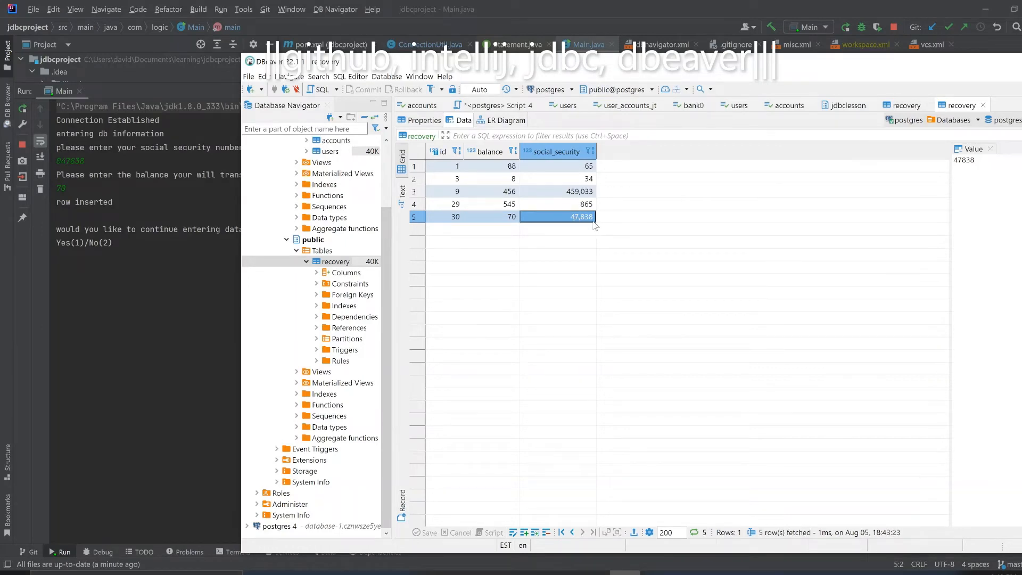
mouse_move(591, 223)
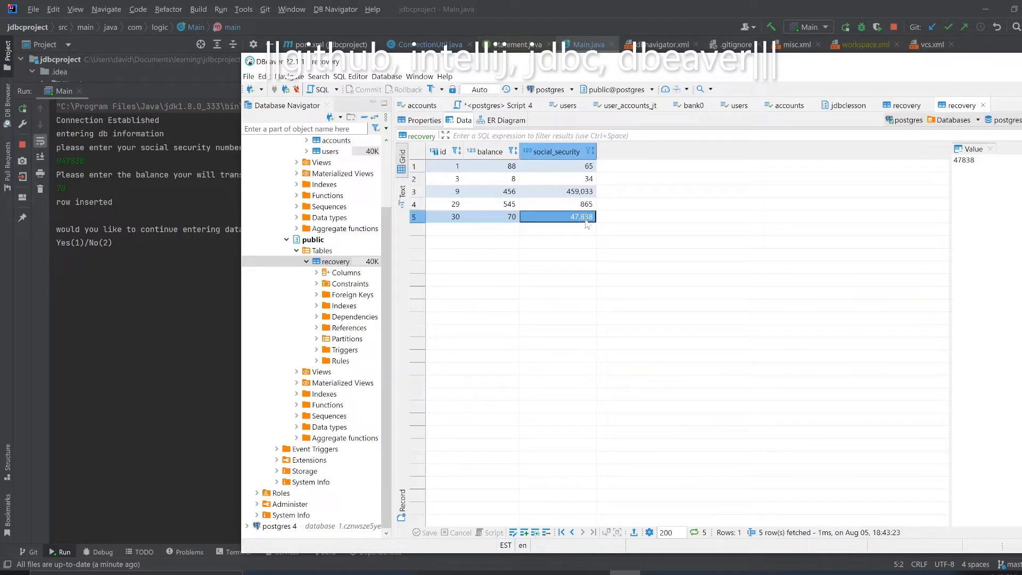
mouse_move(531, 217)
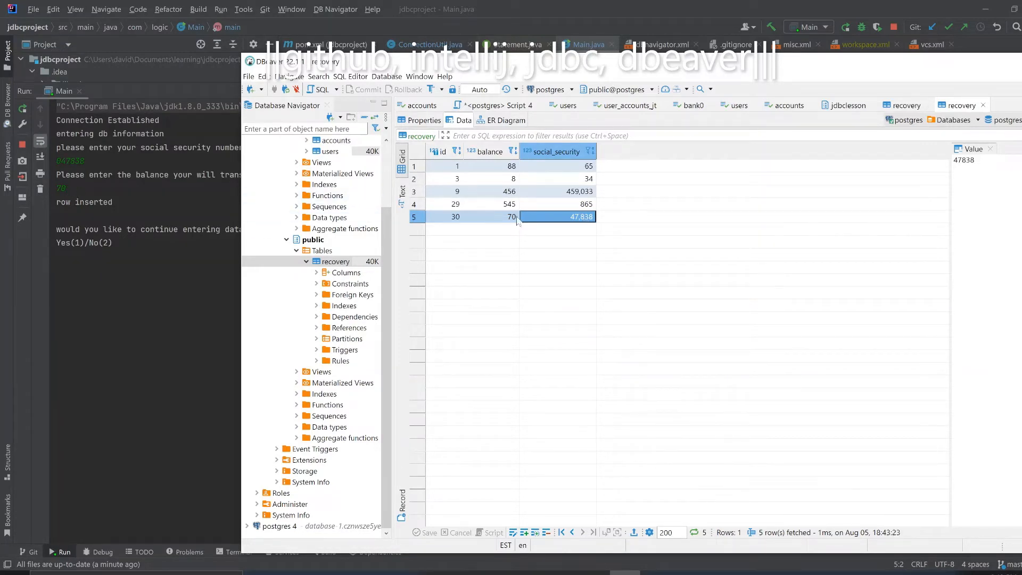
- Inspect the new row's id 30 and row 4's id 29 and social security cells
click(447, 217)
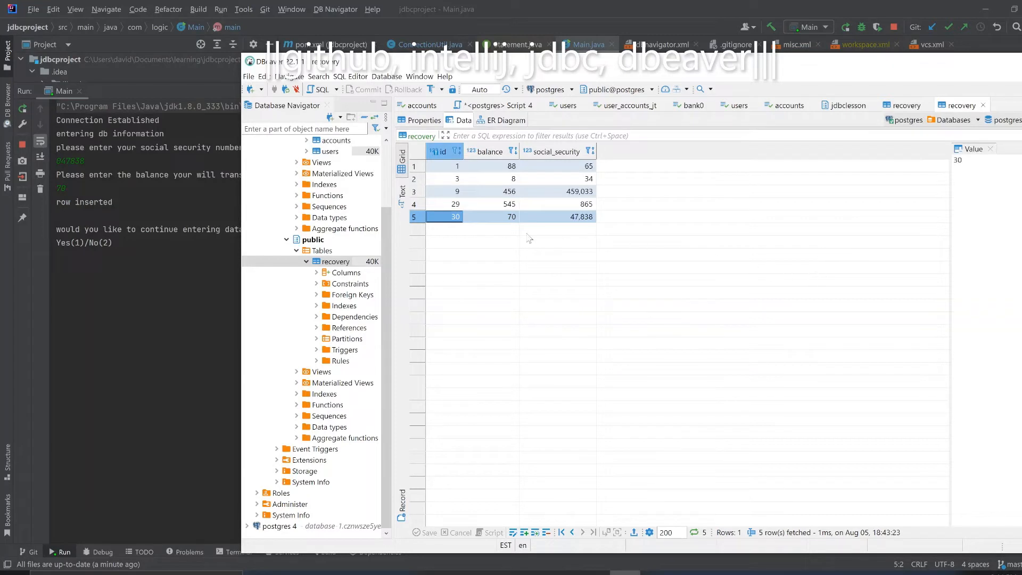
click(557, 203)
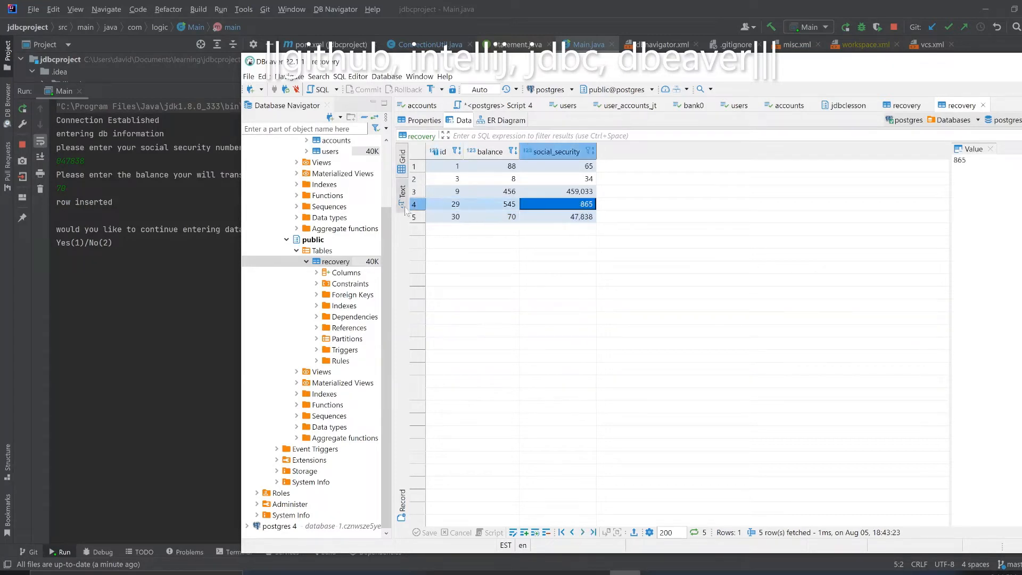
click(455, 203)
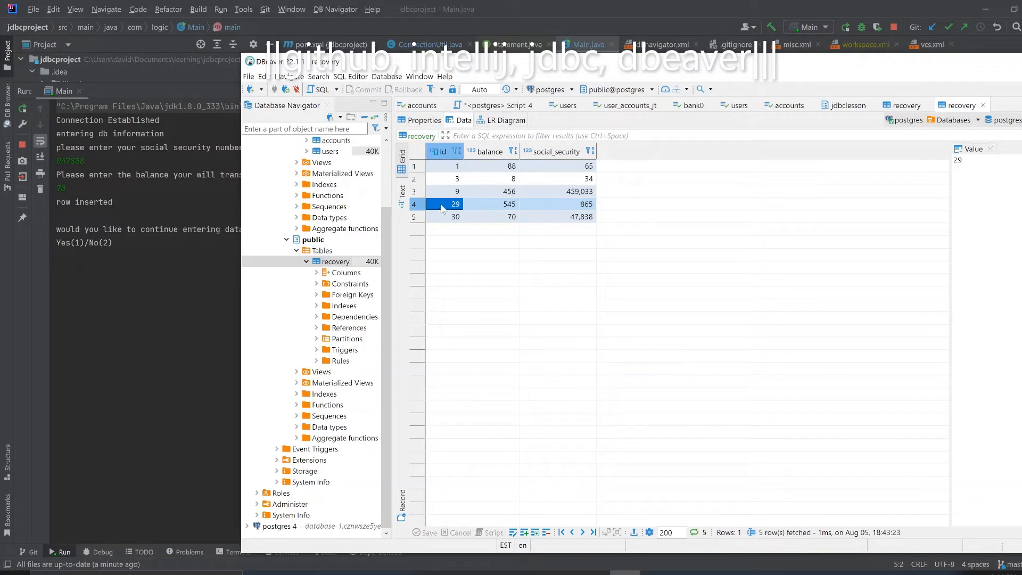
click(557, 204)
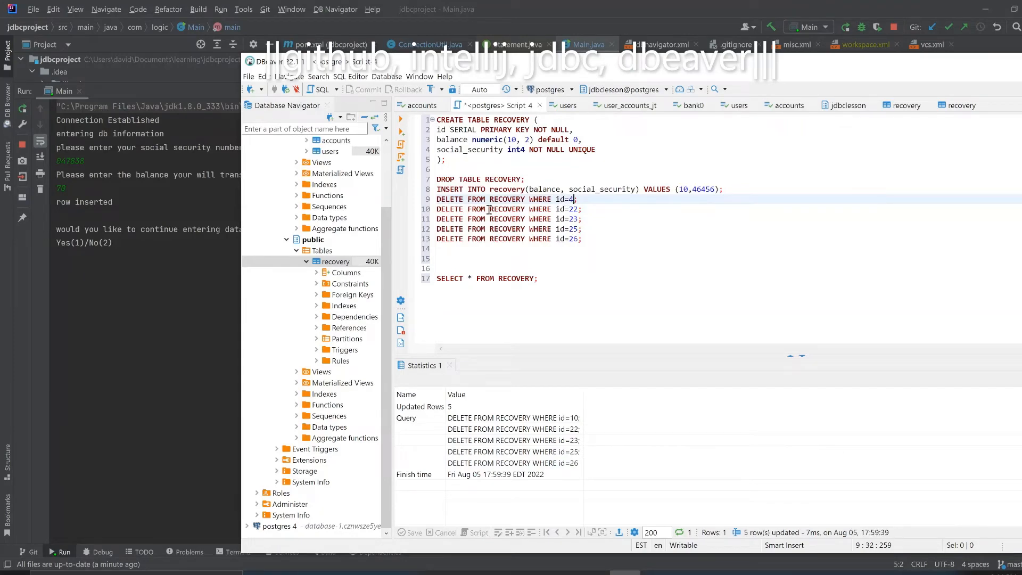
- Change Script 4's DELETE to id=29, run it, and refresh the recovery table
double_click(506, 198)
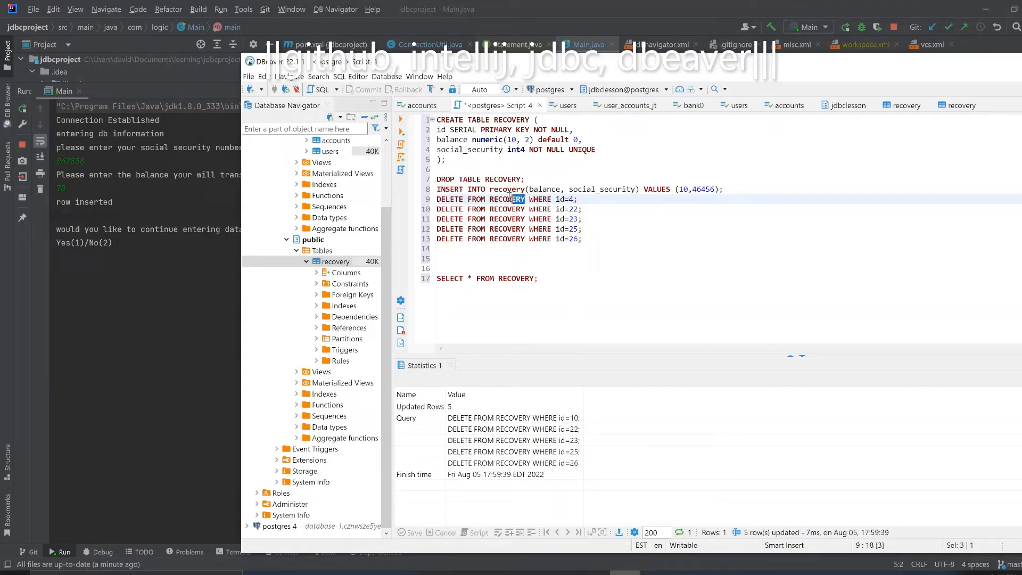
click(579, 199)
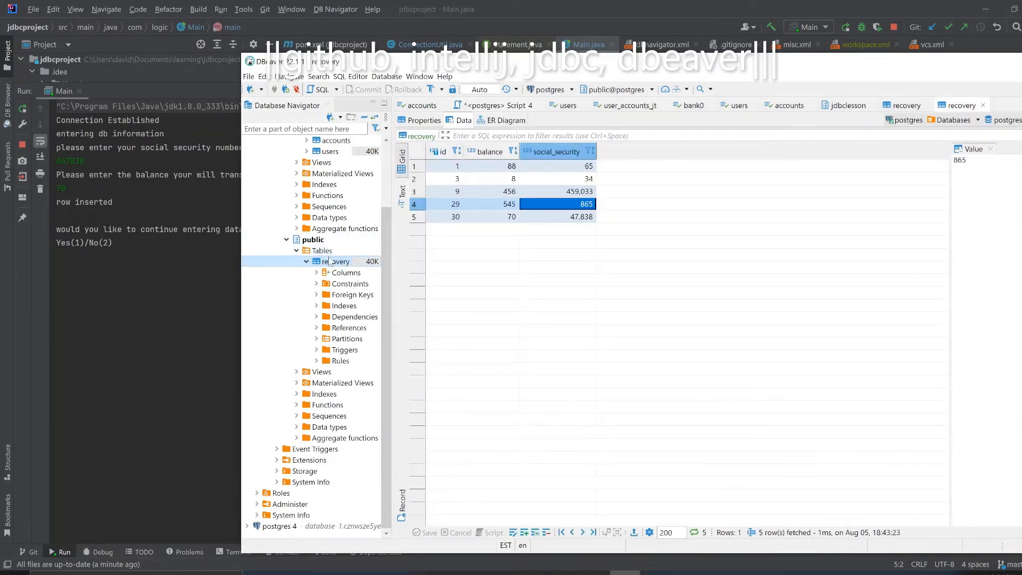
right_click(334, 261)
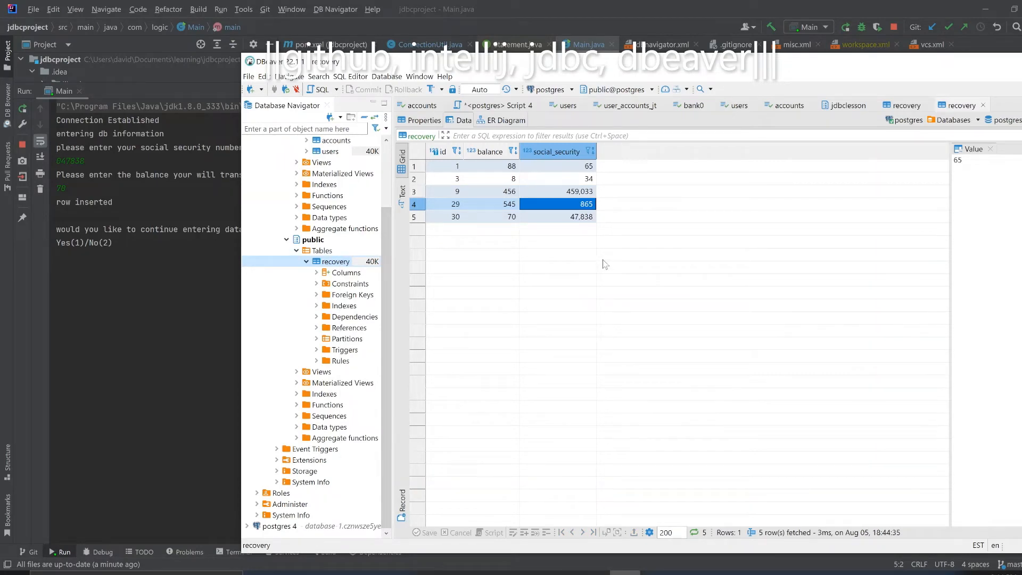
mouse_move(497, 219)
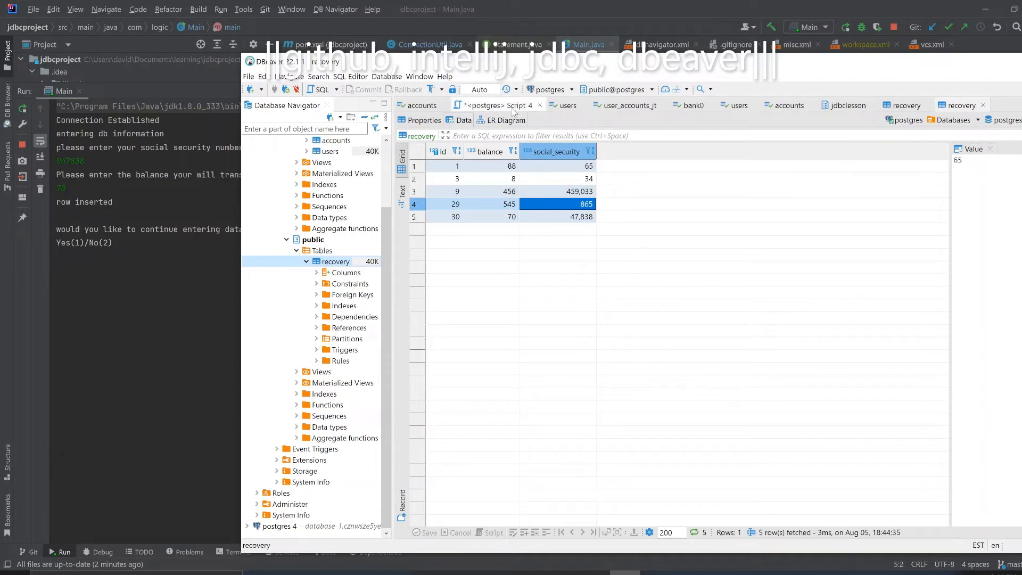
mouse_move(502, 105)
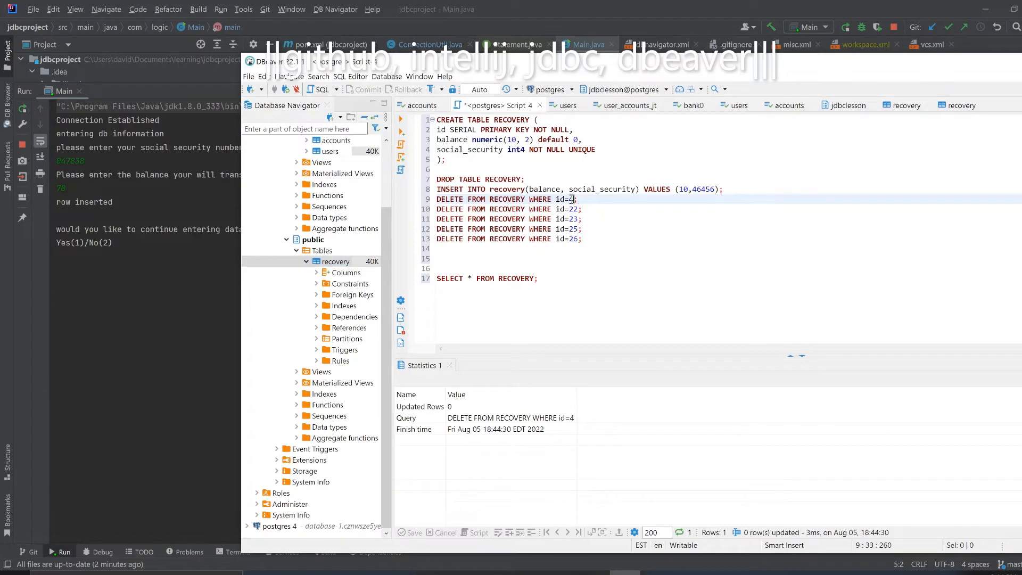
key(BackSpace)
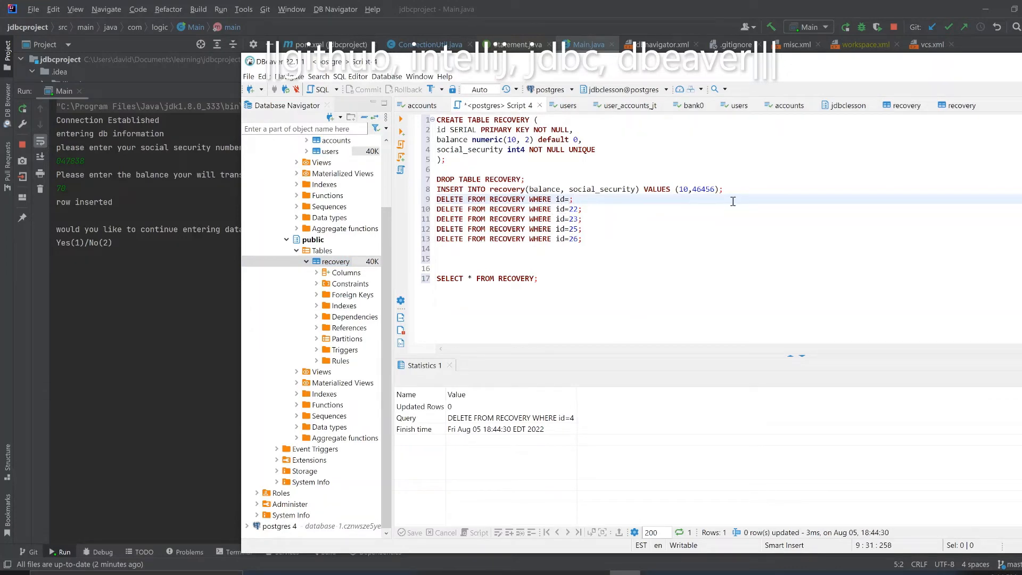
text(29)
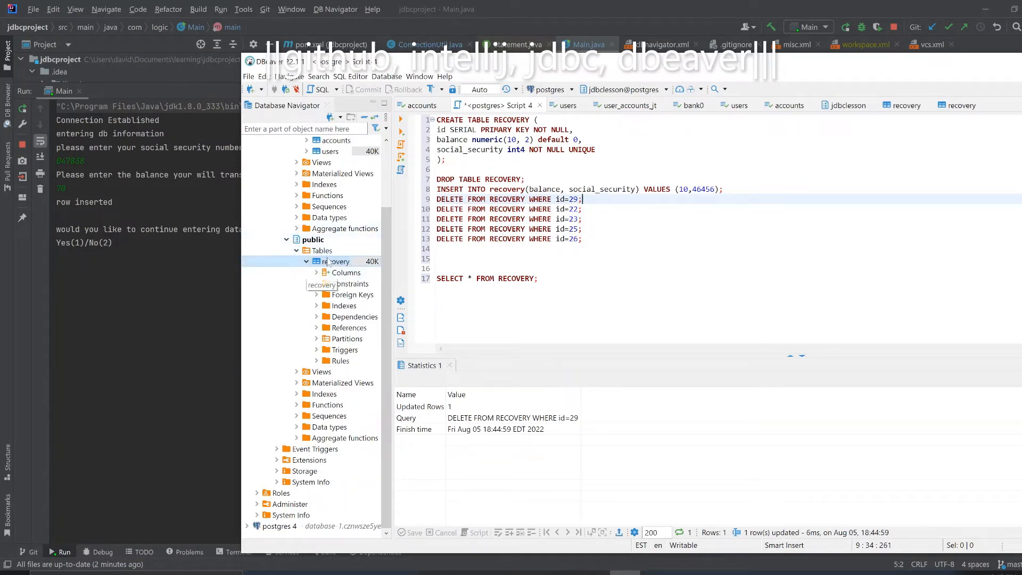
double_click(336, 261)
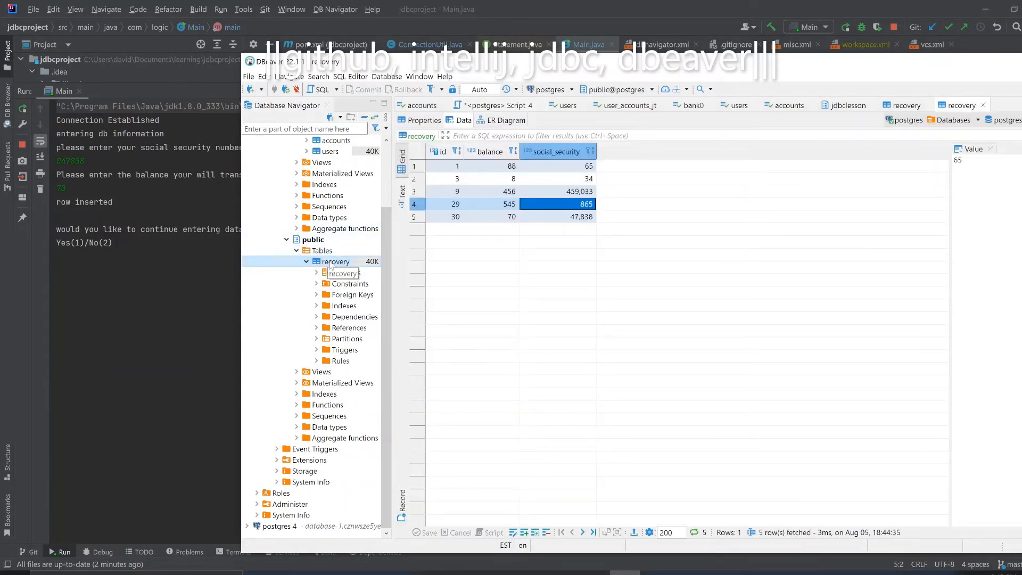
right_click(336, 261)
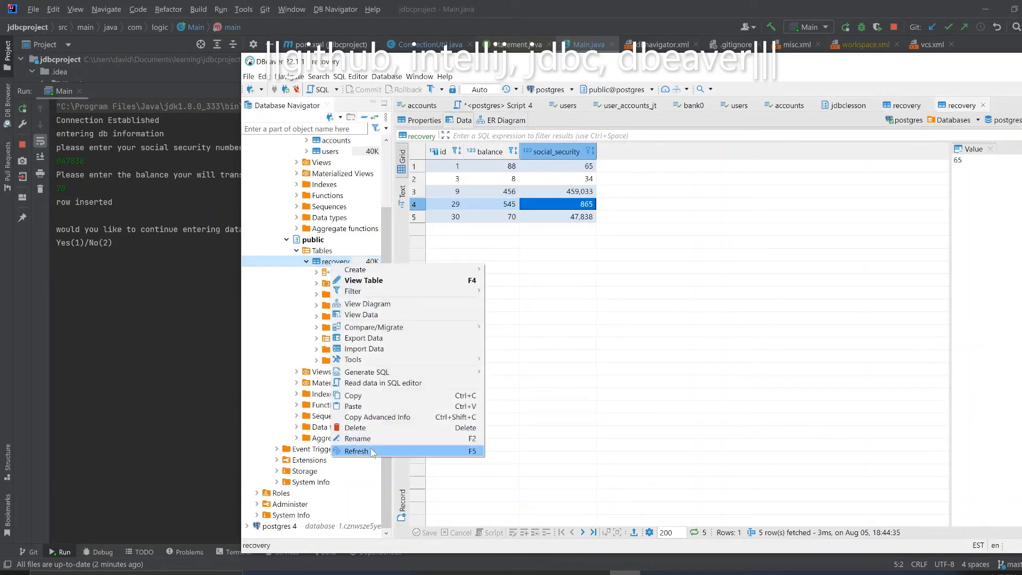
click(355, 451)
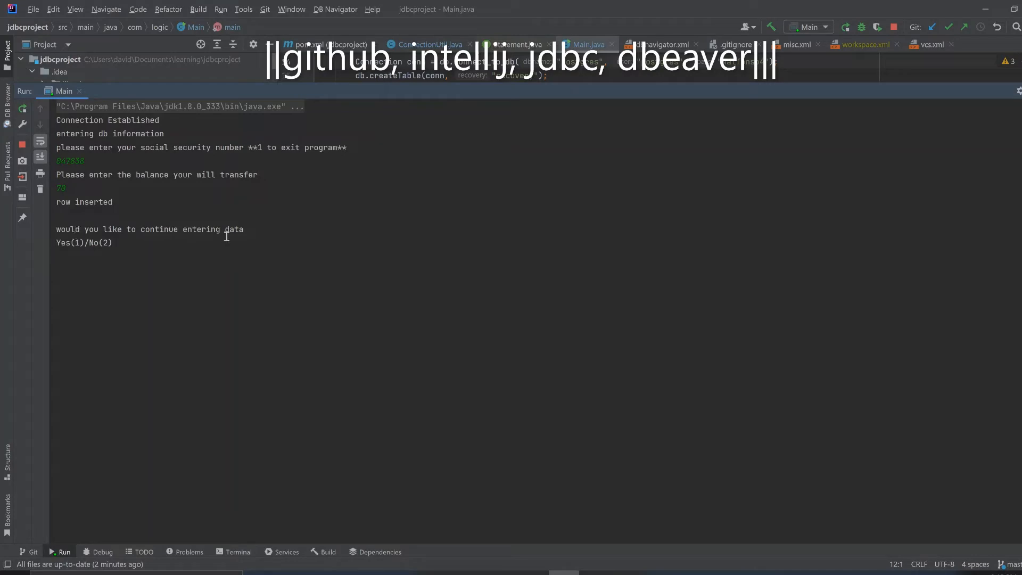
mouse_move(121, 268)
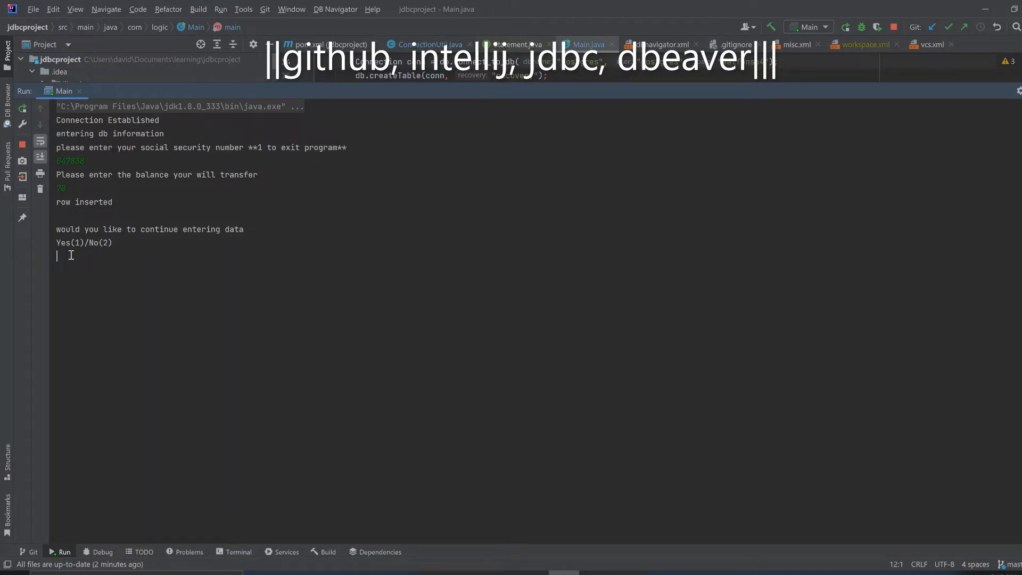
mouse_move(467, 232)
text(1)
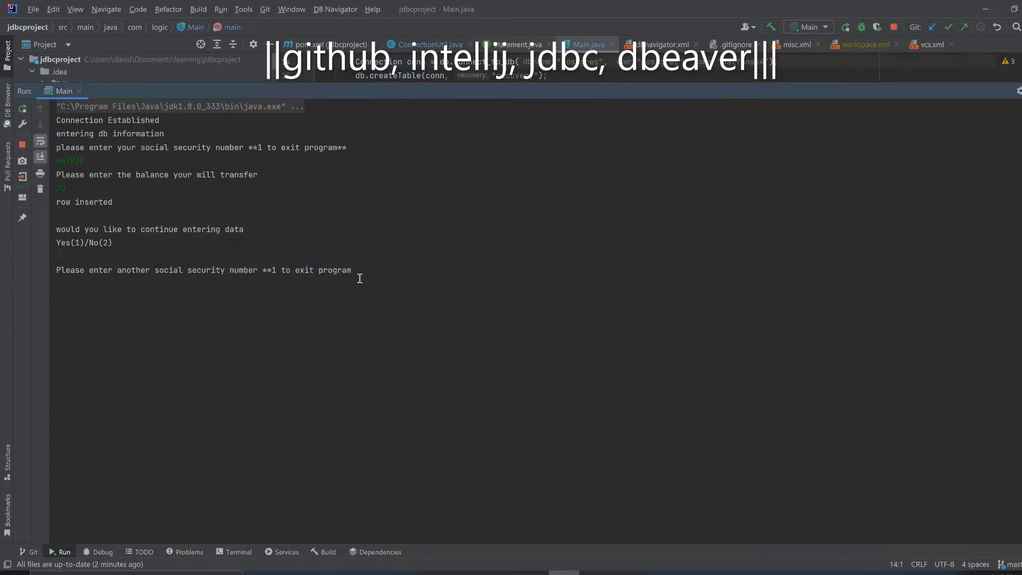
- Submit a second social security number and balance 88 in the Run console
text(3485)
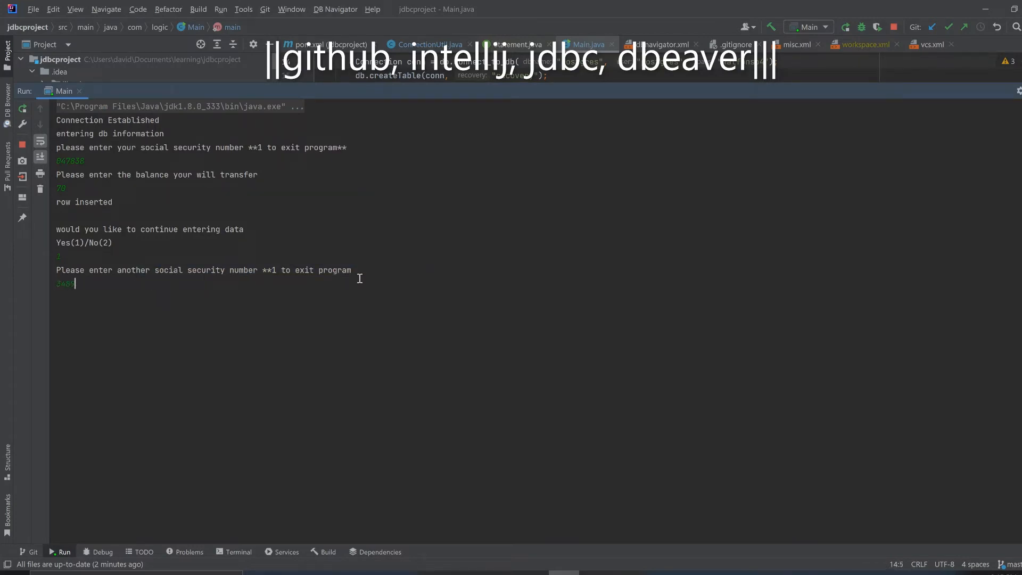
key(enter)
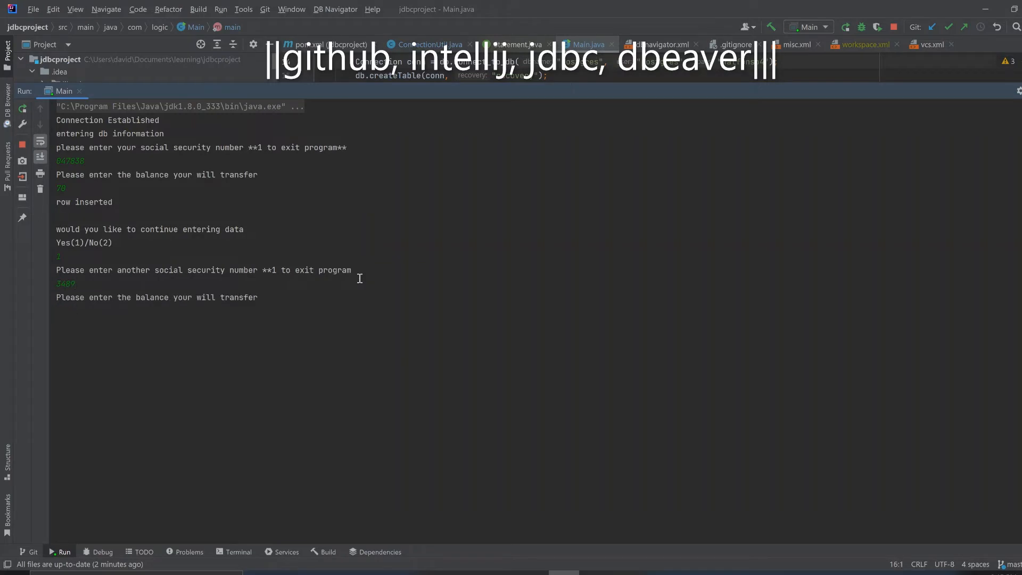
text(28)
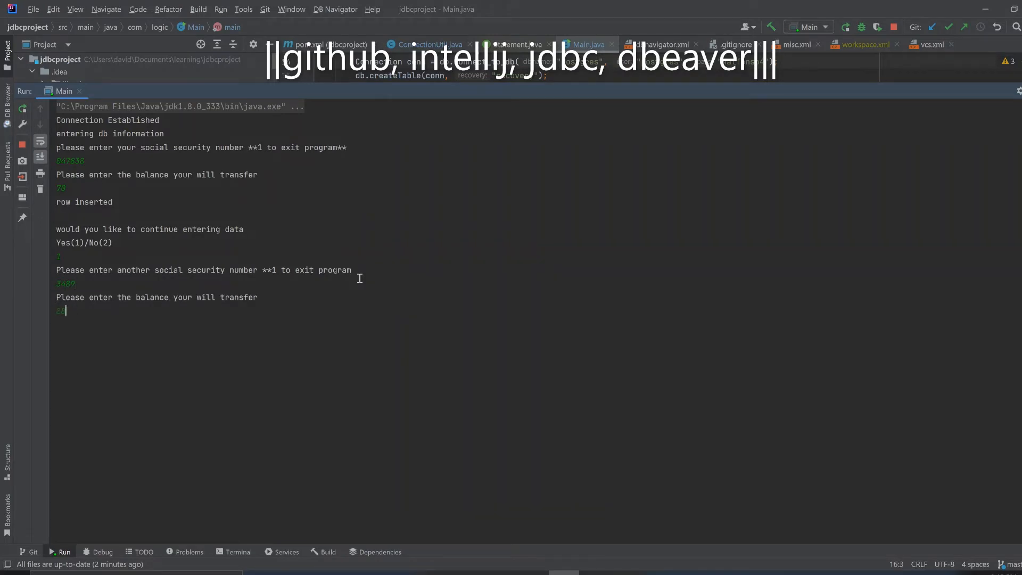
key(enter)
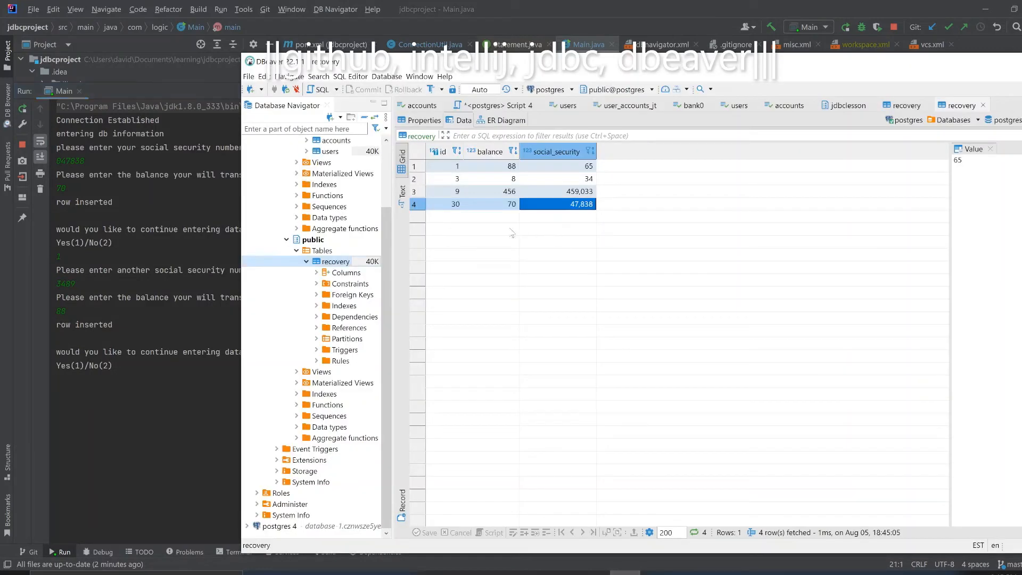
- Refresh the recovery table and check new row 31's balance 88 and social security 3,489
right_click(334, 262)
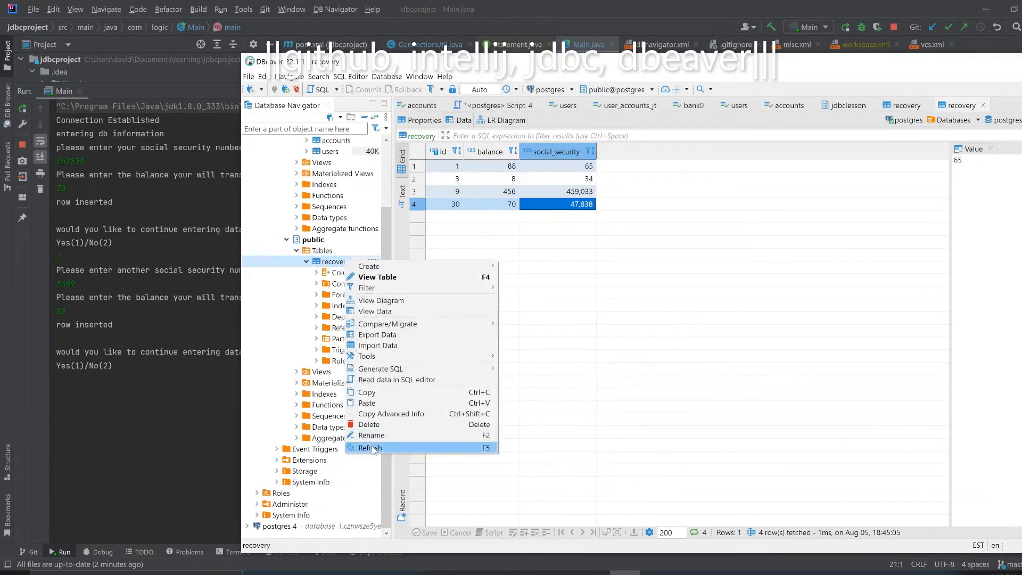
click(370, 448)
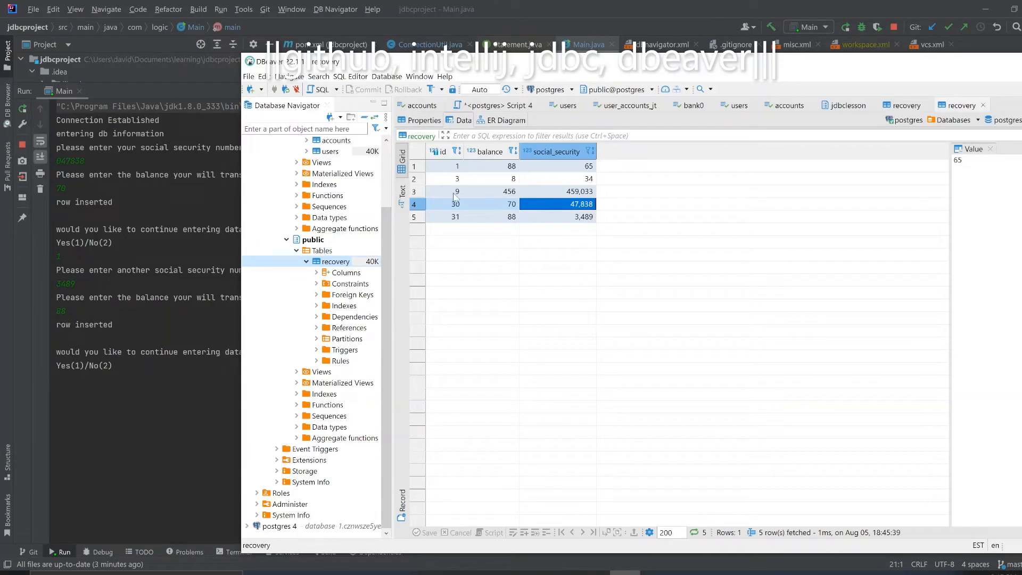
click(498, 216)
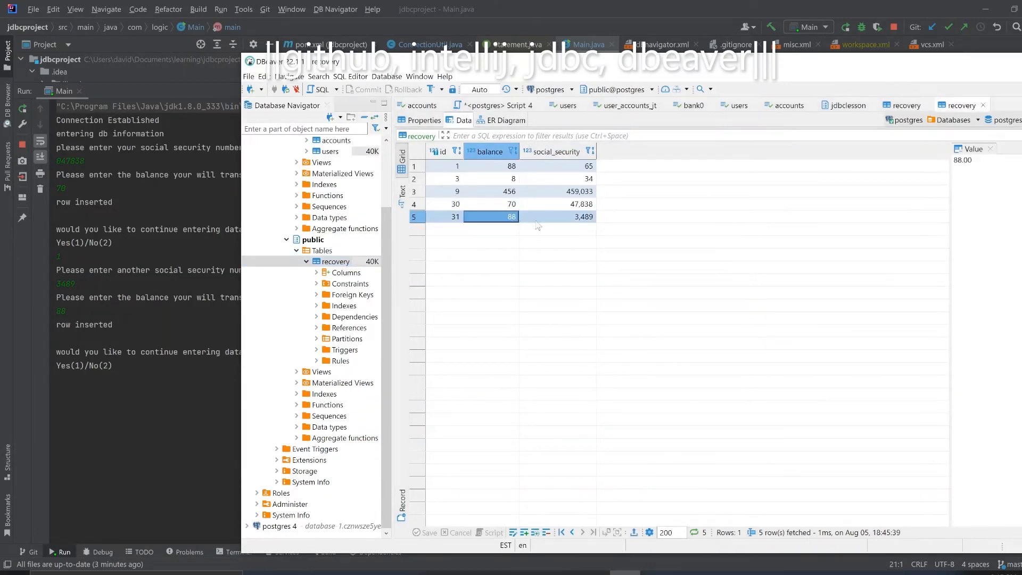
click(557, 217)
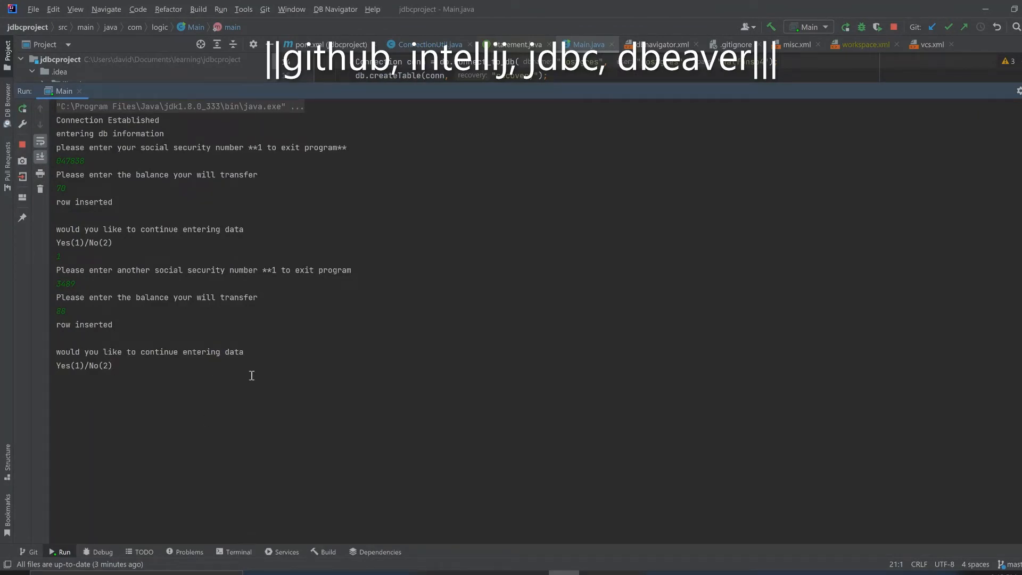
- Answer 2 (No) at the Yes(1)/No(2) prompt to stop entering data
text(2)
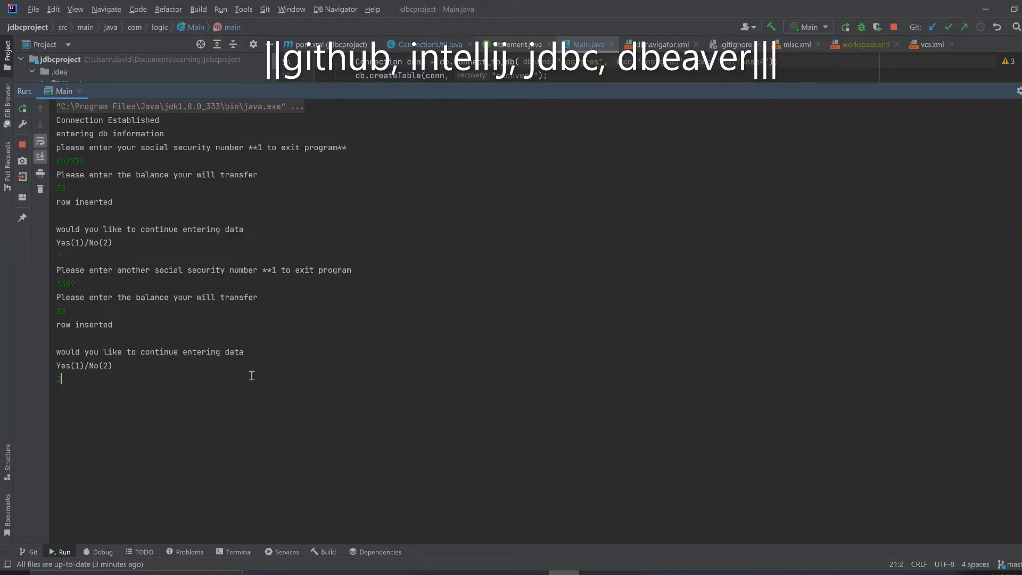
text(2)
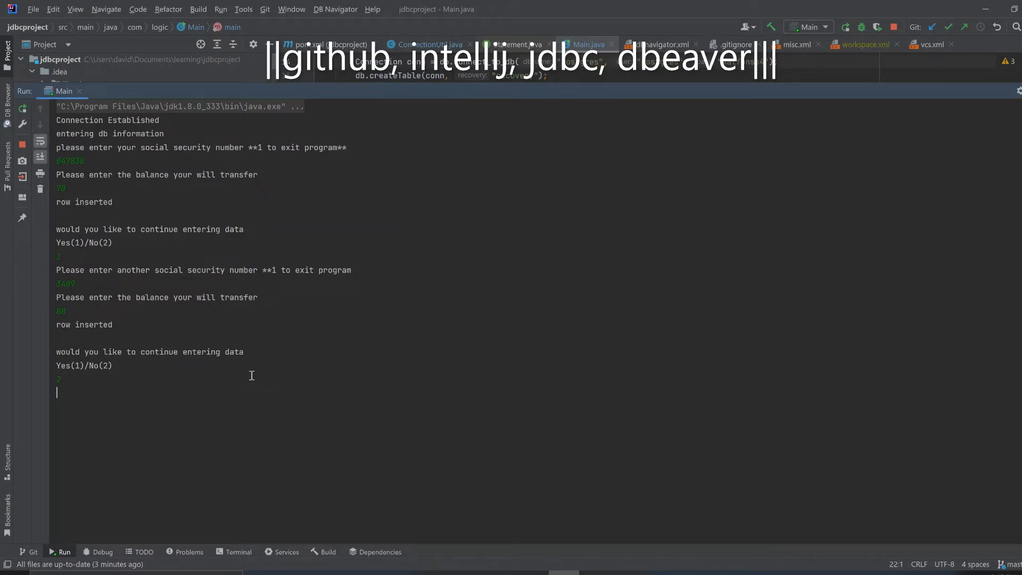
key(enter)
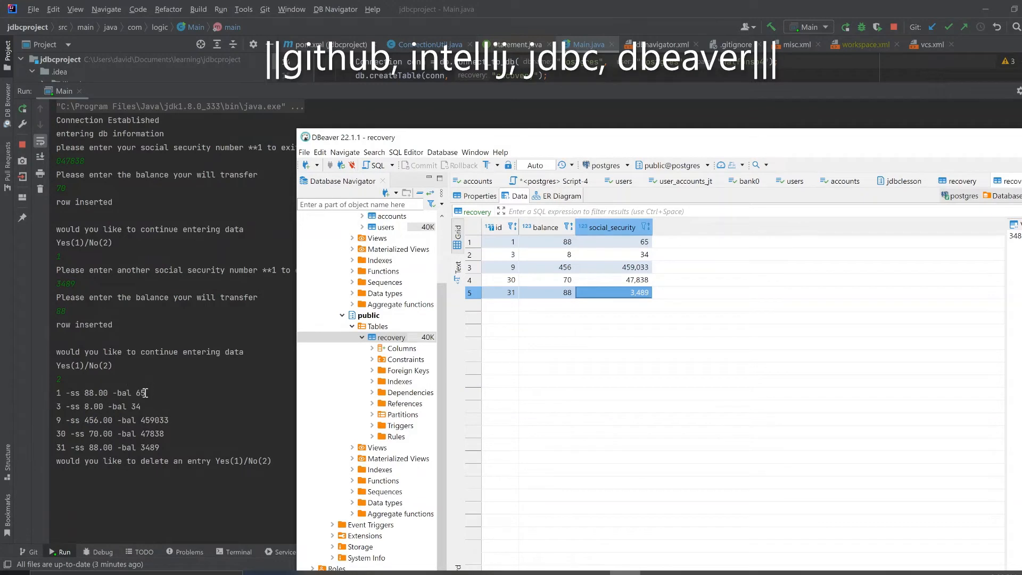
mouse_move(137, 372)
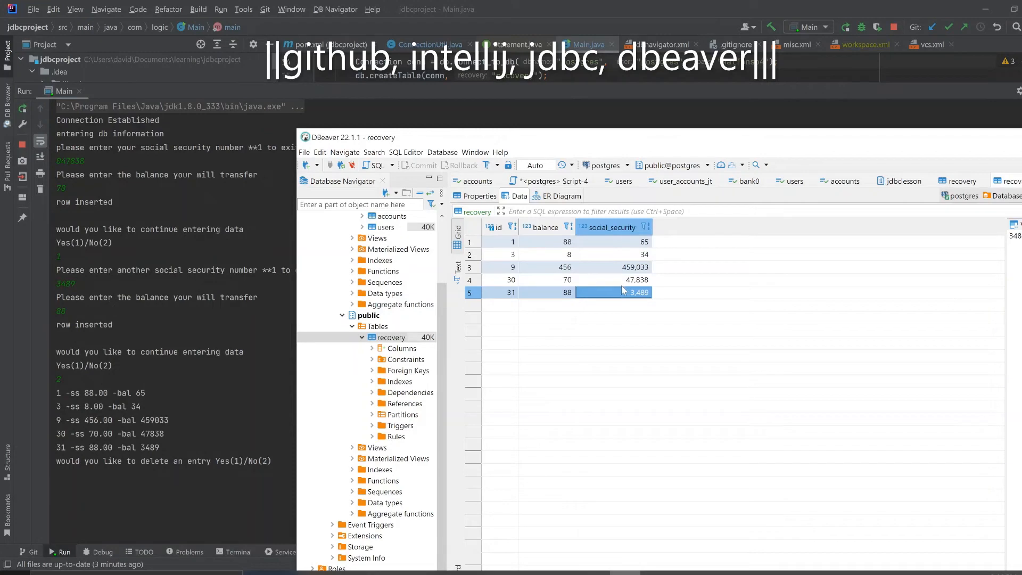
mouse_move(107, 409)
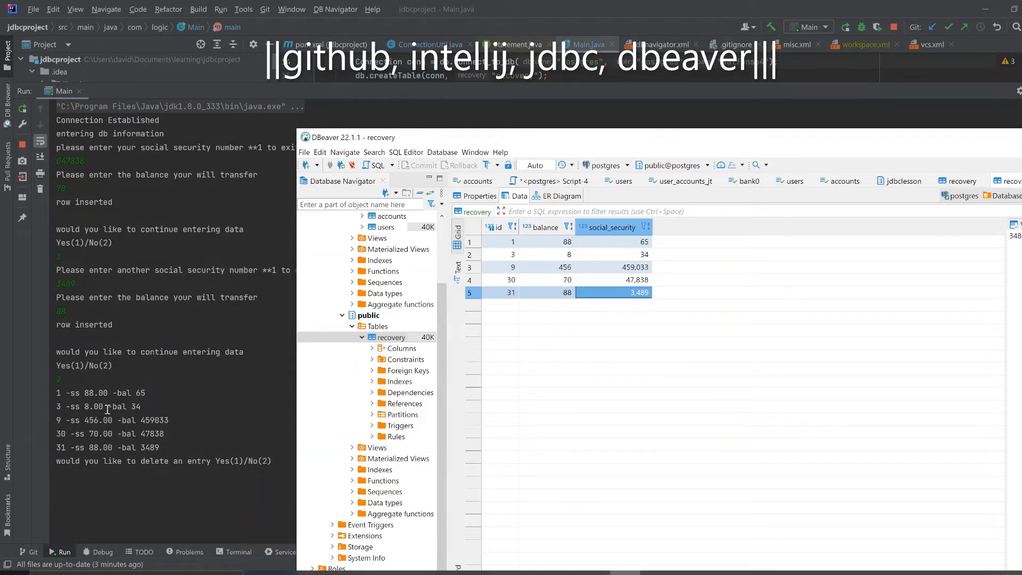
mouse_move(134, 396)
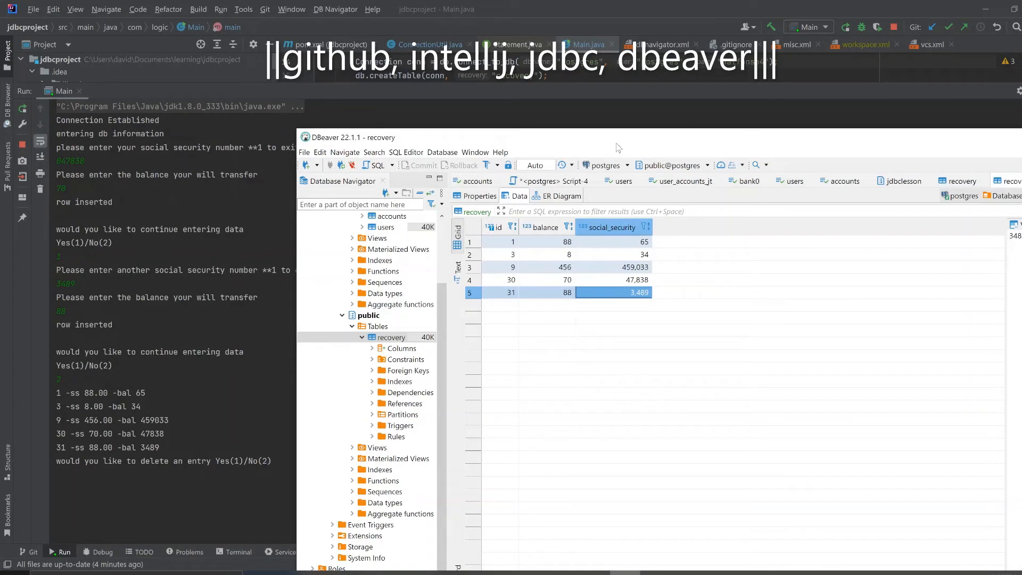
mouse_move(531, 85)
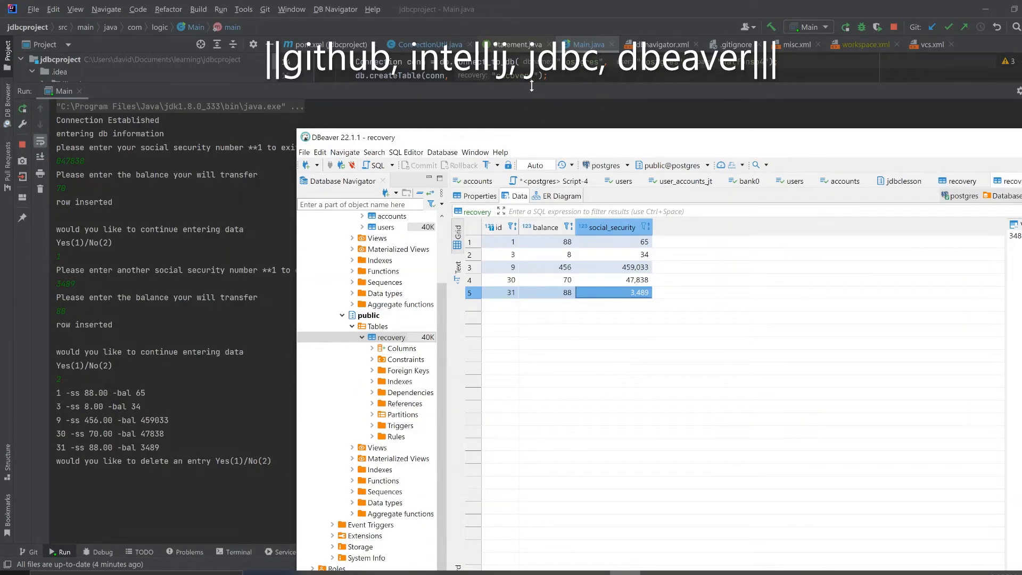
mouse_move(898, 101)
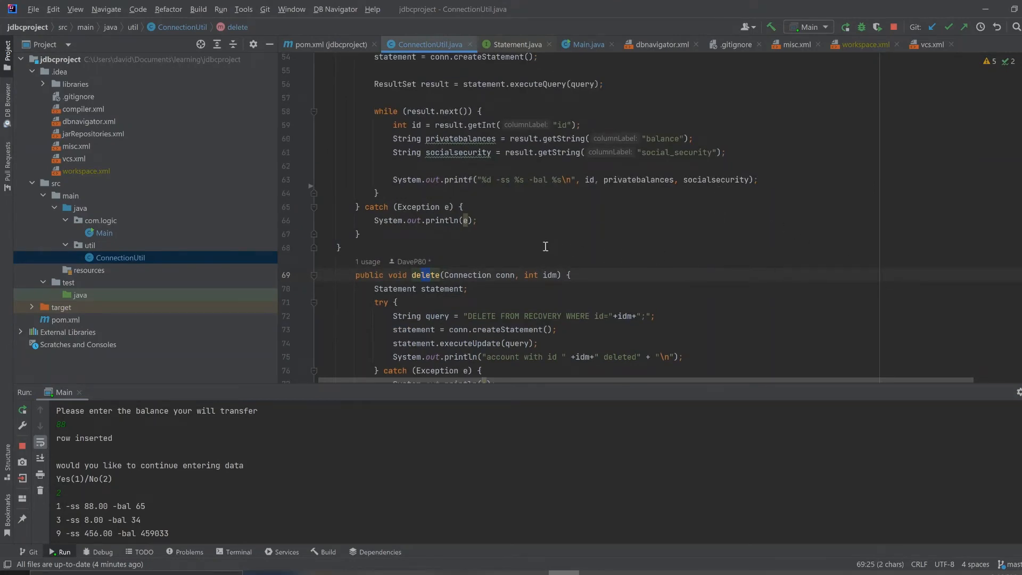
mouse_move(510, 179)
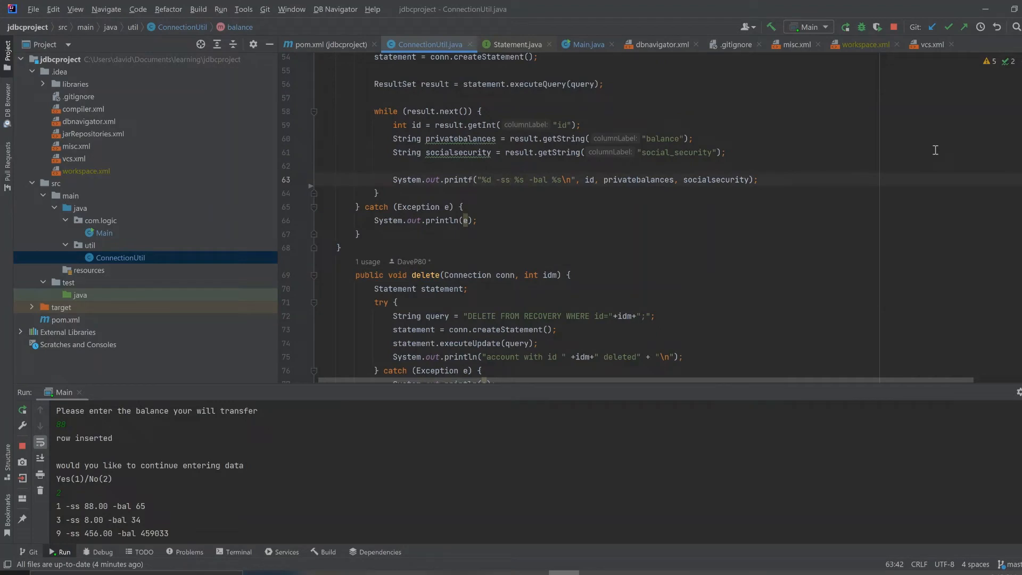
- Edit line 63's printf format to "%d -bal %s -ss %s\n"
text(-bal)
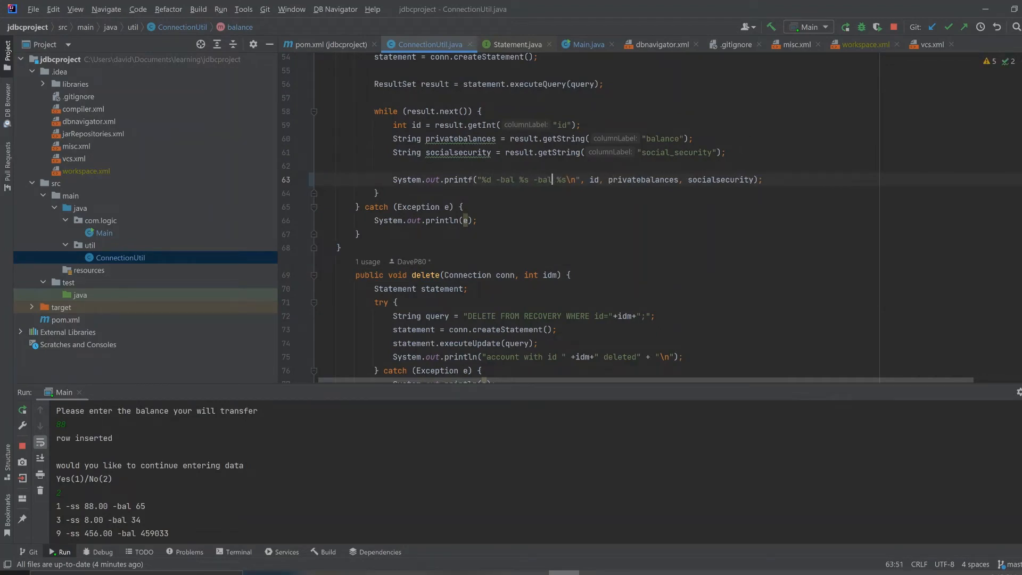
key(BackSpace)
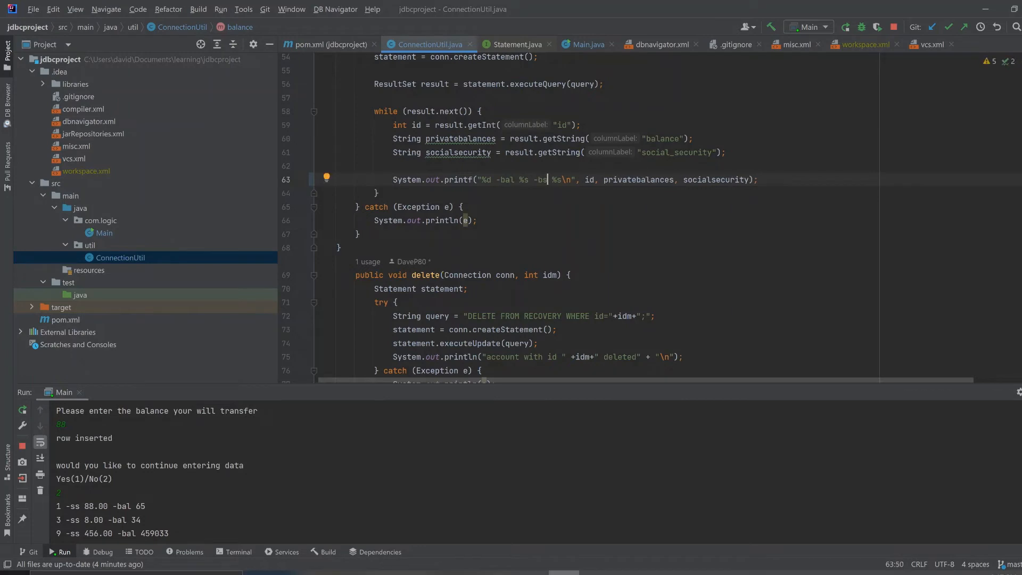
mouse_move(60, 9)
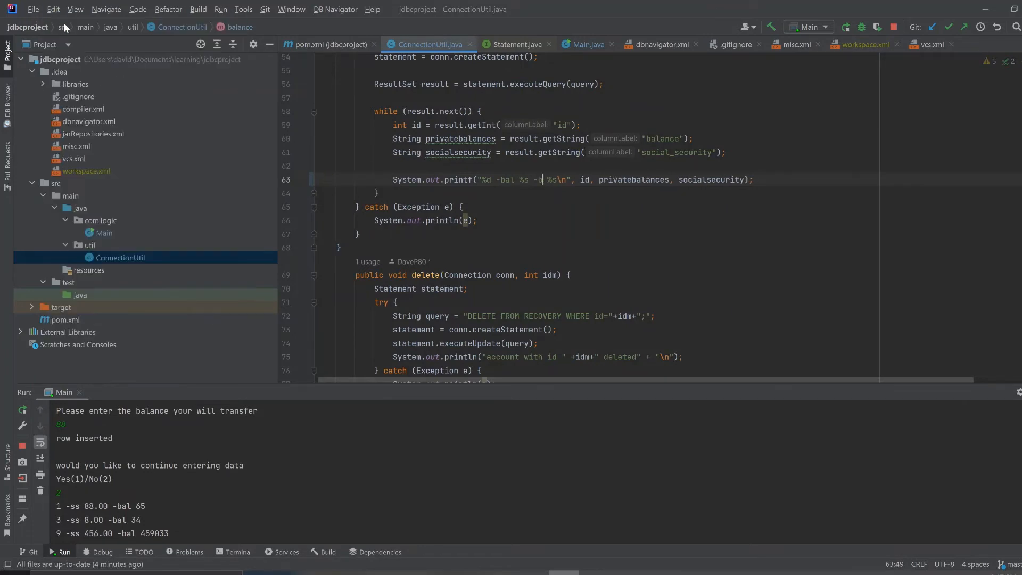
text(al)
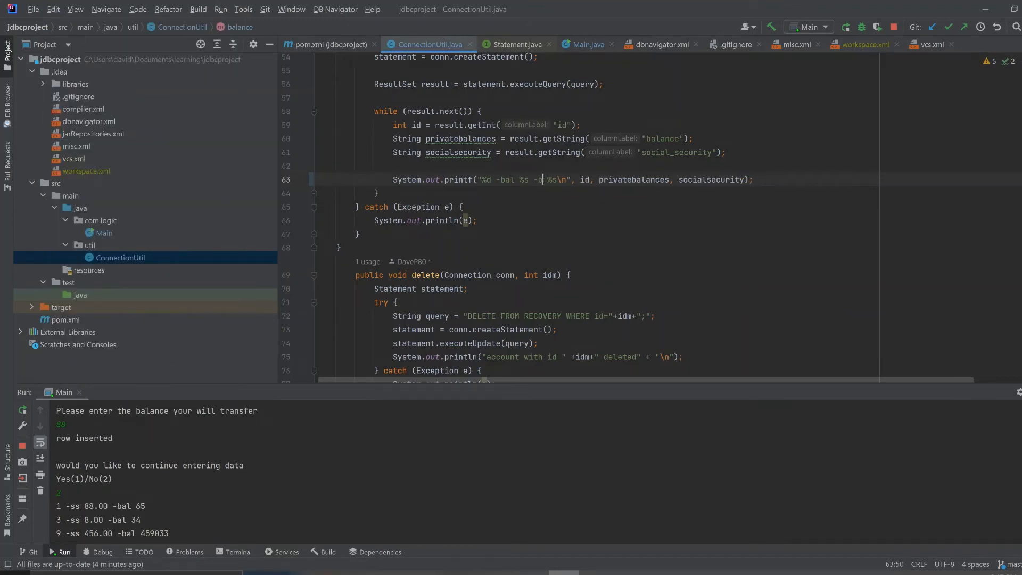
text(ss)
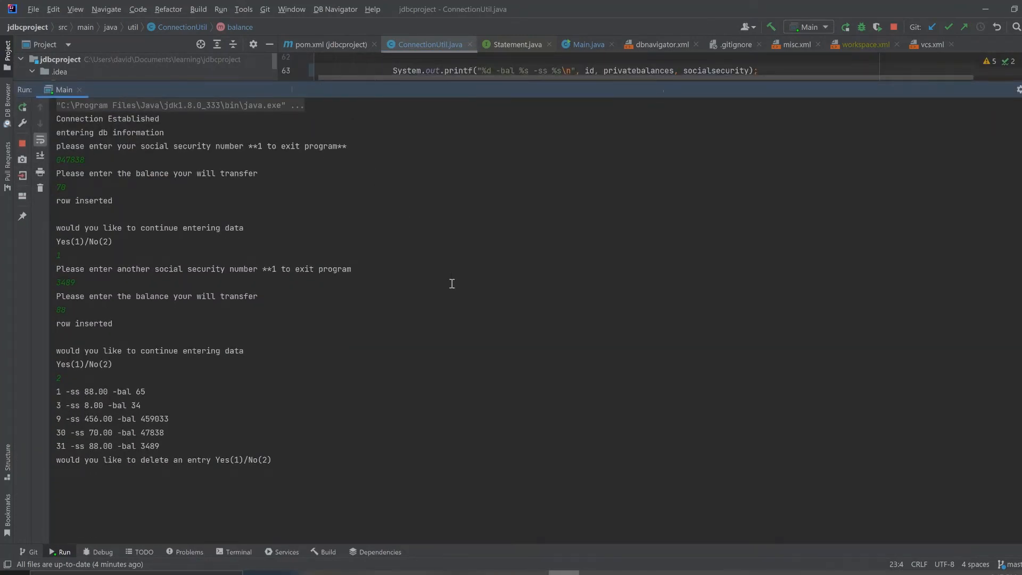
mouse_move(22, 108)
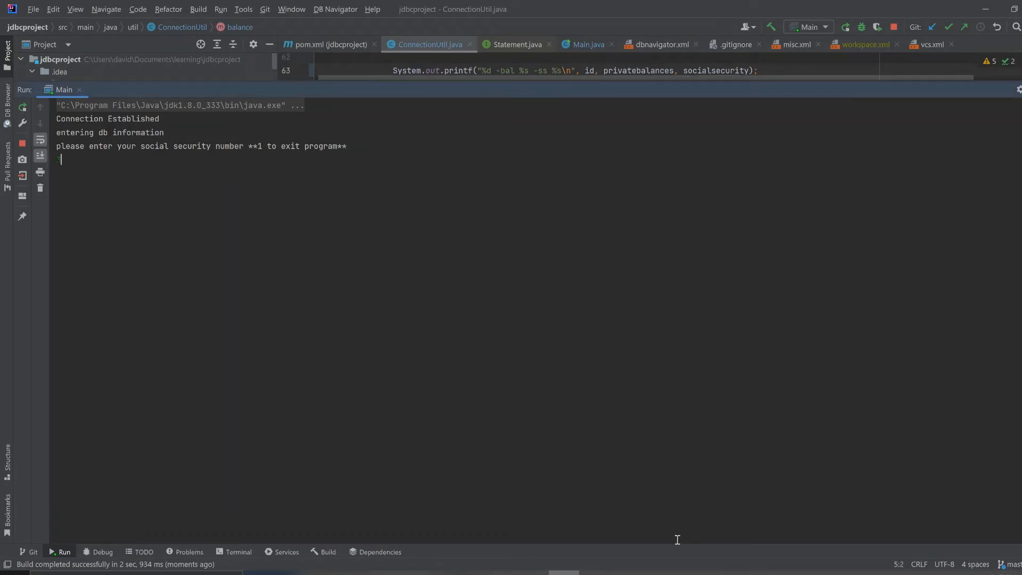
- Insert social security 33476 with balance 533, then list records and select the printed rows
text(33474)
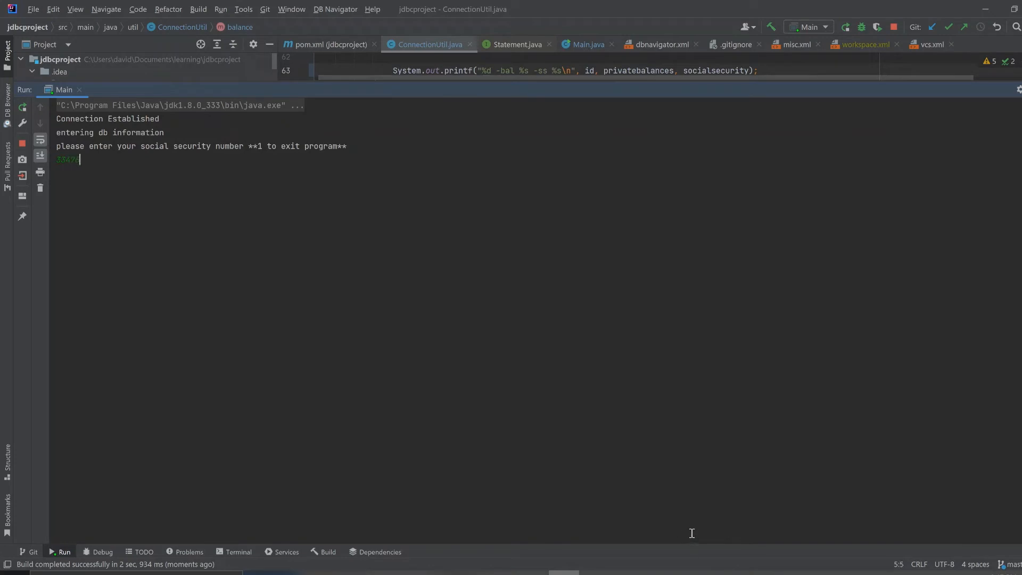
key(Enter)
text(633)
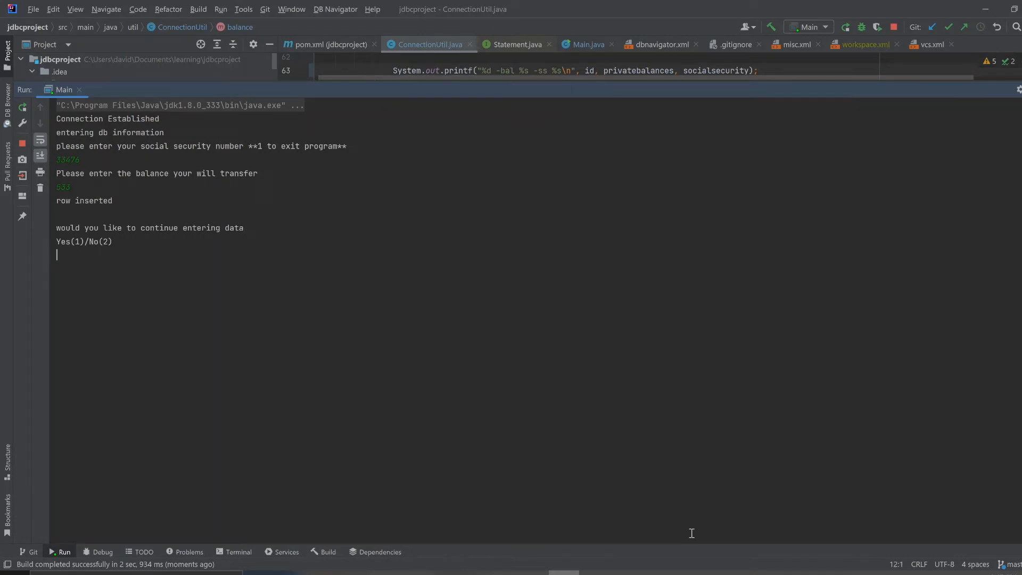
text(2)
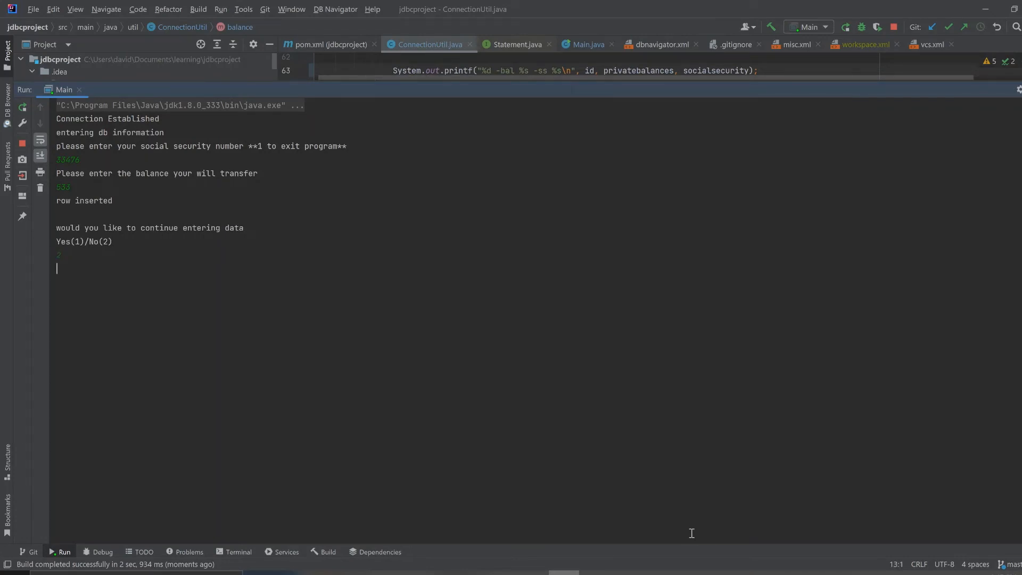
key(Enter)
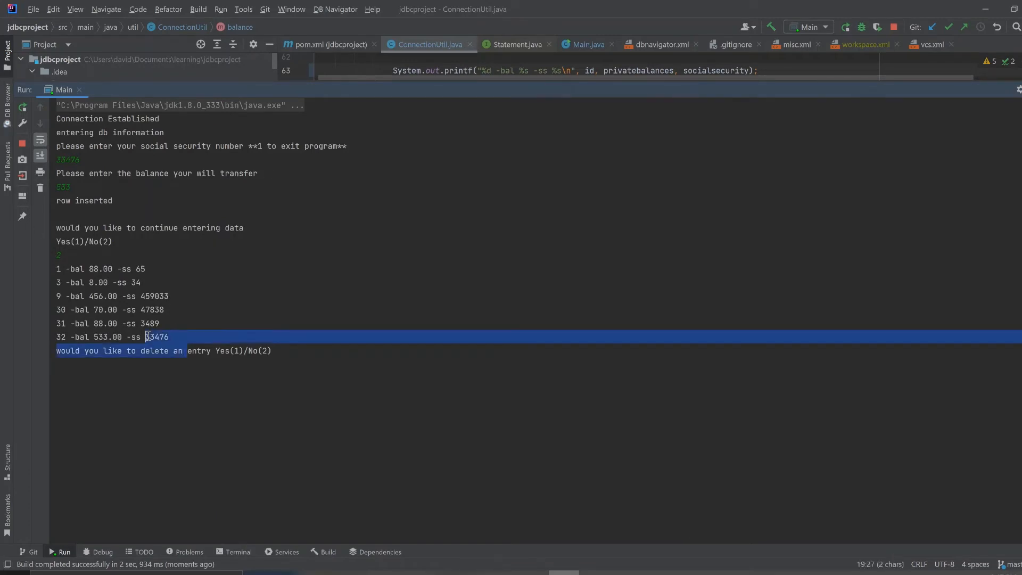
drag(77, 296, 157, 337)
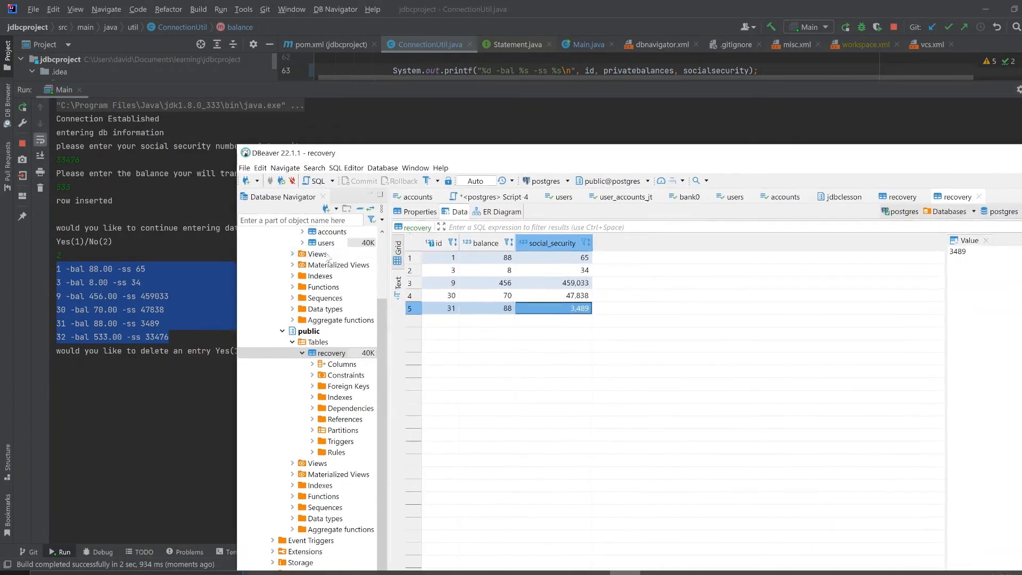
mouse_move(98, 273)
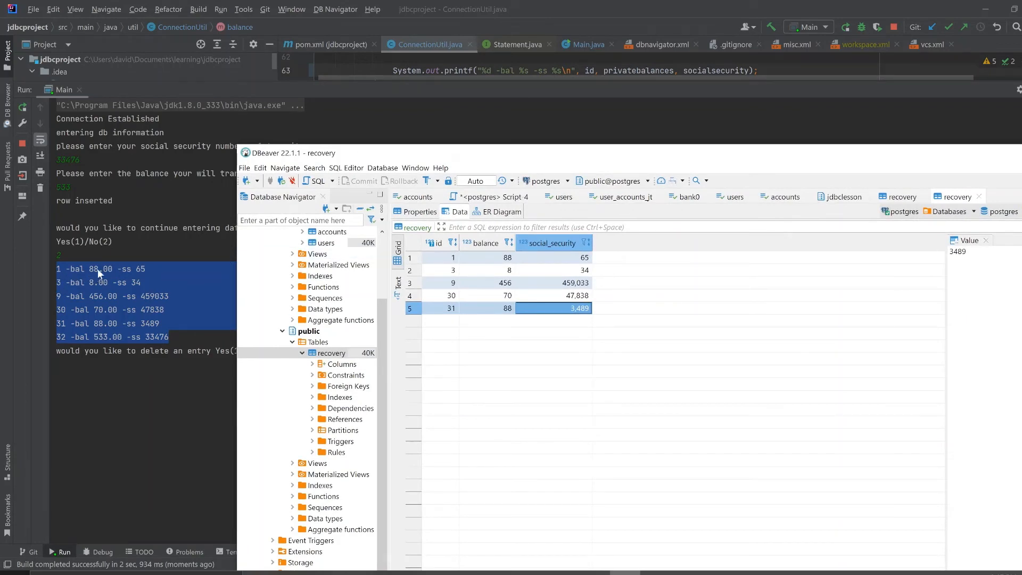
mouse_move(514, 260)
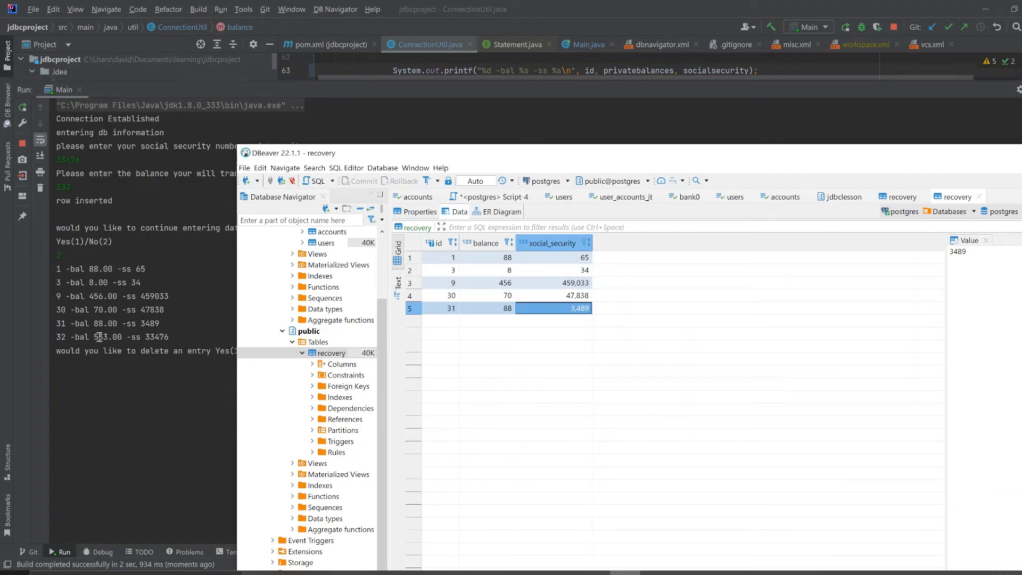
right_click(329, 352)
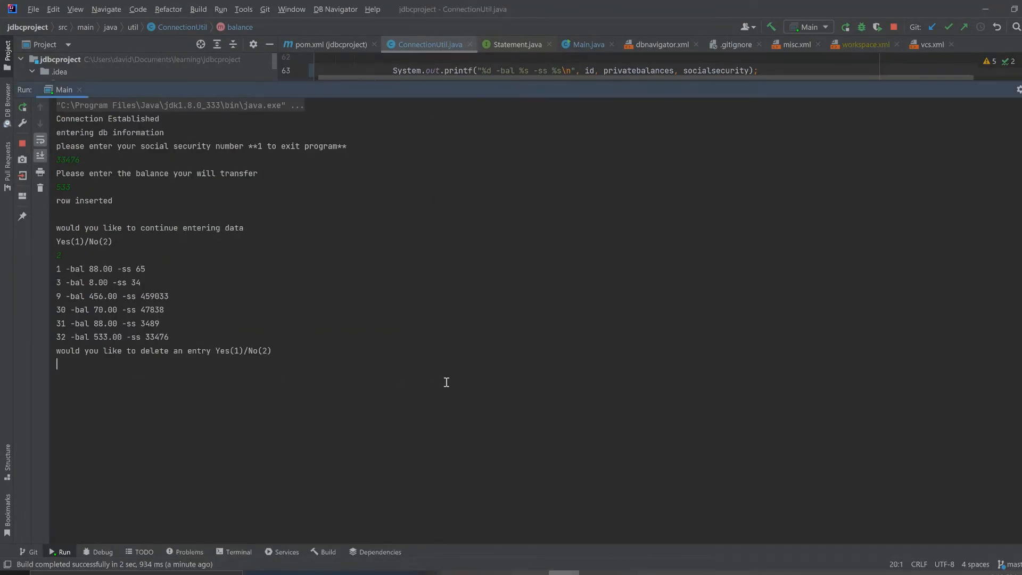
mouse_move(816, 356)
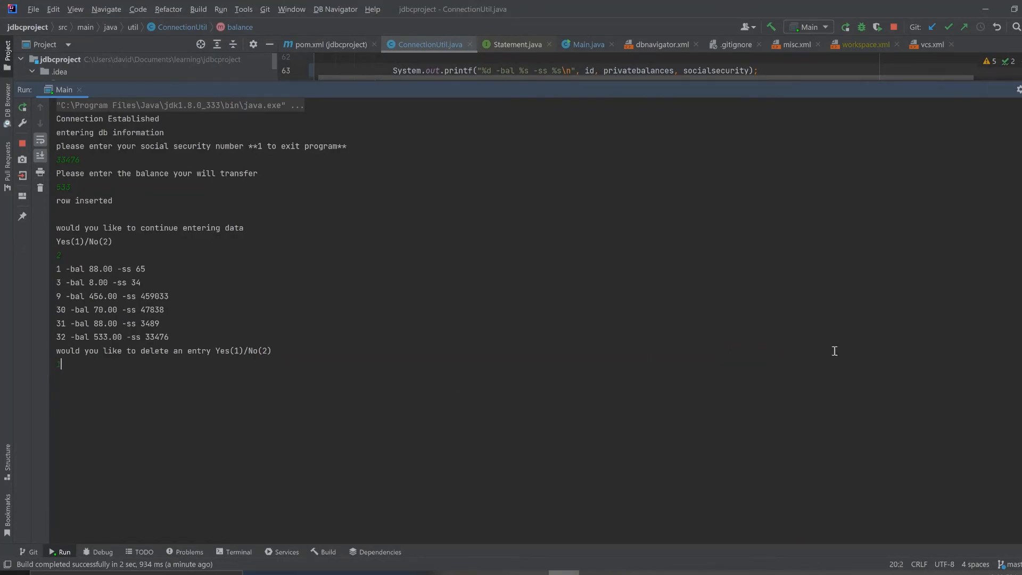
- Choose 1 to delete an entry and give account id 32 for removal
text(1)
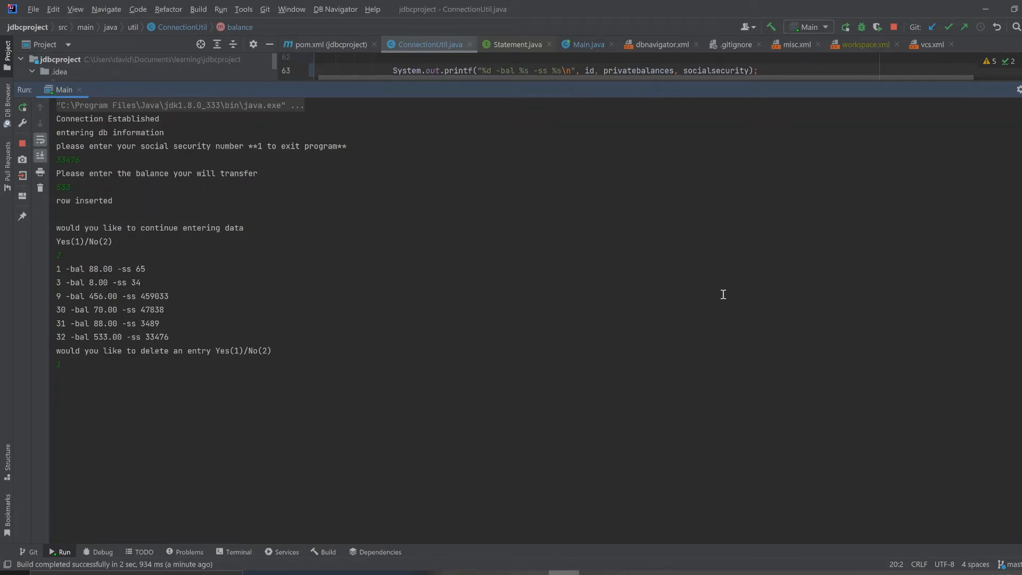
key(enter)
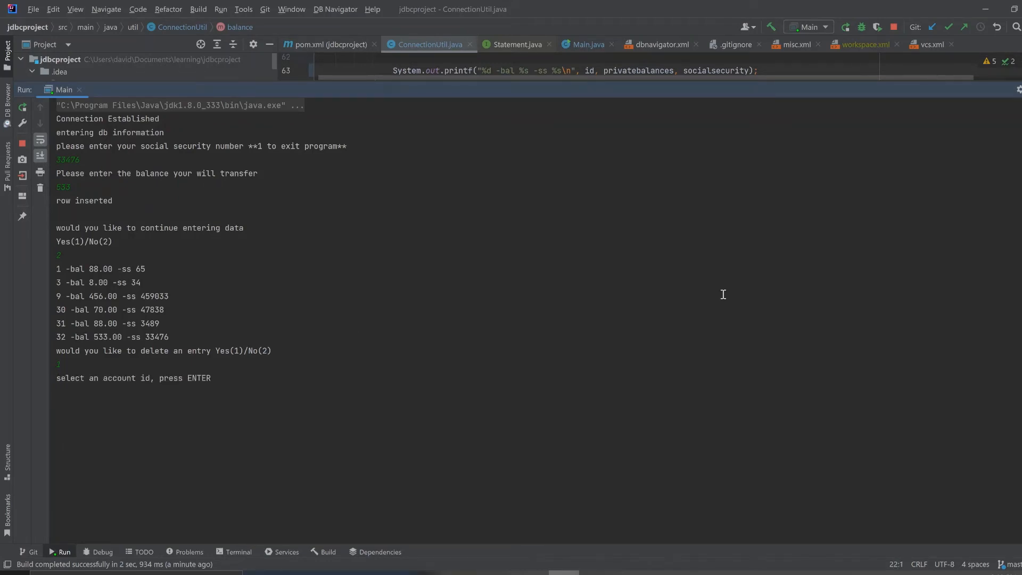
mouse_move(64, 293)
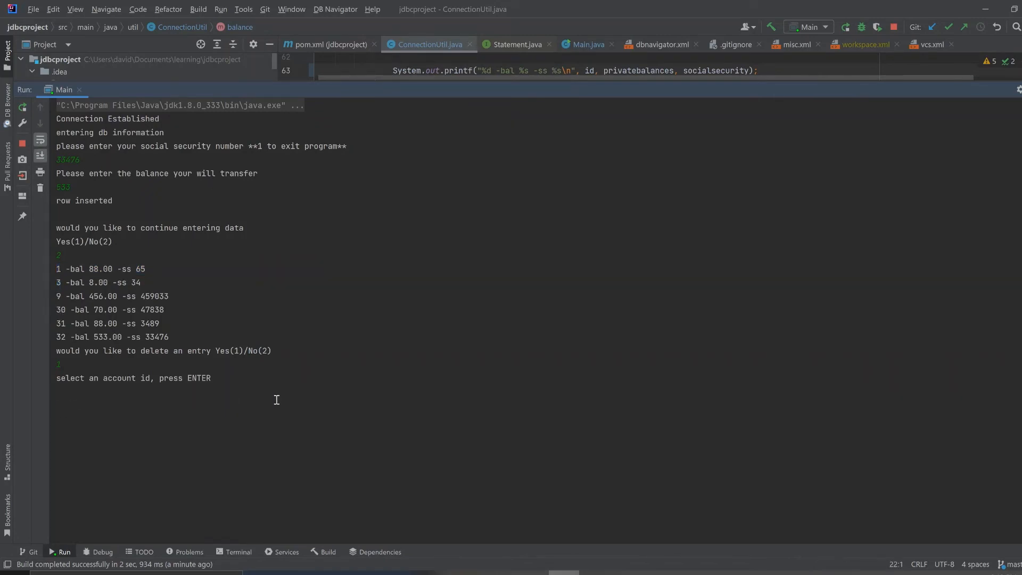
mouse_move(378, 372)
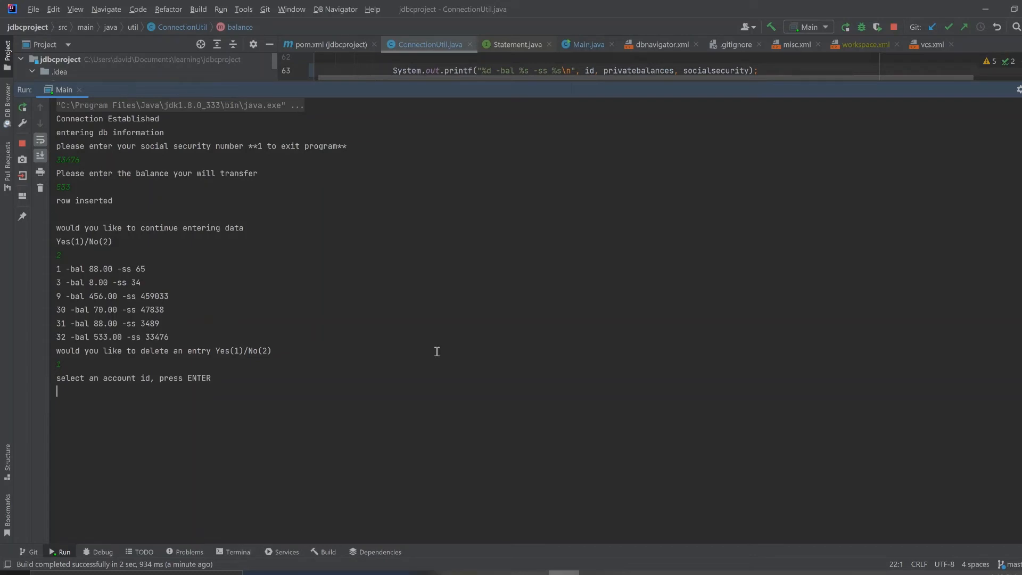
text(32)
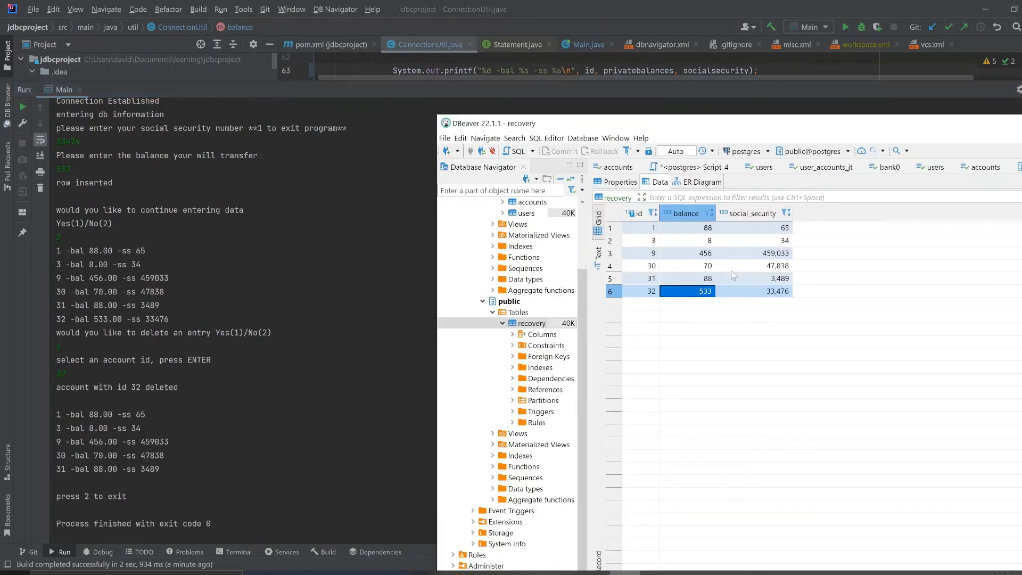
- Refresh the recovery table from its Database Navigator context menu
right_click(528, 323)
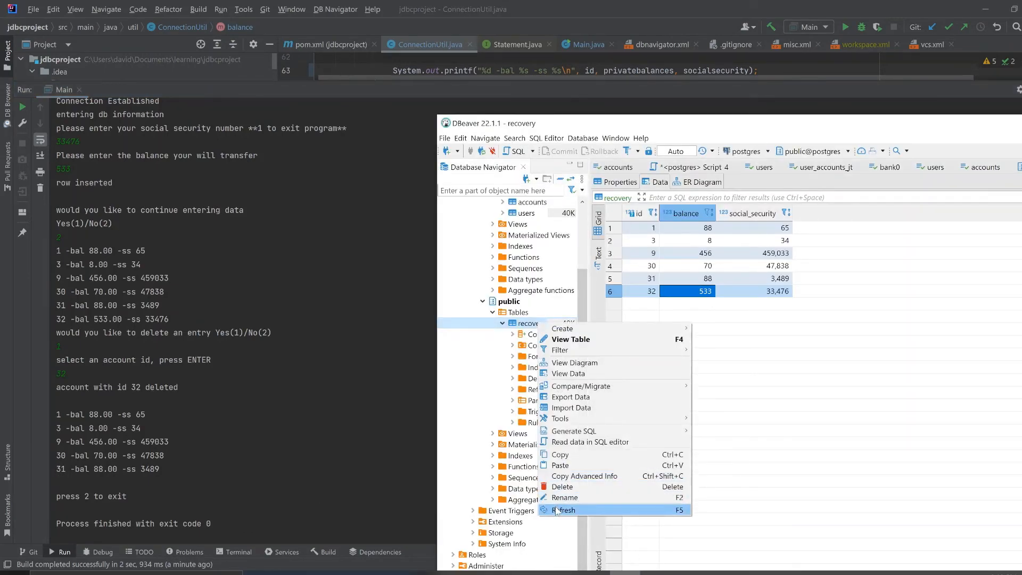
click(564, 510)
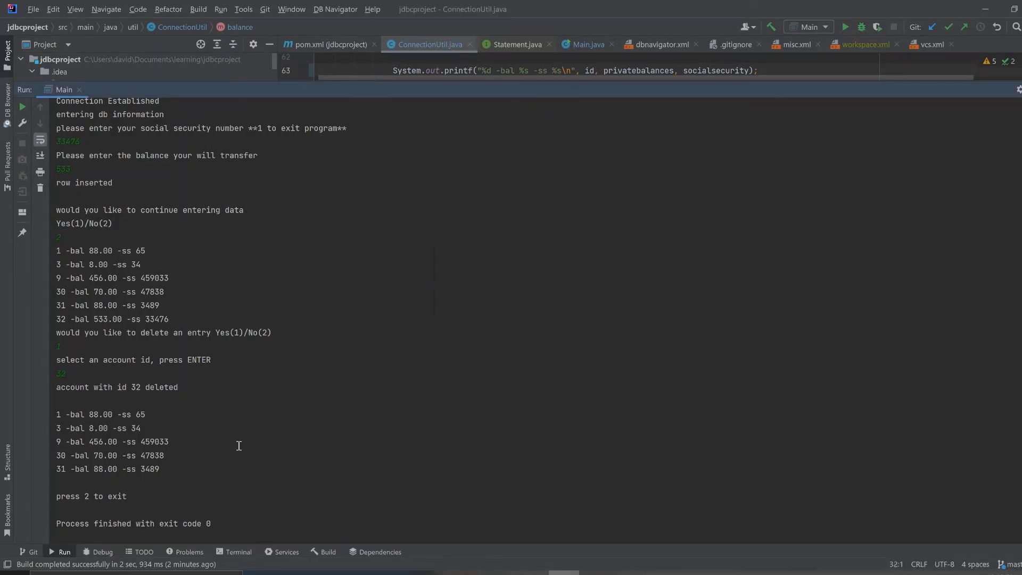
mouse_move(159, 523)
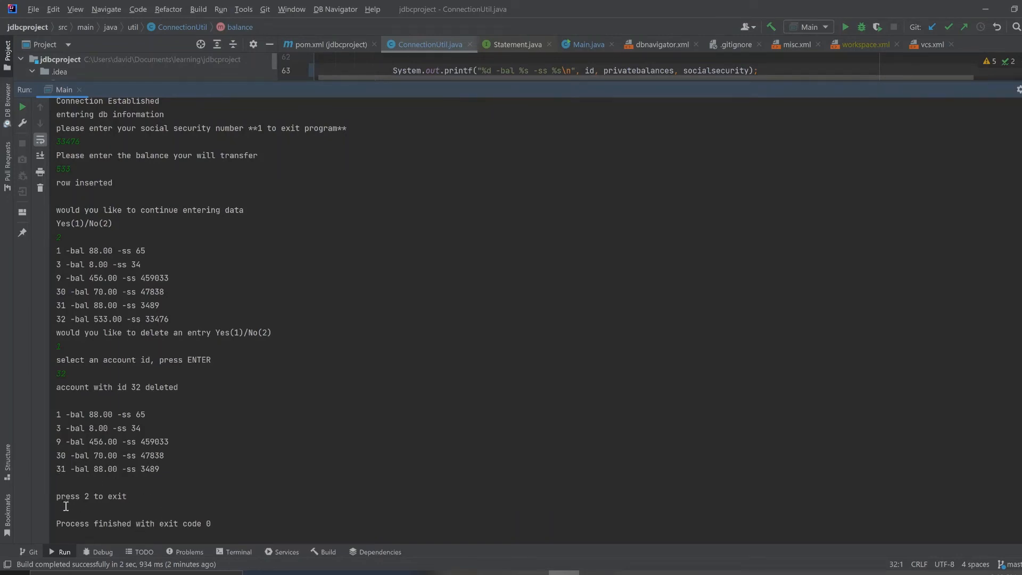
mouse_move(148, 512)
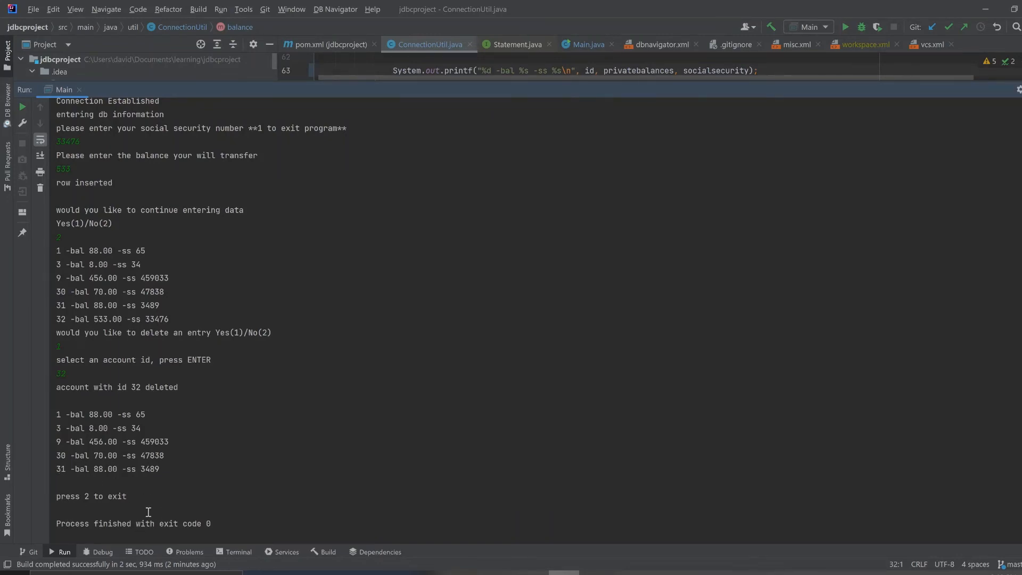
mouse_move(75, 506)
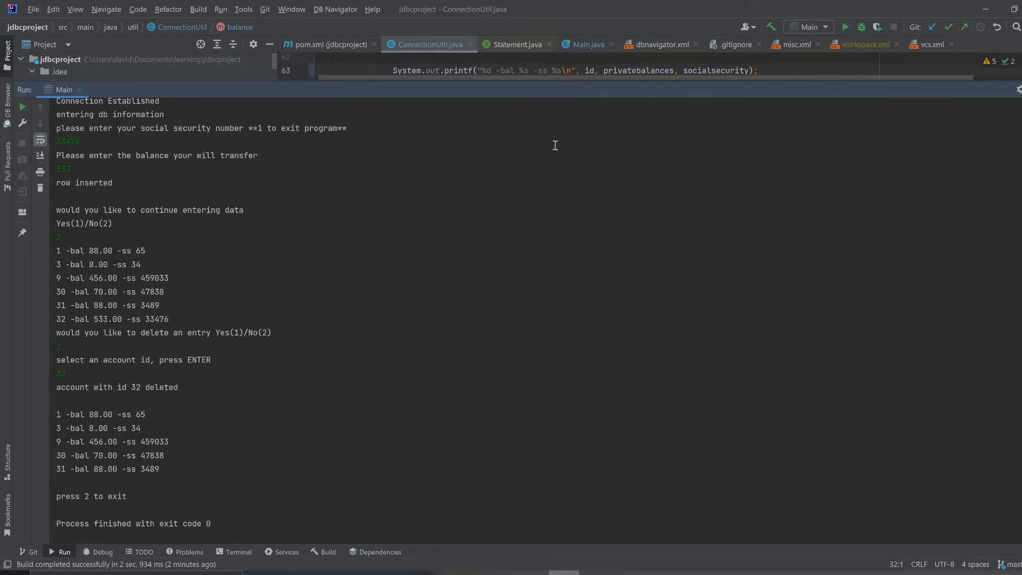
mouse_move(21, 107)
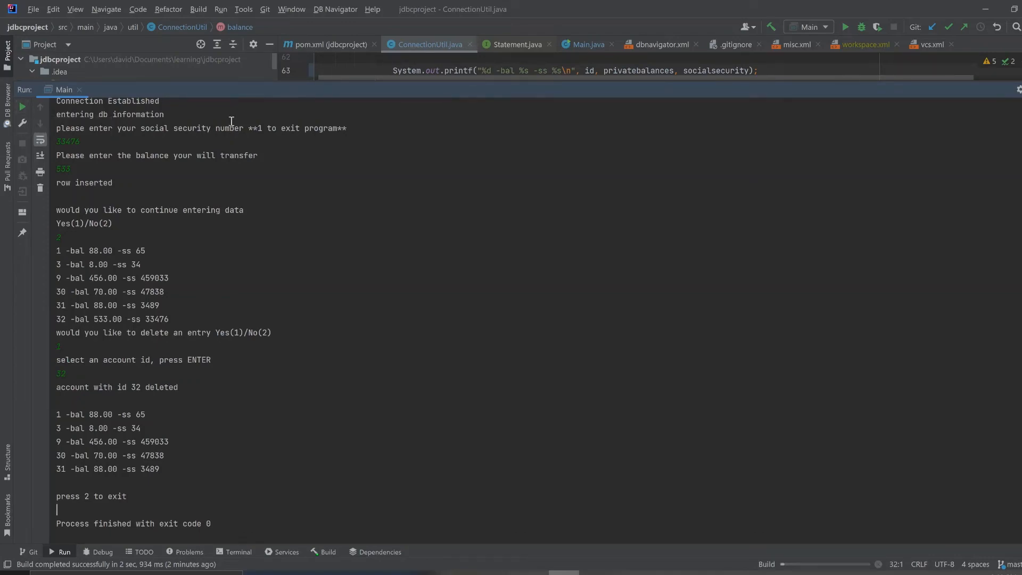
- Rerun the Main program from the Run tool window
click(845, 27)
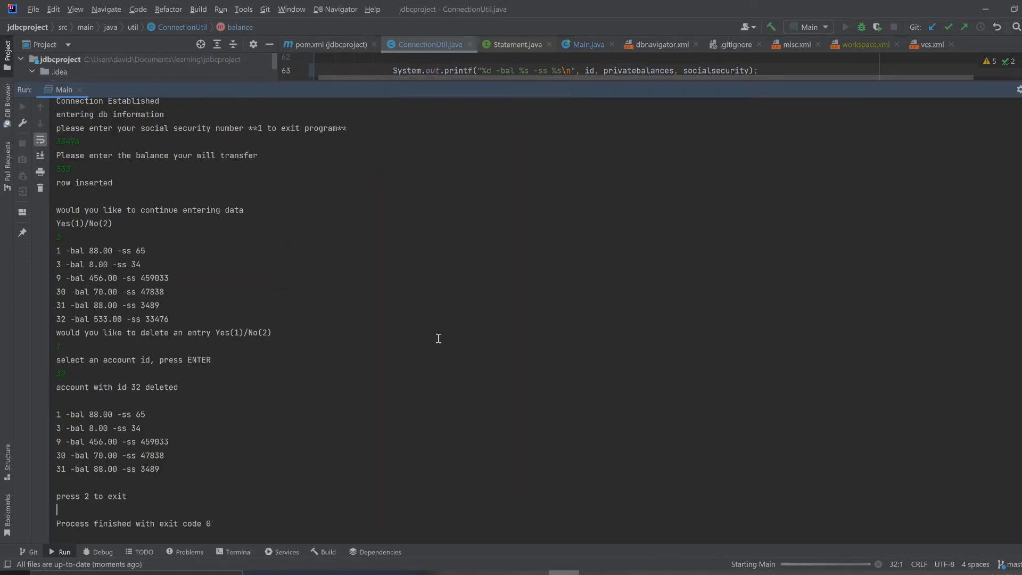
- Attempt inserting social security 34 with balance 533, which fails as a duplicate key
click(845, 26)
text(34)
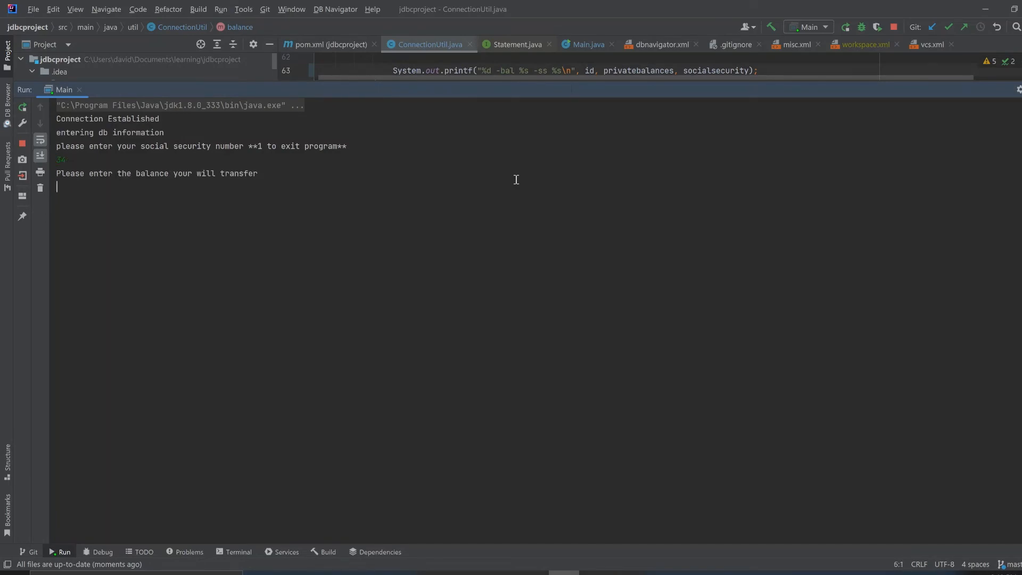
text(533)
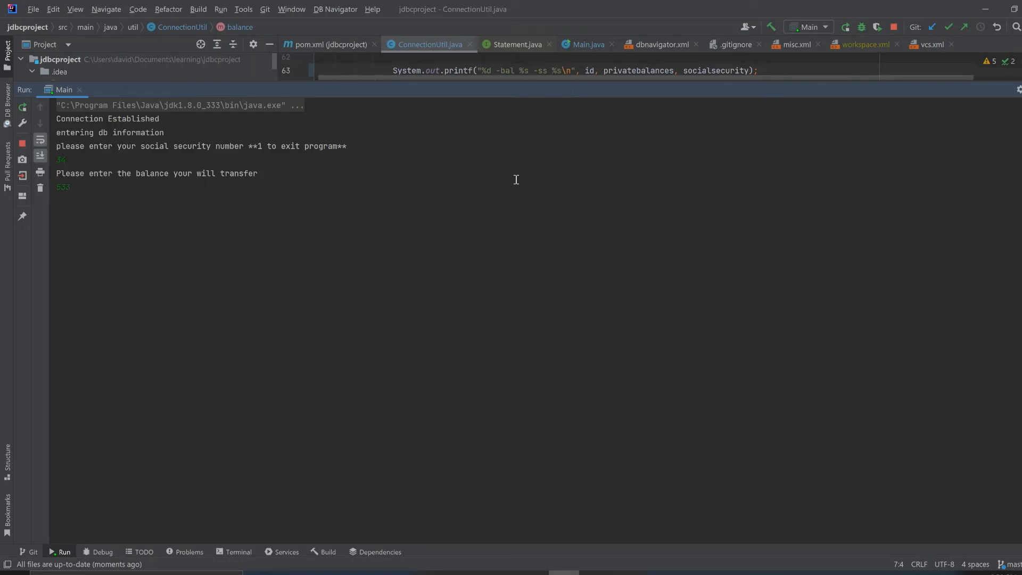
key(enter)
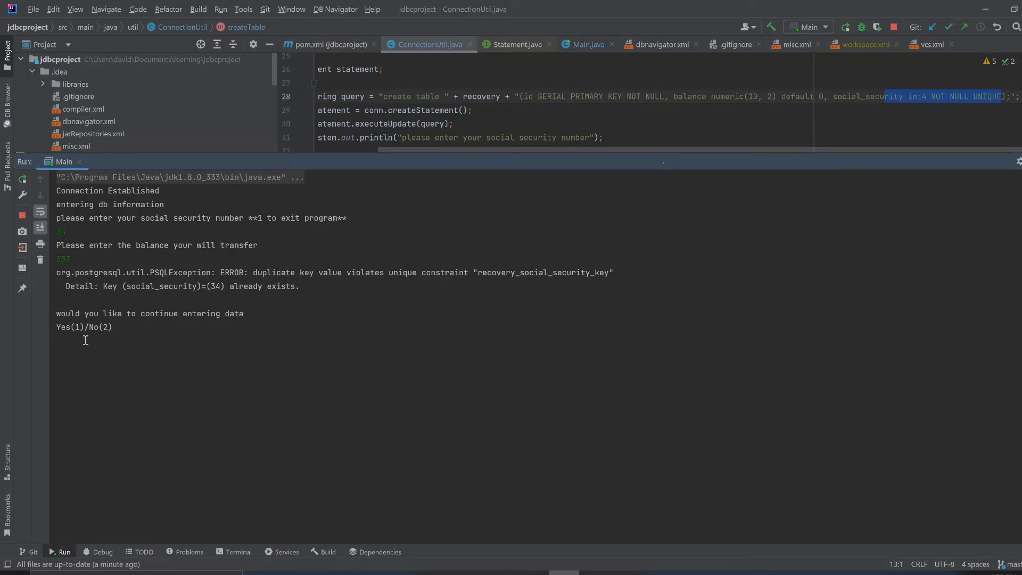
text(1)
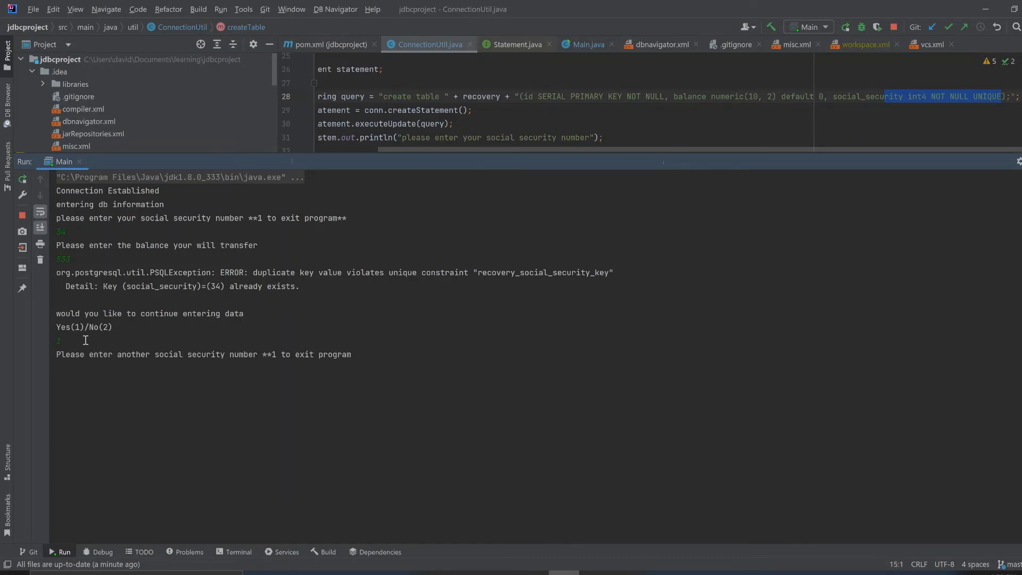
text(0448)
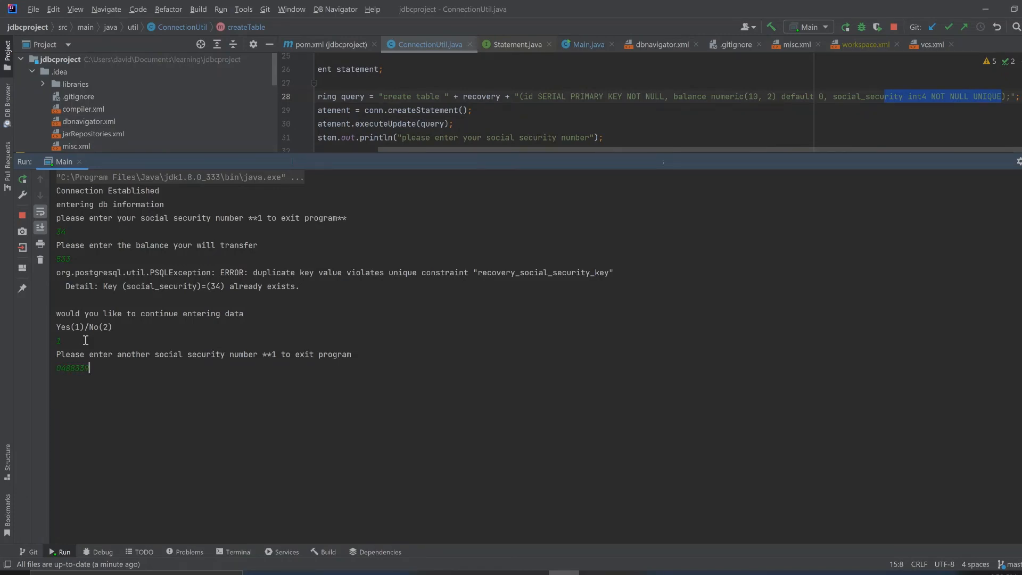
text(5803)
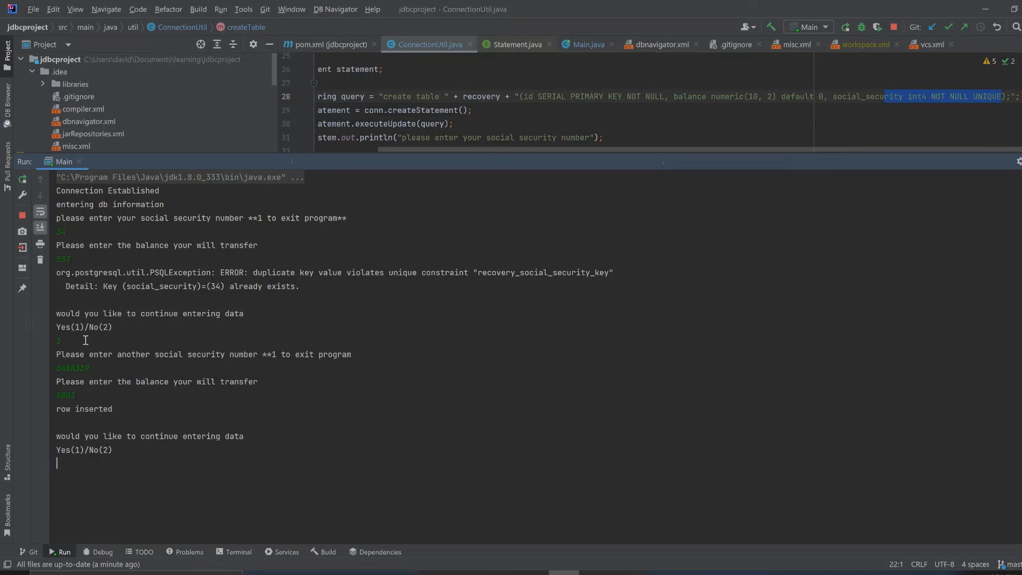
- List all six rows, enlarge the console output, and exit without deleting
text(2)
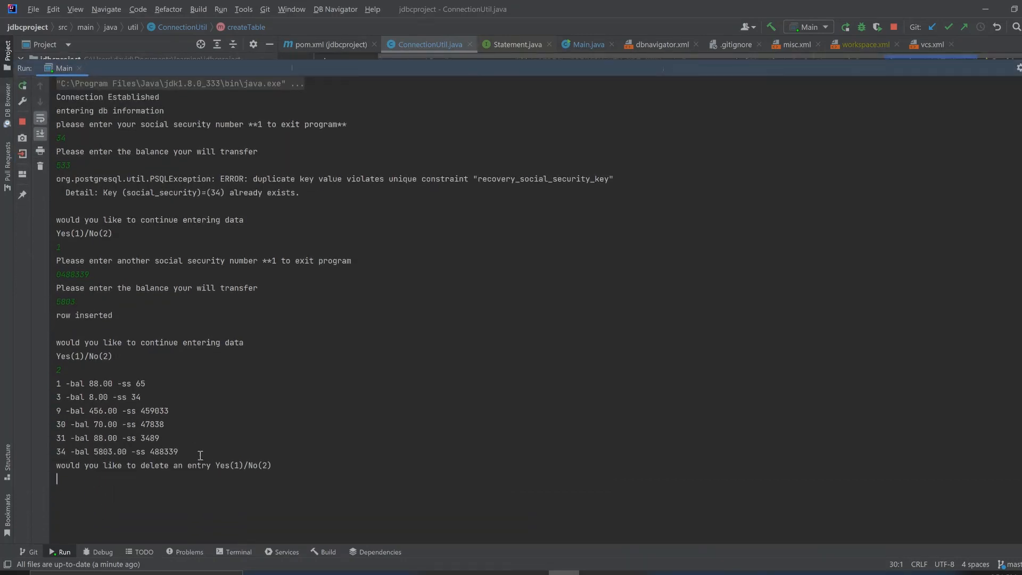
drag(57, 383, 103, 410)
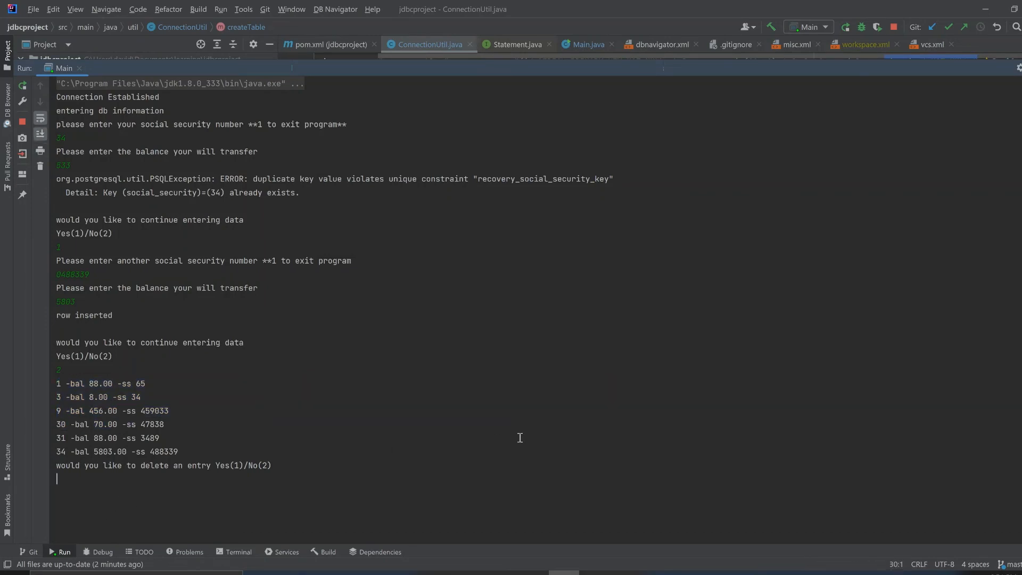
text(2)
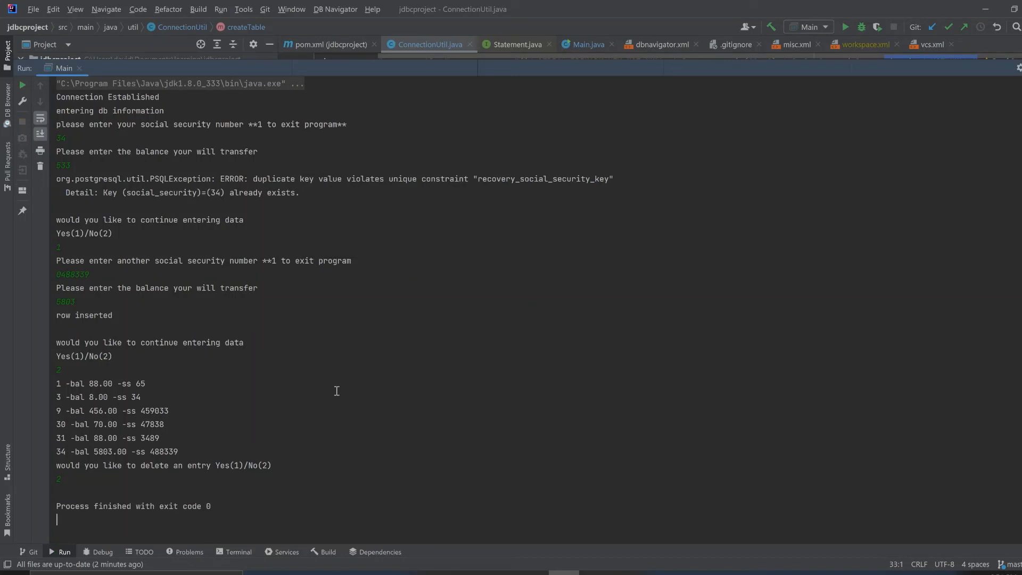
mouse_move(70, 517)
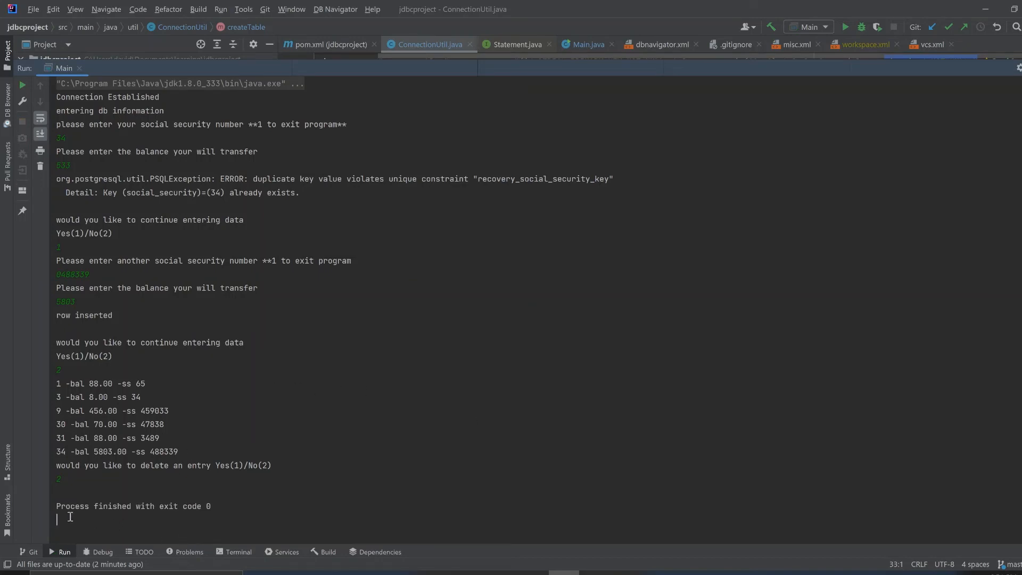
mouse_move(332, 234)
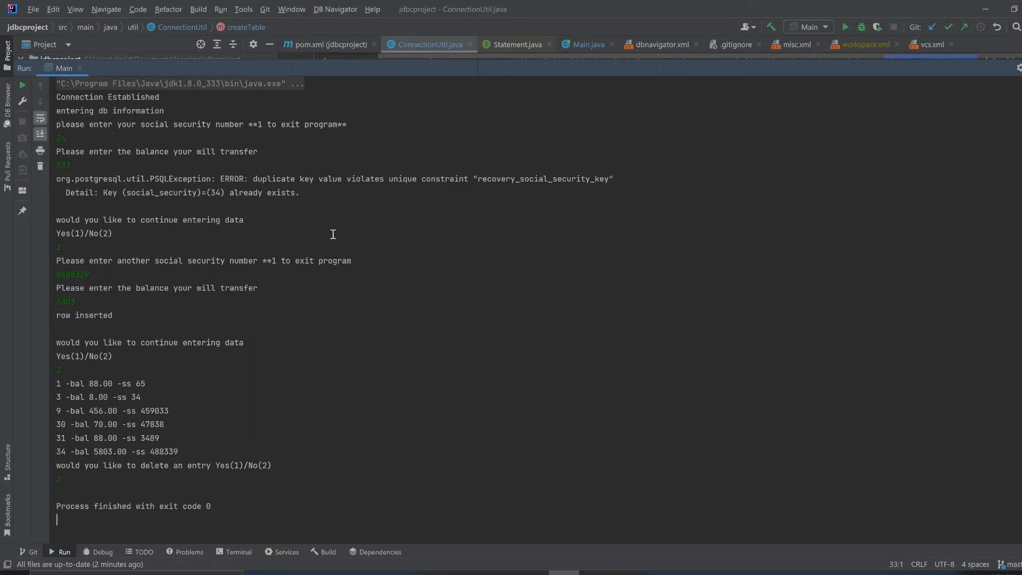
mouse_move(78, 121)
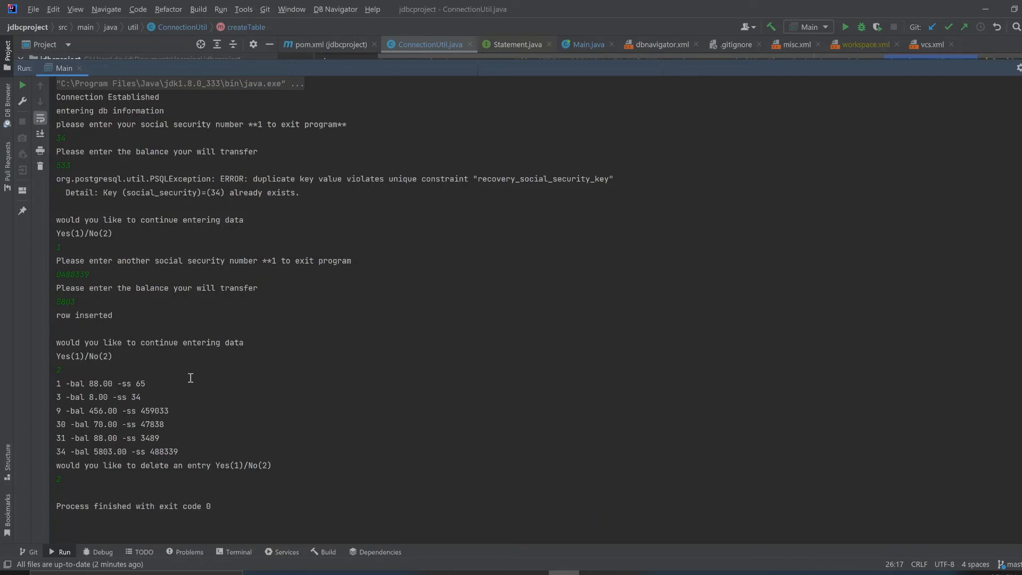
mouse_move(581, 14)
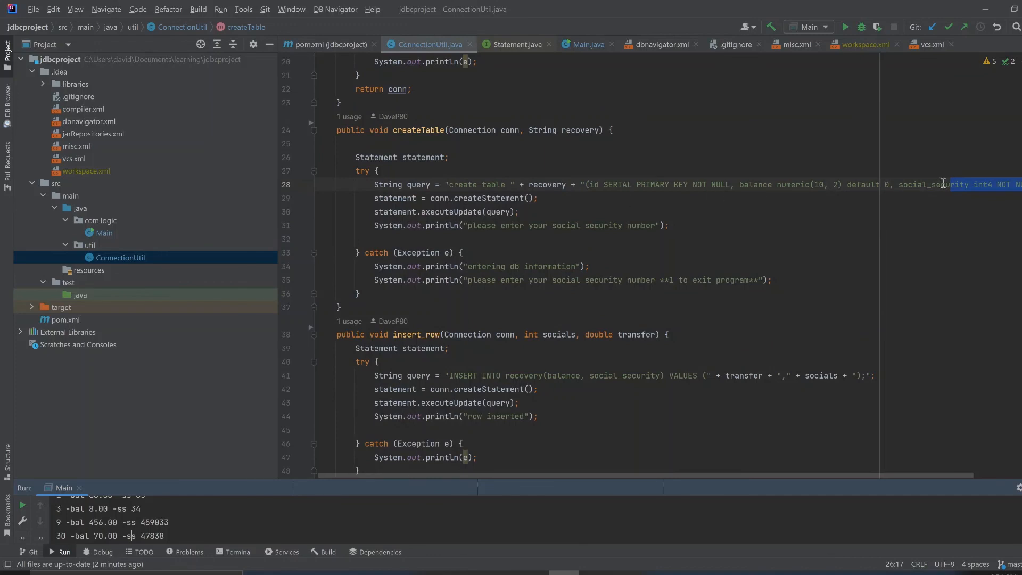
mouse_move(383, 127)
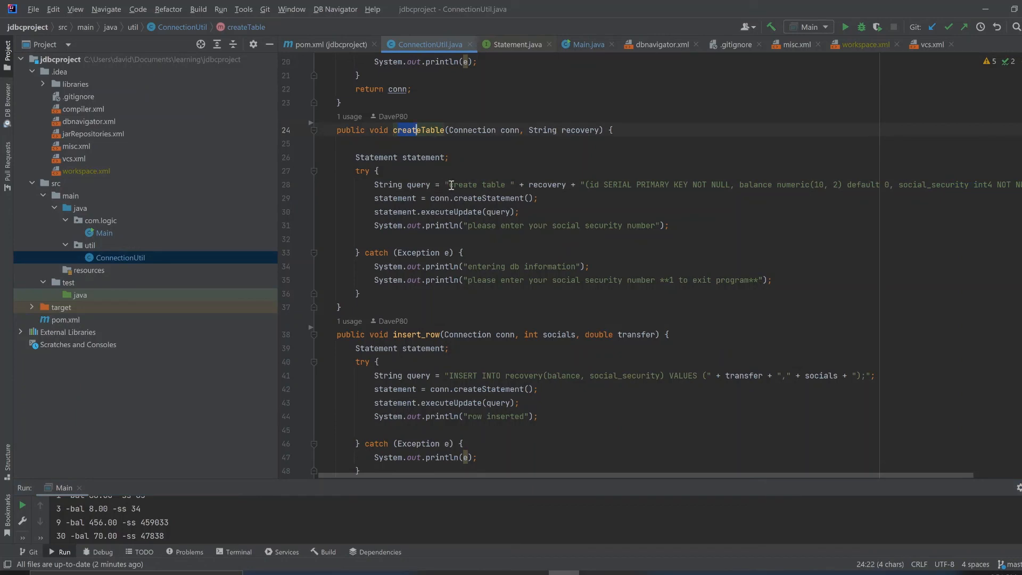
- Select and inspect the create table query string in createTable on line 28
drag(448, 185, 801, 184)
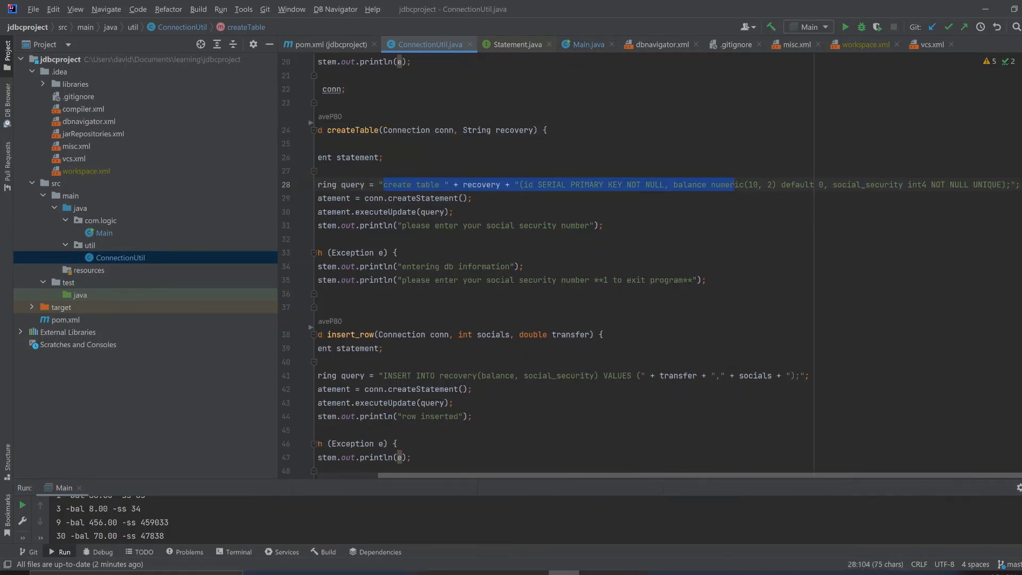
click(1009, 185)
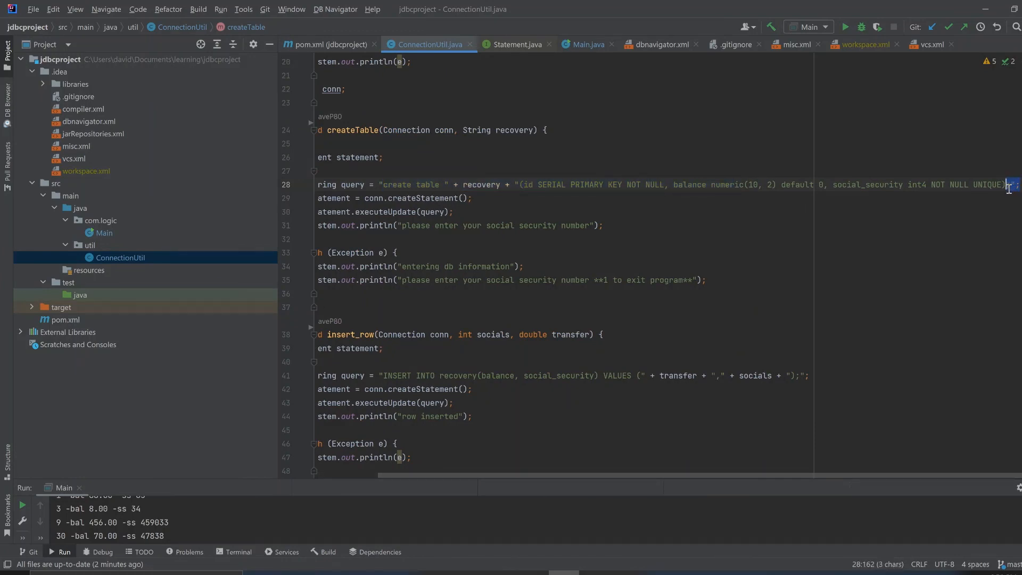
mouse_move(628, 175)
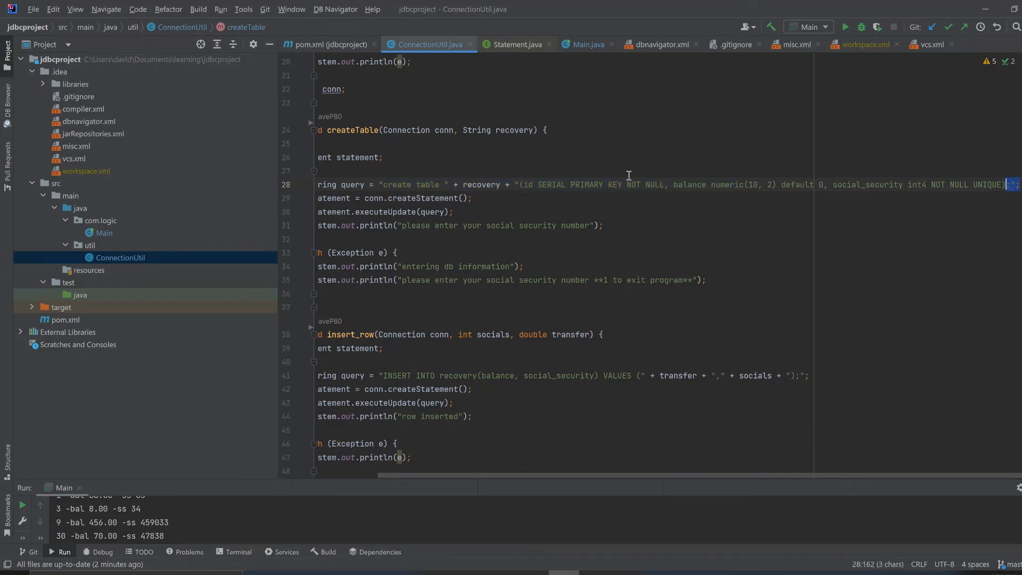
mouse_move(976, 178)
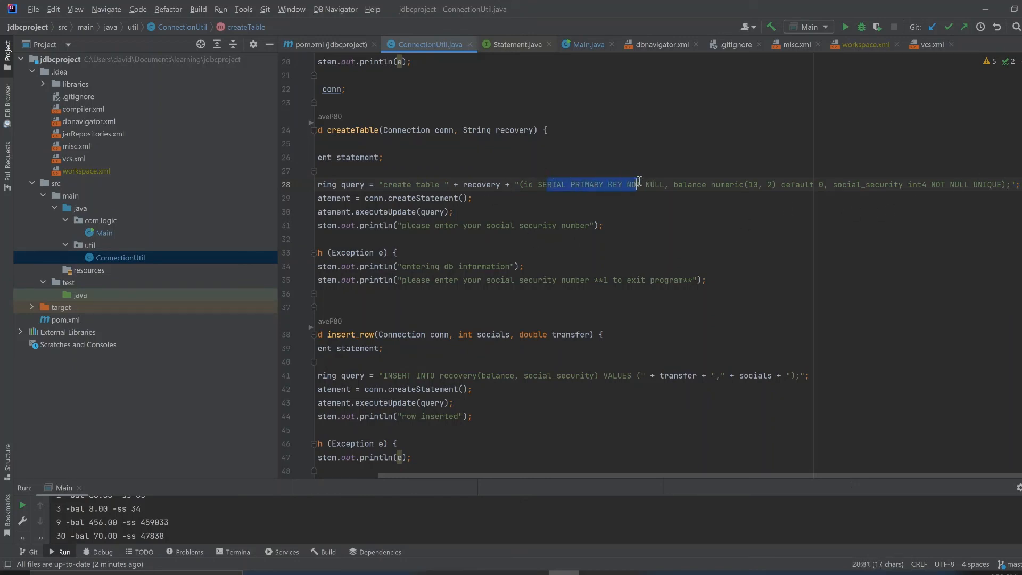
click(570, 456)
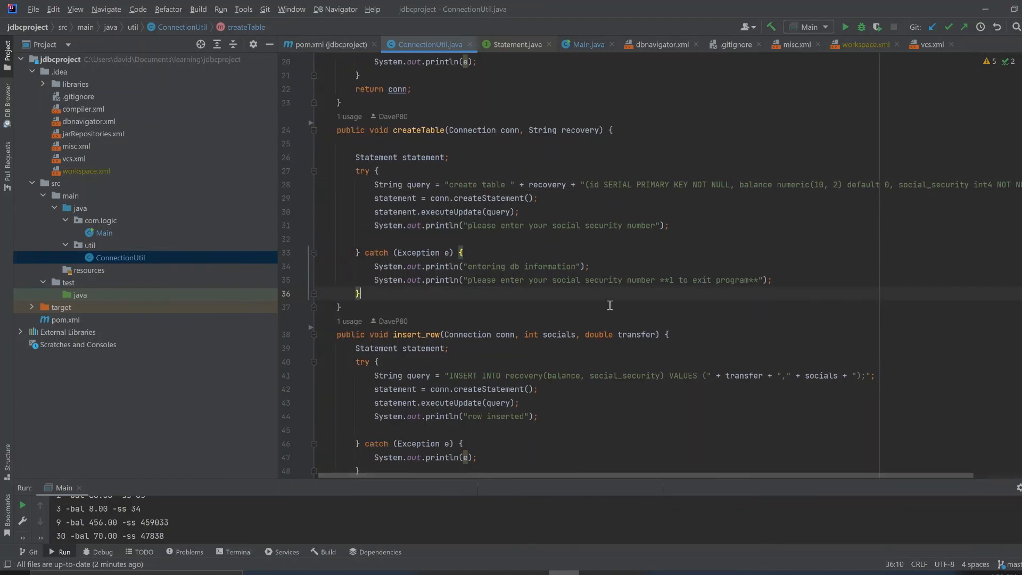
- Scroll through insert_row, highlighting its query code, down to the balance method
scroll(down, 3)
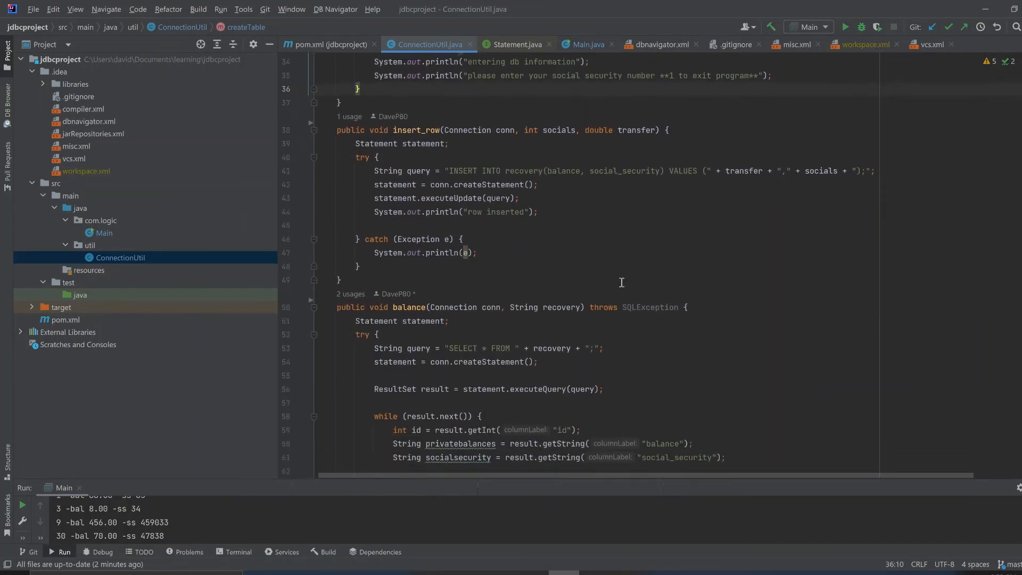
drag(351, 130, 450, 143)
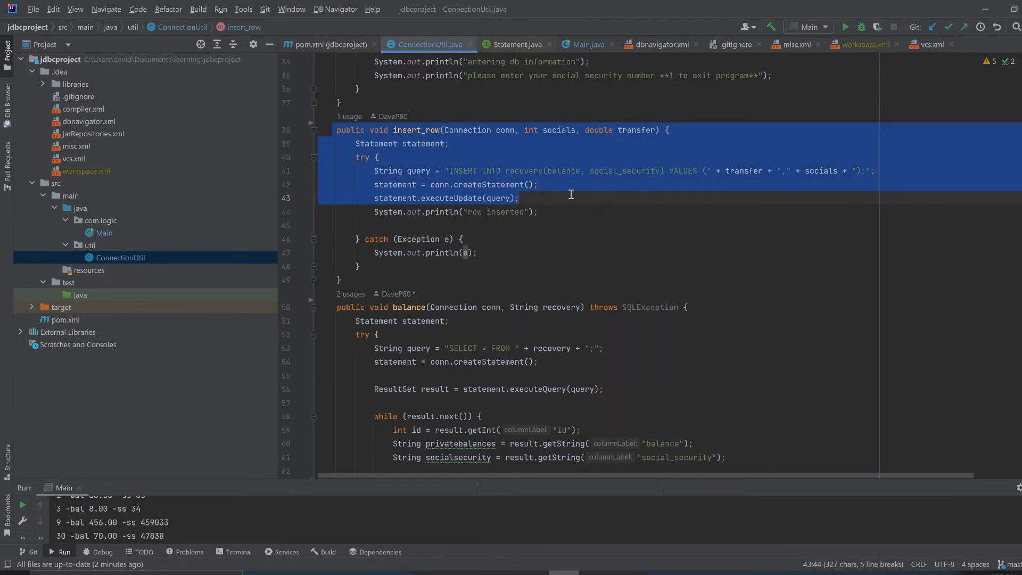
scroll(down, 3)
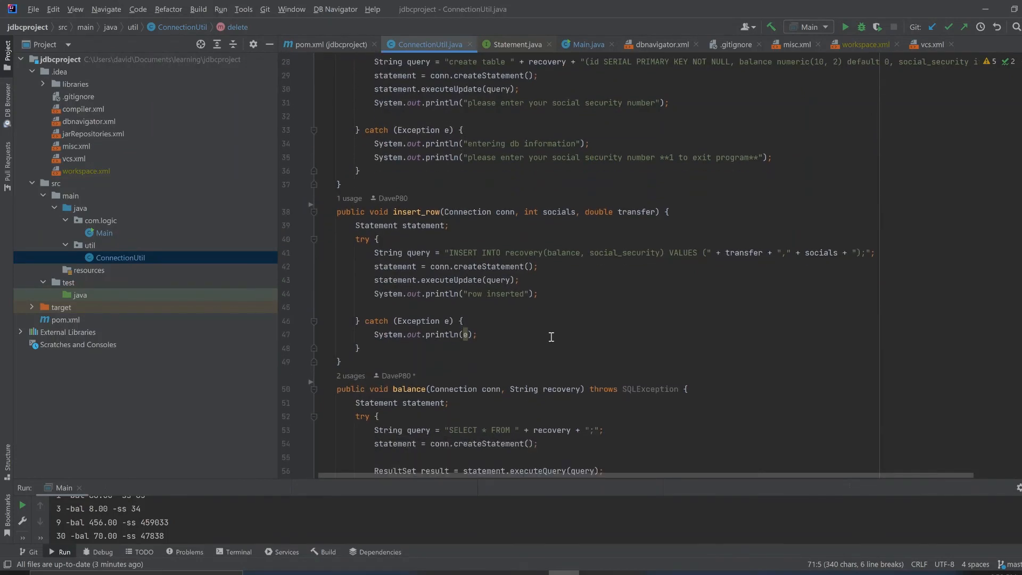
scroll(down, 3)
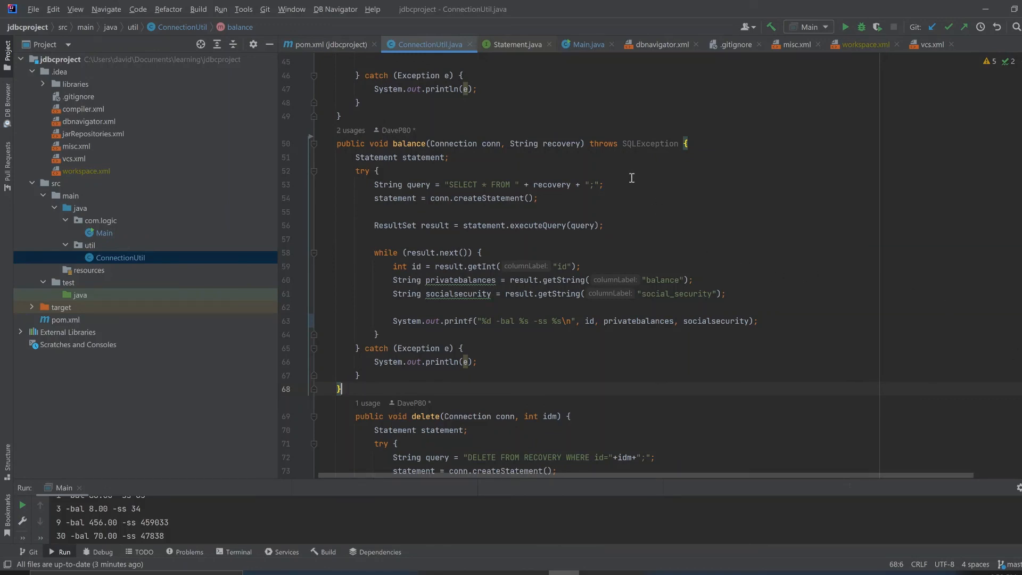
mouse_move(653, 346)
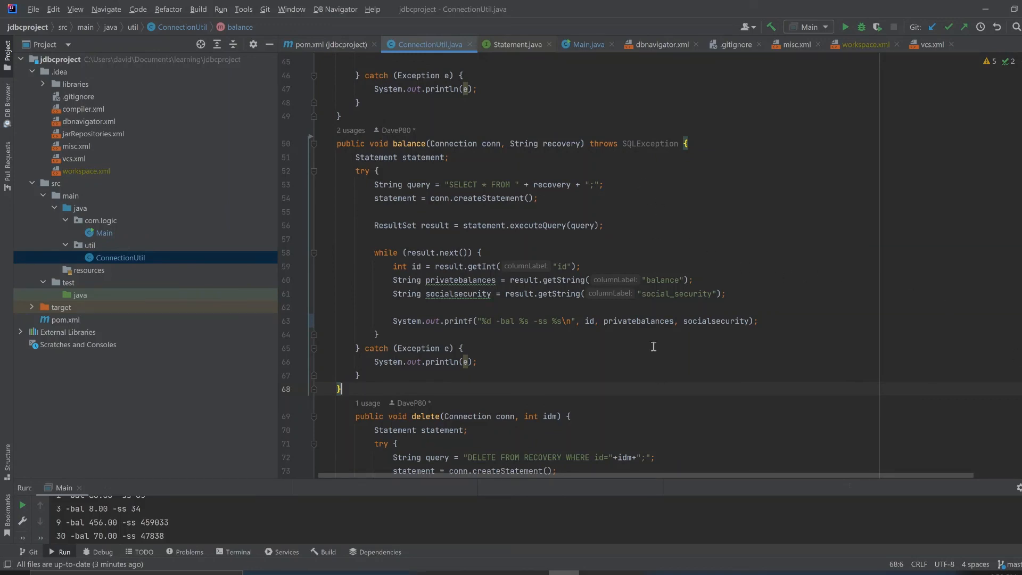